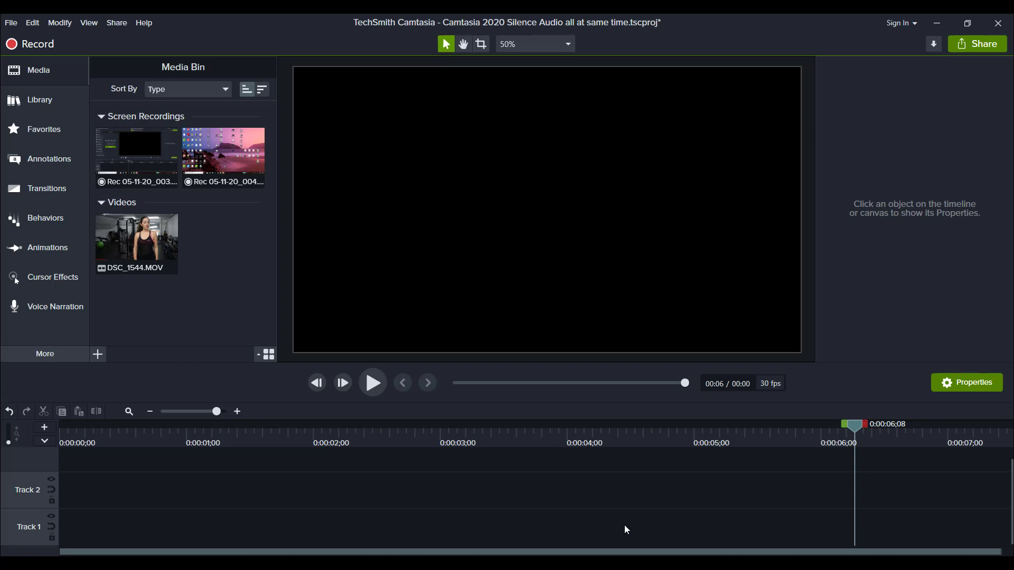
mouse_move(618, 530)
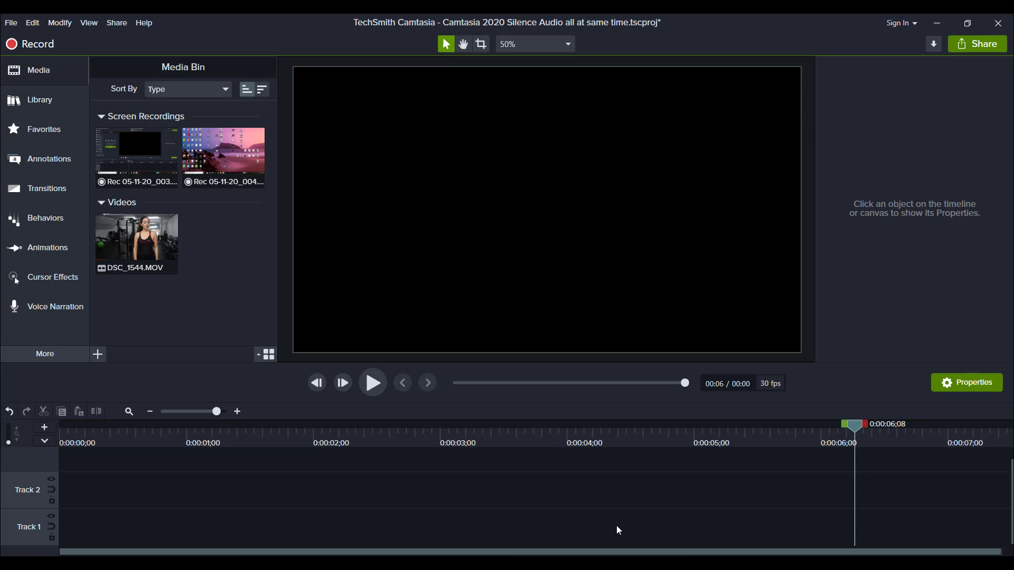
mouse_move(604, 523)
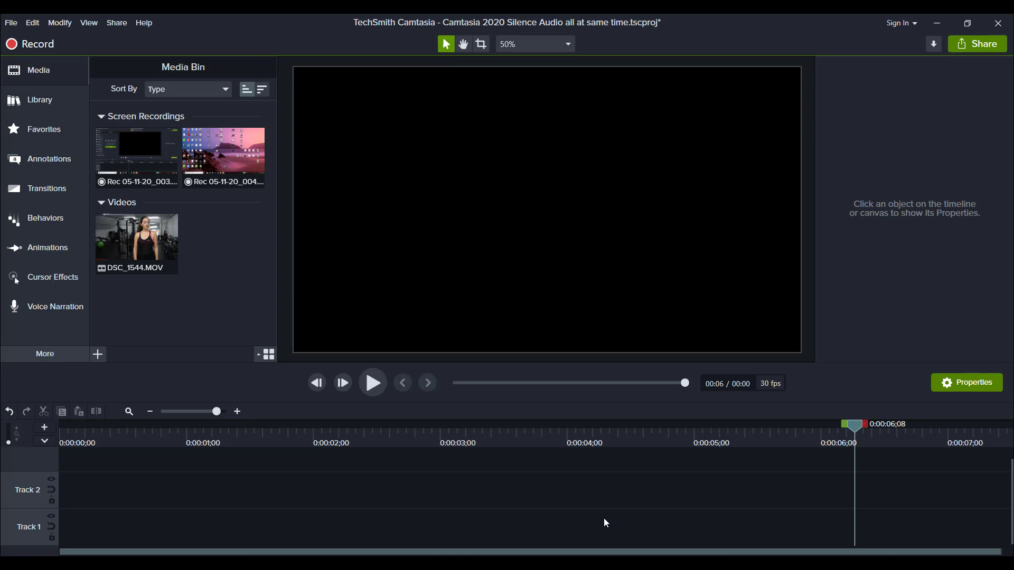
mouse_move(601, 521)
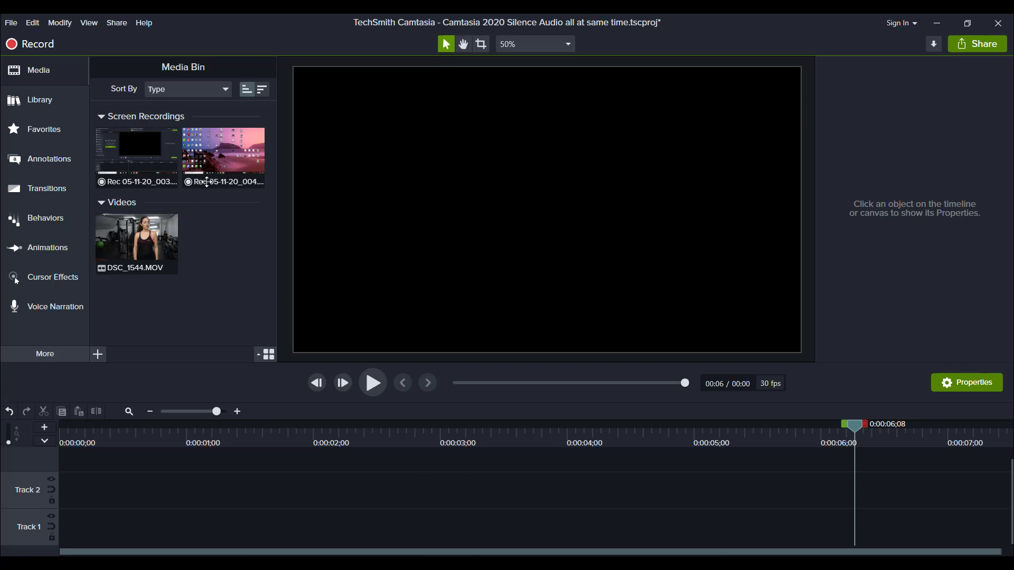
mouse_move(223, 154)
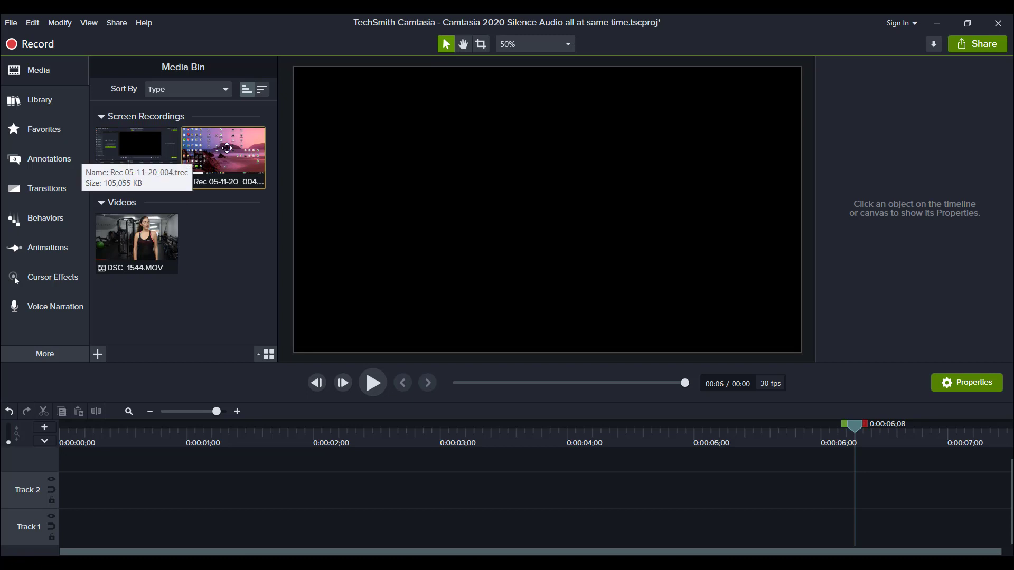
mouse_move(241, 155)
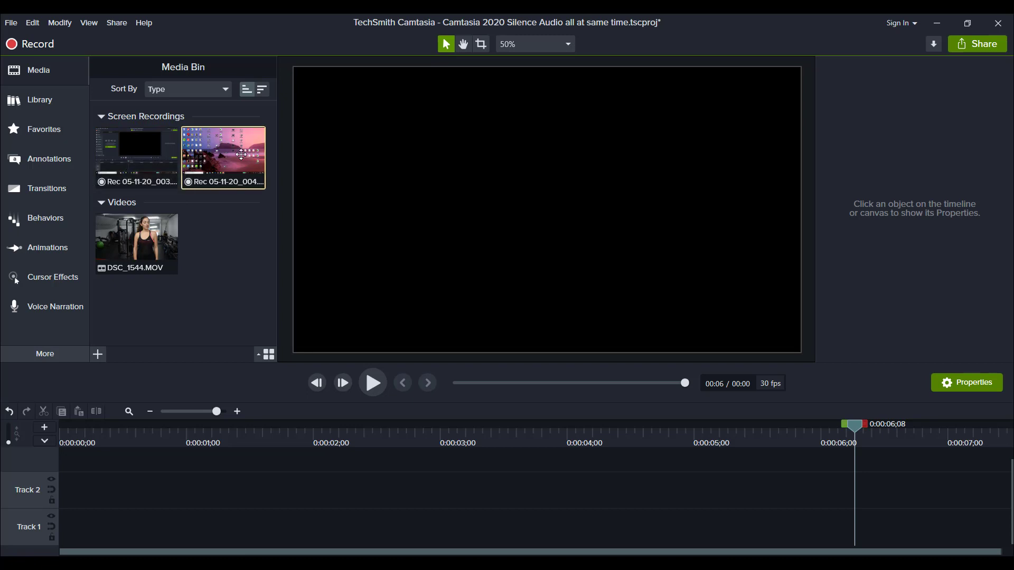
mouse_move(234, 145)
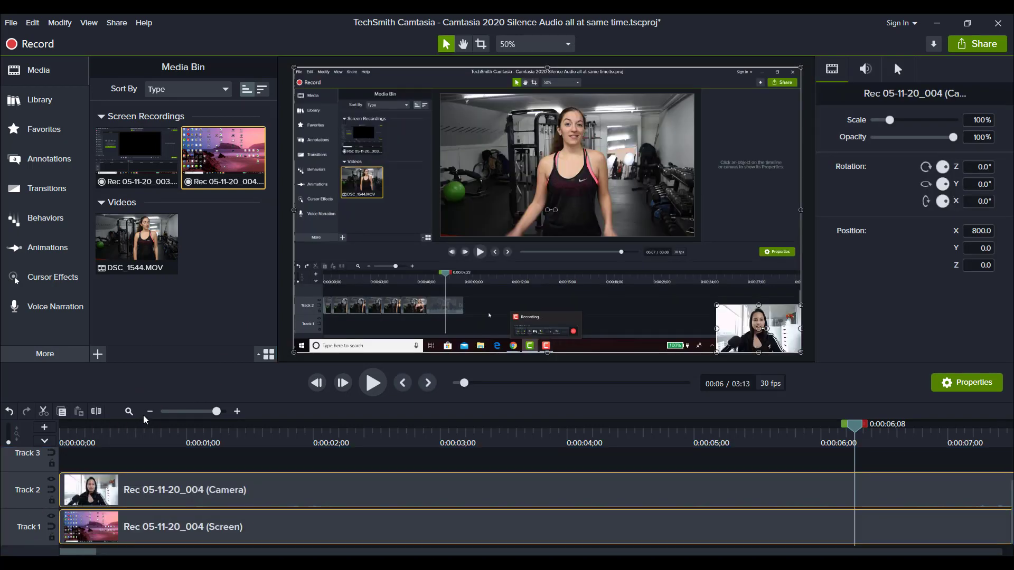
click(149, 411)
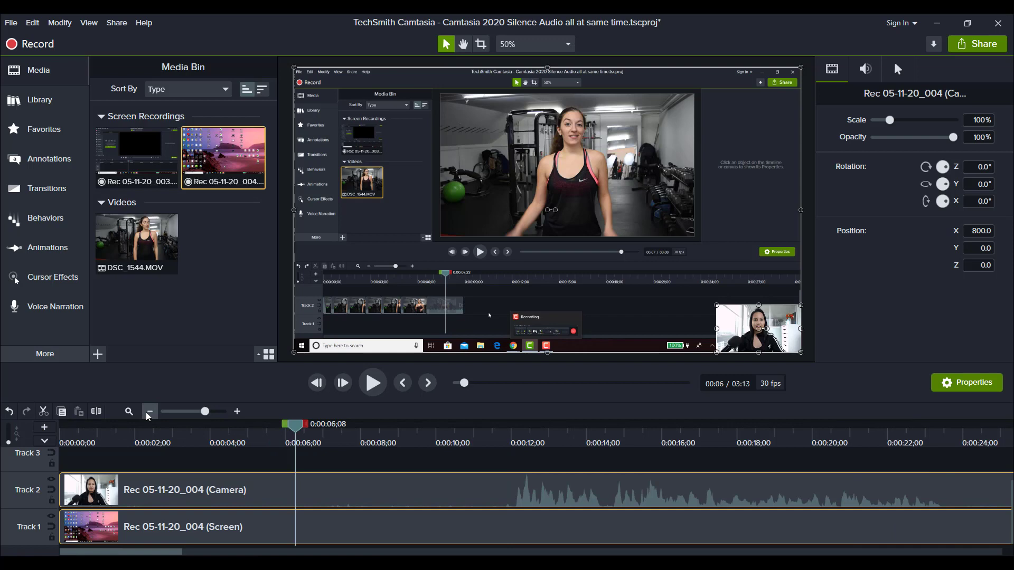
click(149, 411)
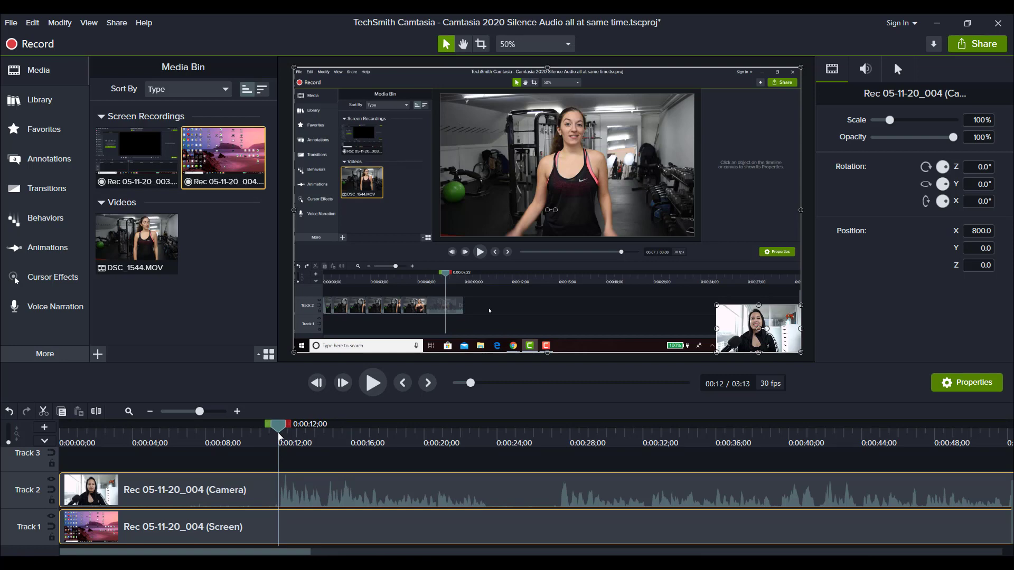
click(183, 526)
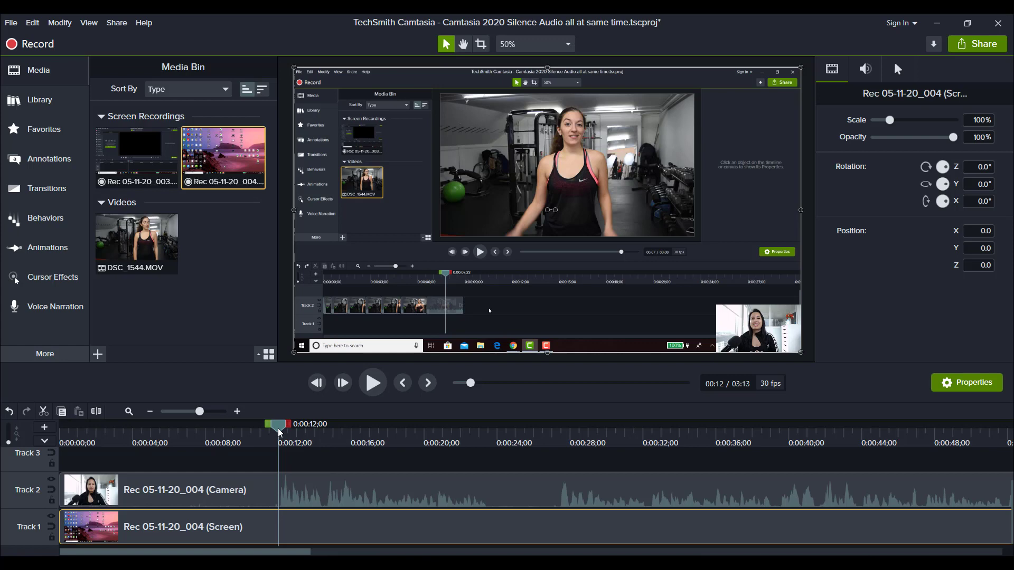
mouse_move(292, 419)
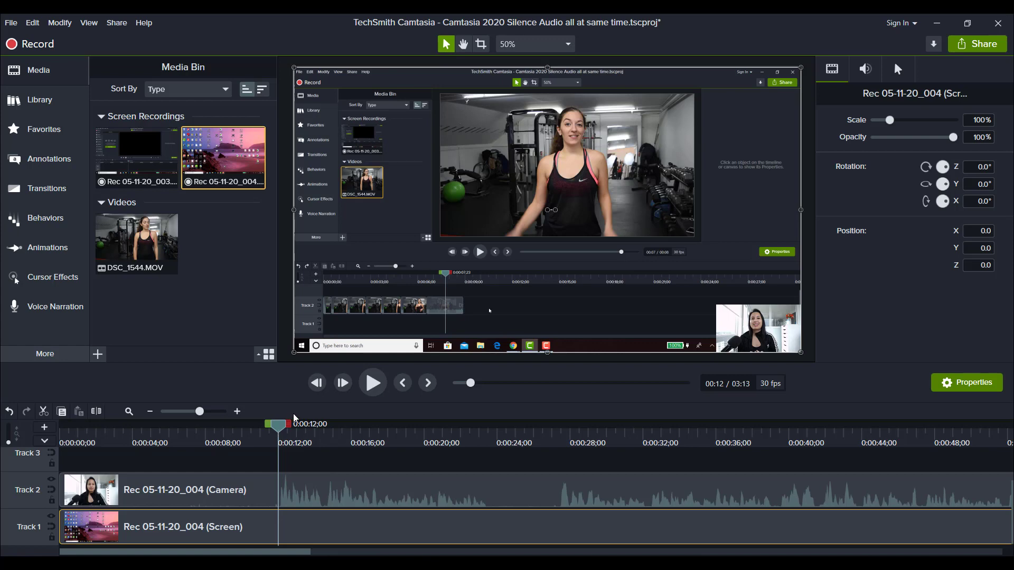
mouse_move(355, 301)
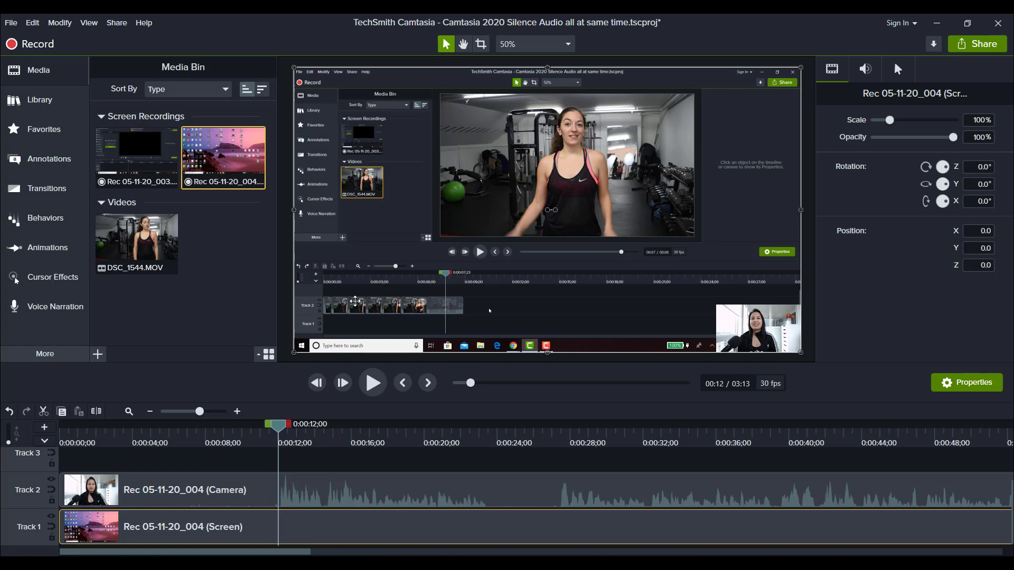
mouse_move(342, 294)
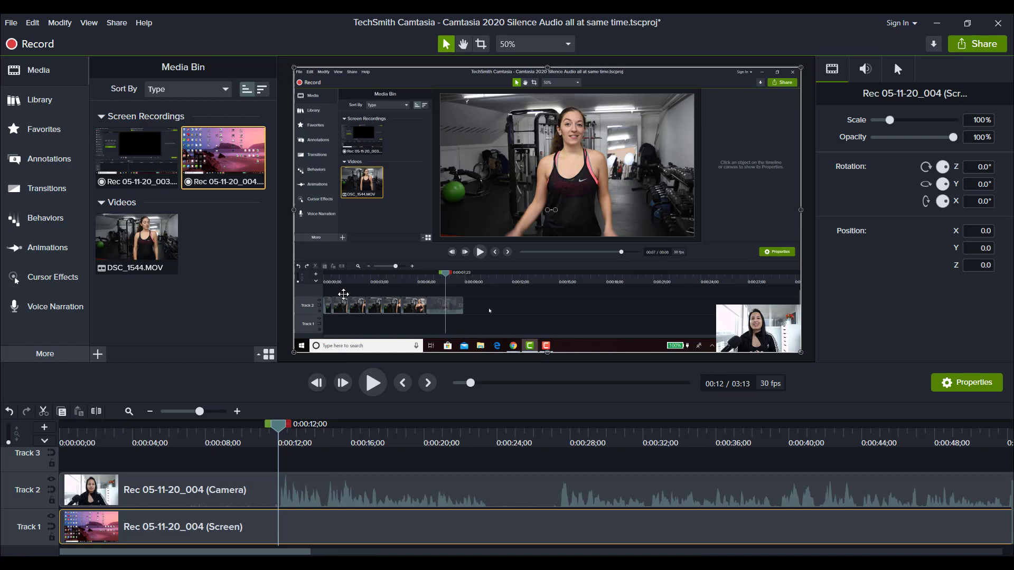
mouse_move(472, 304)
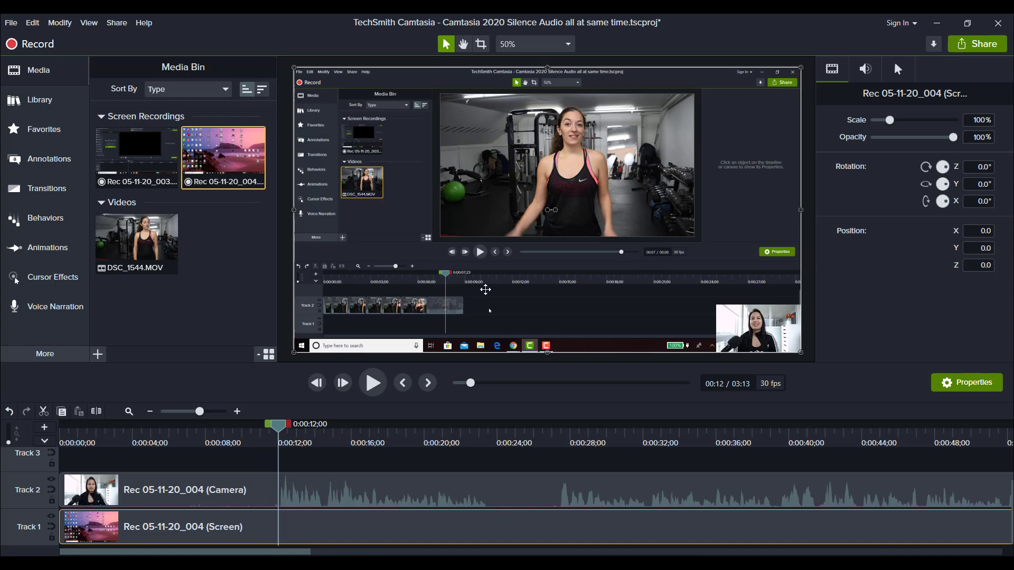
mouse_move(552, 343)
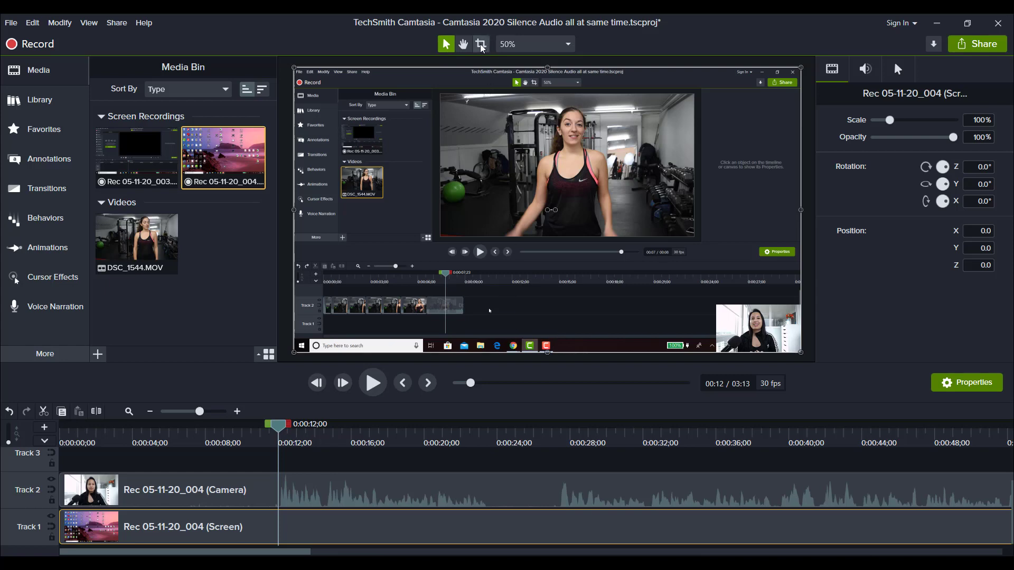
mouse_move(482, 44)
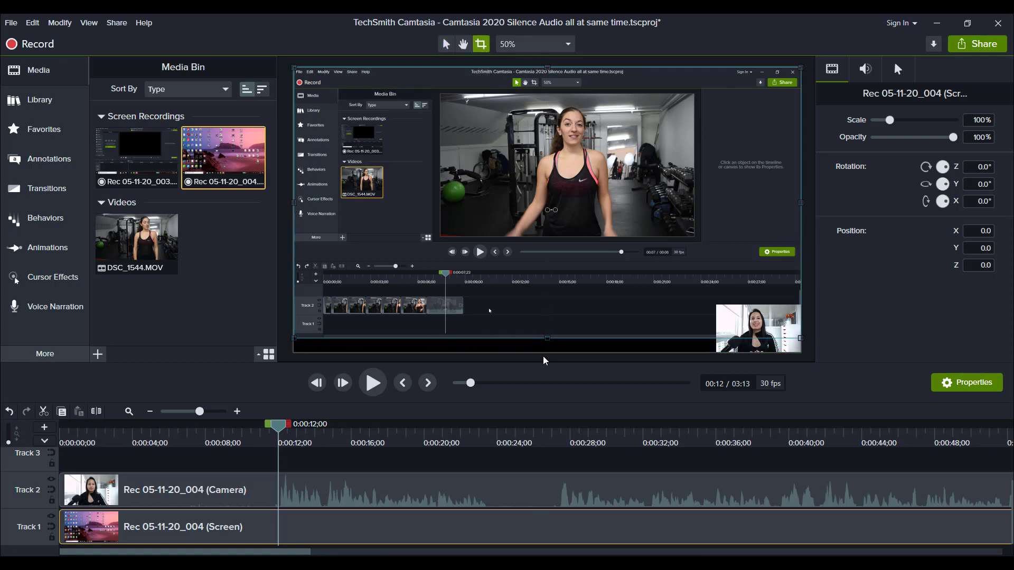
- Crop the taskbar off the screen clip and scale the webcam to 55.2% in the bottom-right
click(446, 43)
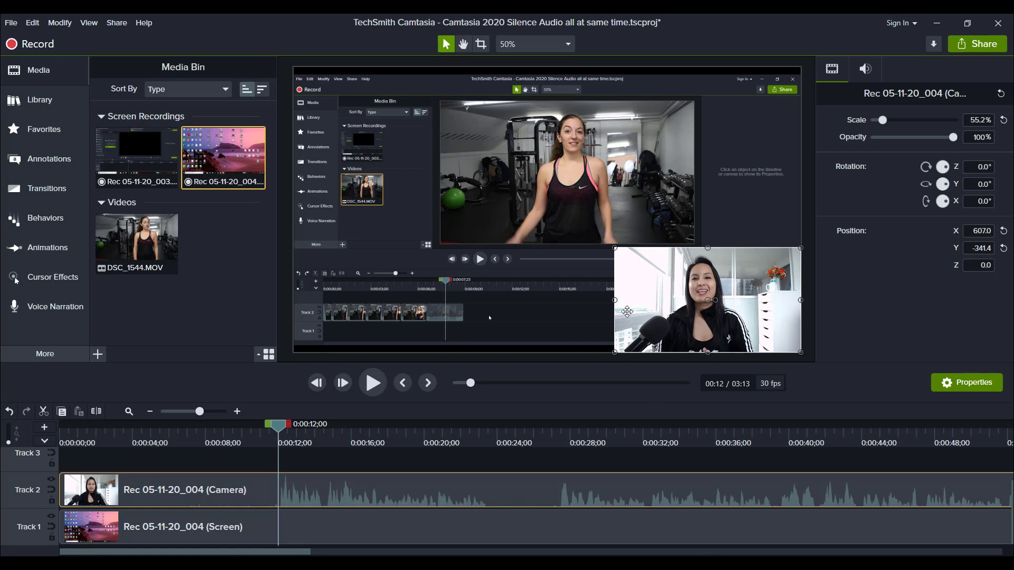
mouse_move(522, 406)
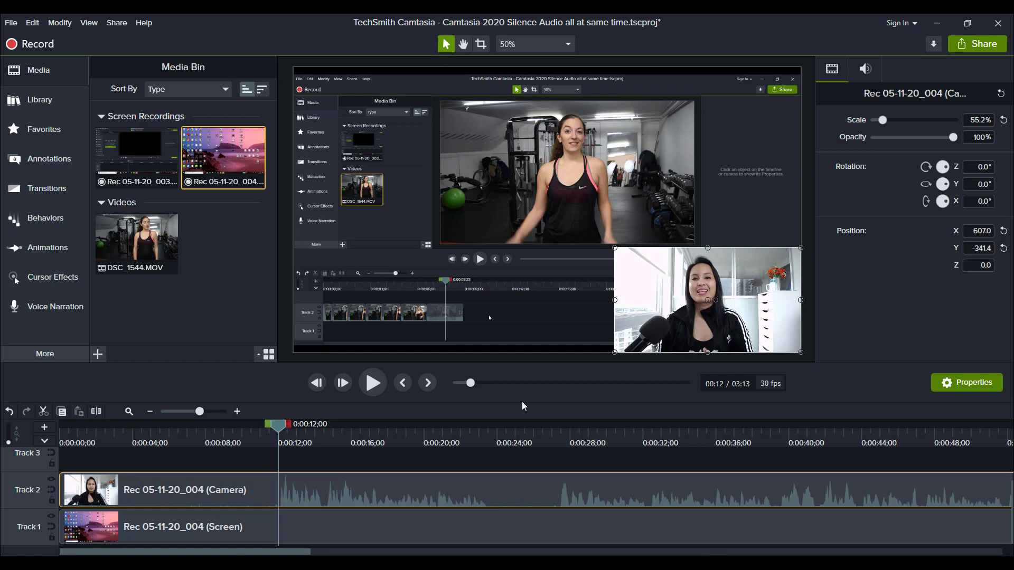
click(207, 463)
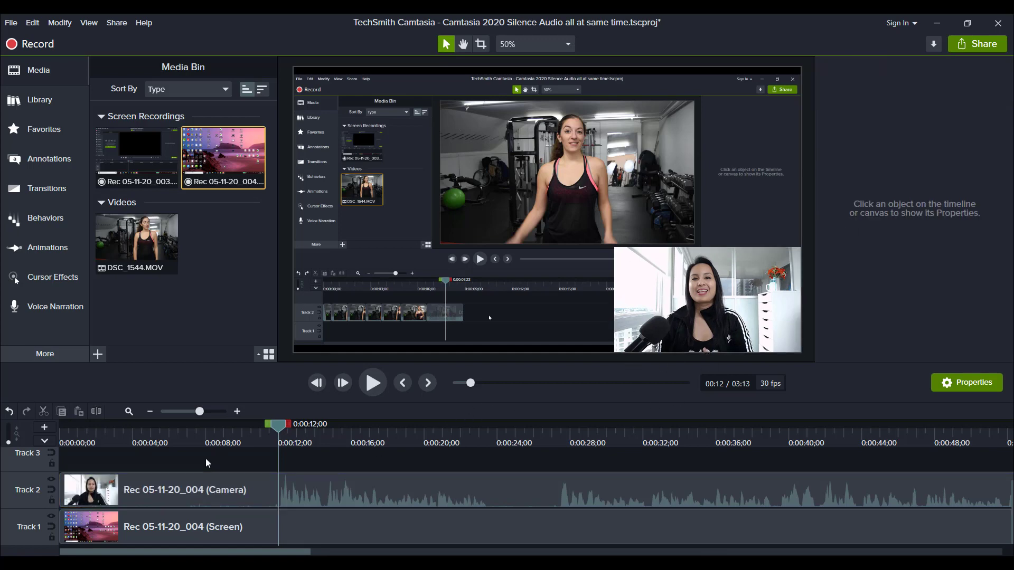
mouse_move(196, 437)
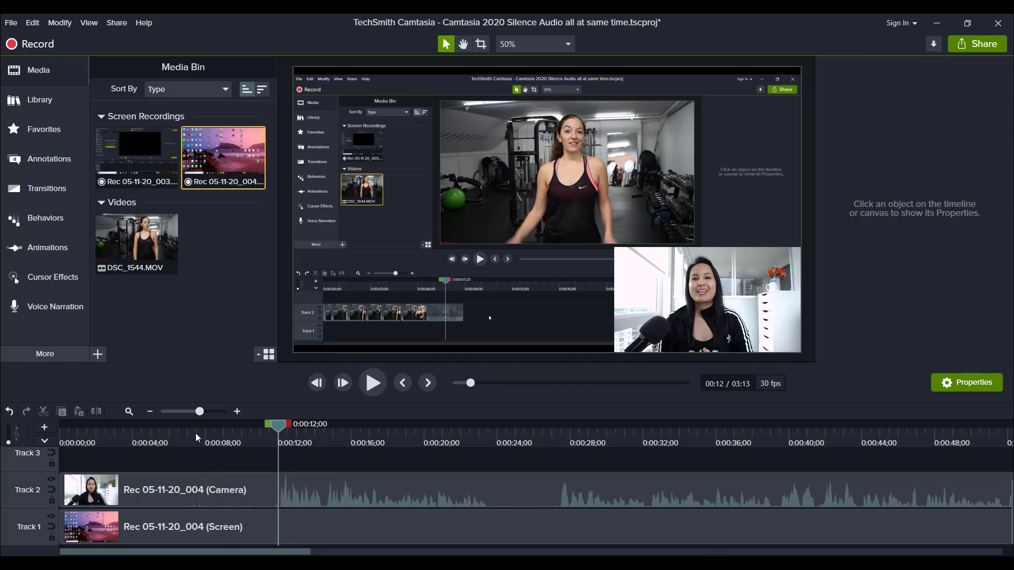
- Apply a Color Adjustment to the webcam clip with Brightness 5, Contrast 13, Saturation 17
click(44, 129)
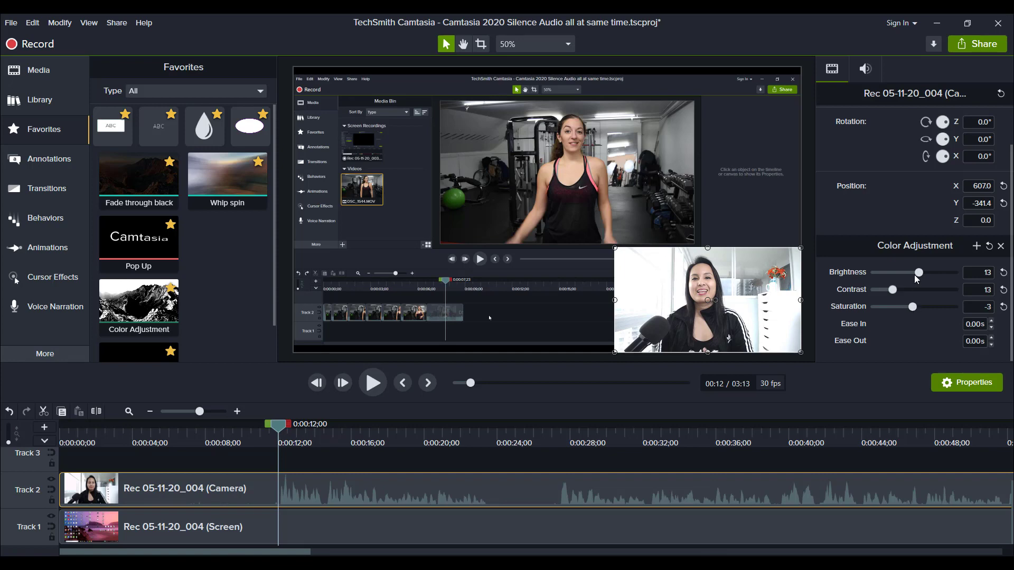
mouse_move(930, 275)
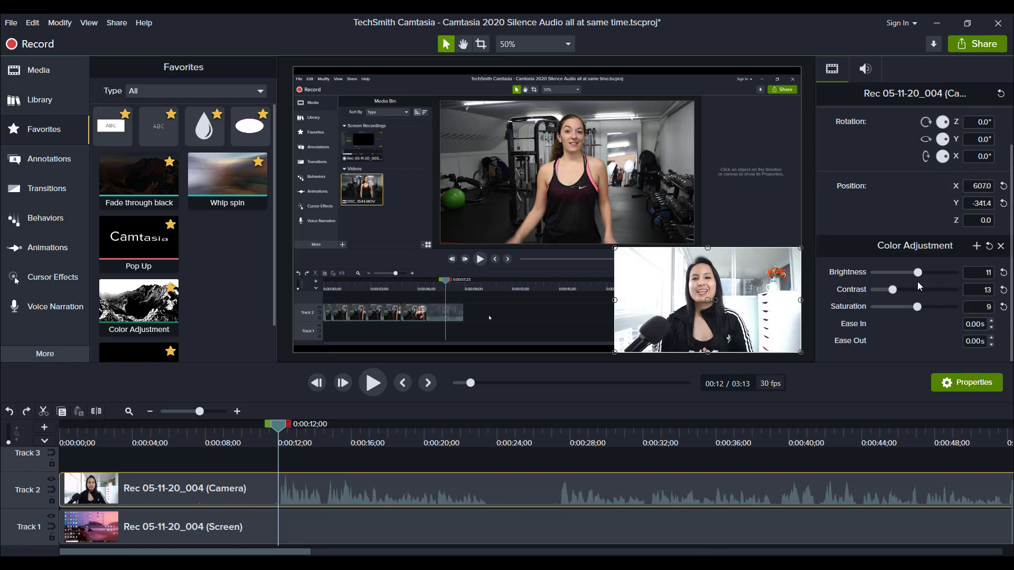
mouse_move(917, 273)
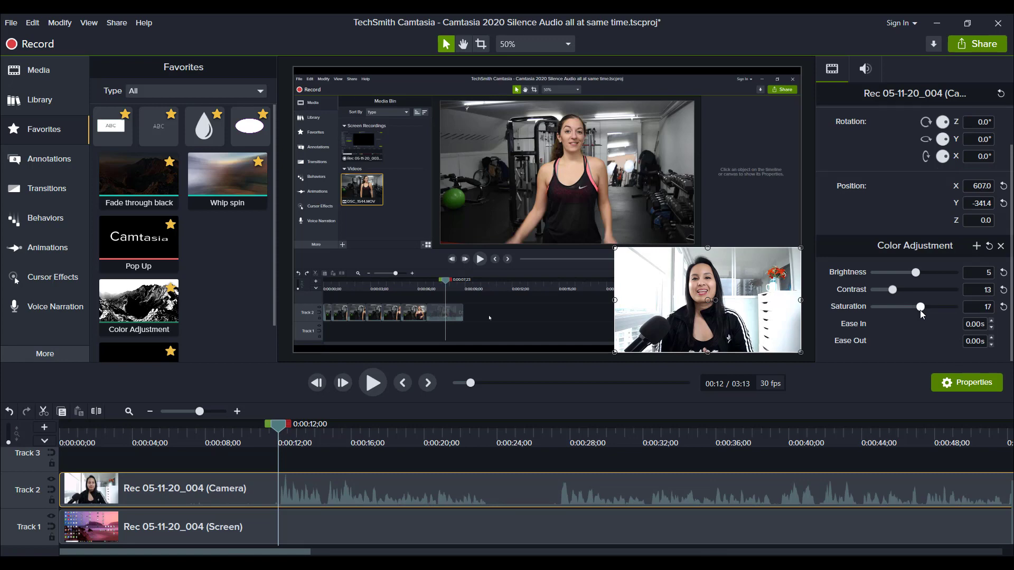
mouse_move(745, 241)
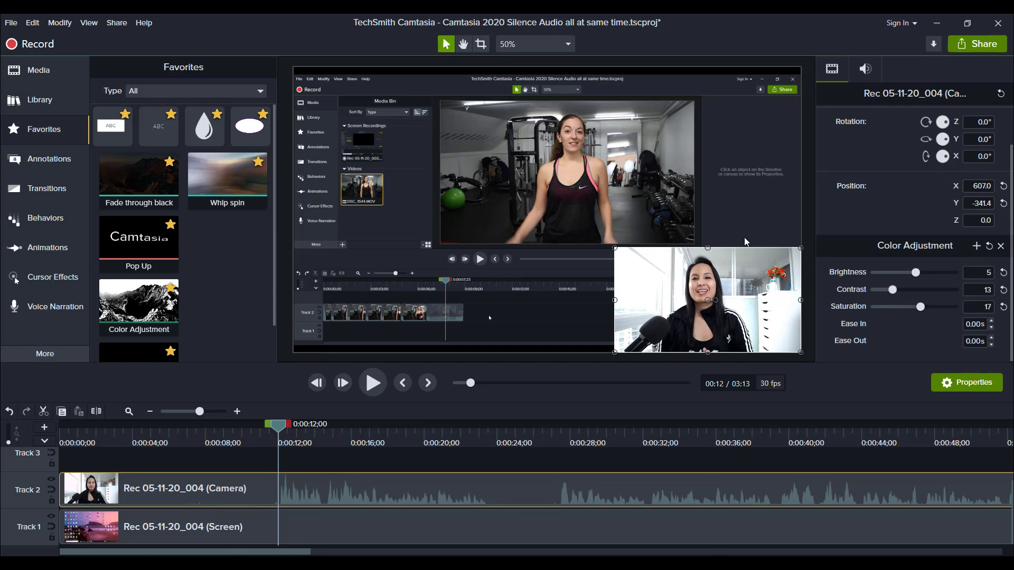
mouse_move(693, 304)
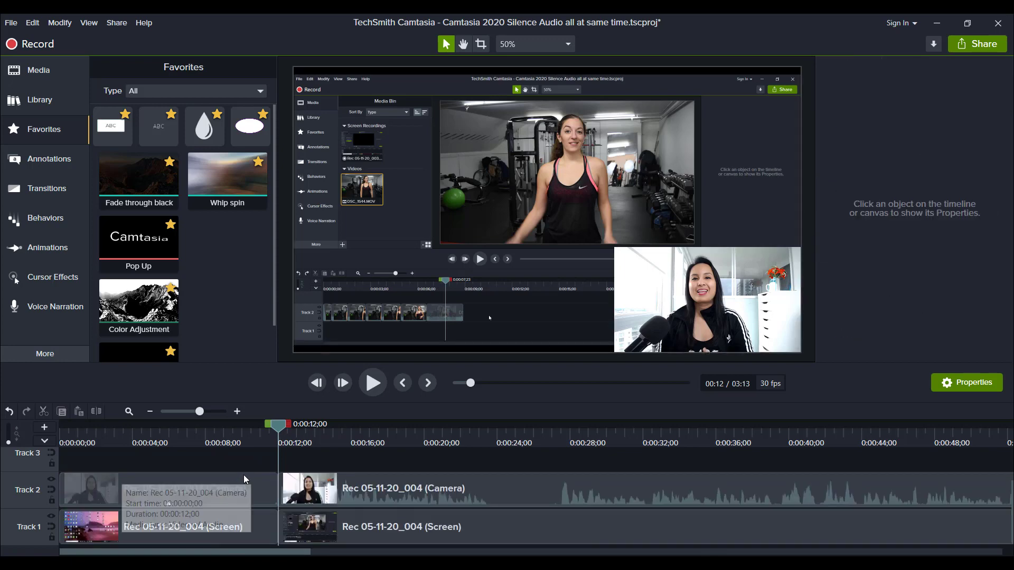
- Delete the opening 12 seconds of both clips and add a circle shape on Track 3
click(195, 488)
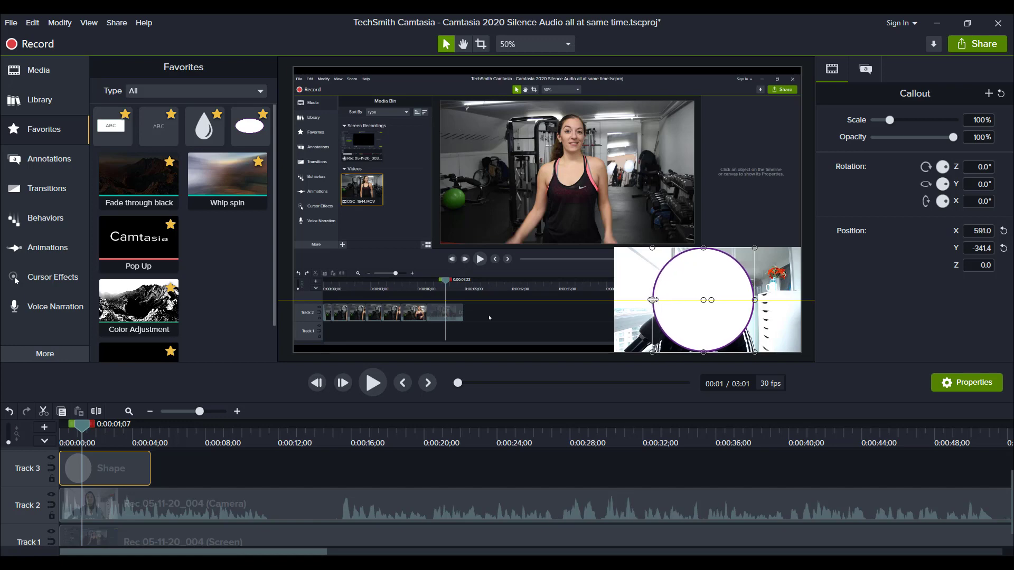
- Set the camera track's matte mode to Alpha so the circle shape masks the webcam
click(249, 126)
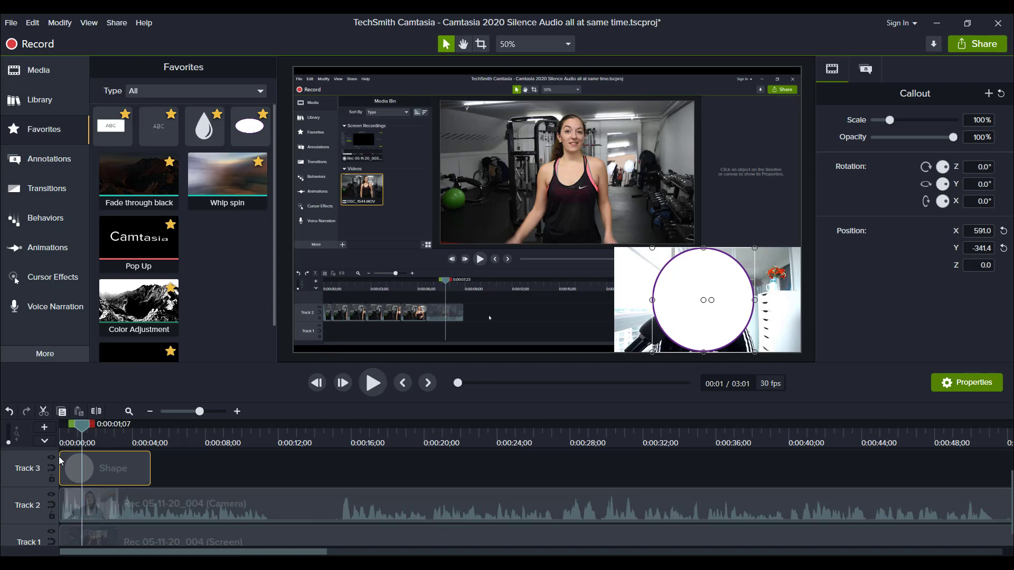
mouse_move(51, 458)
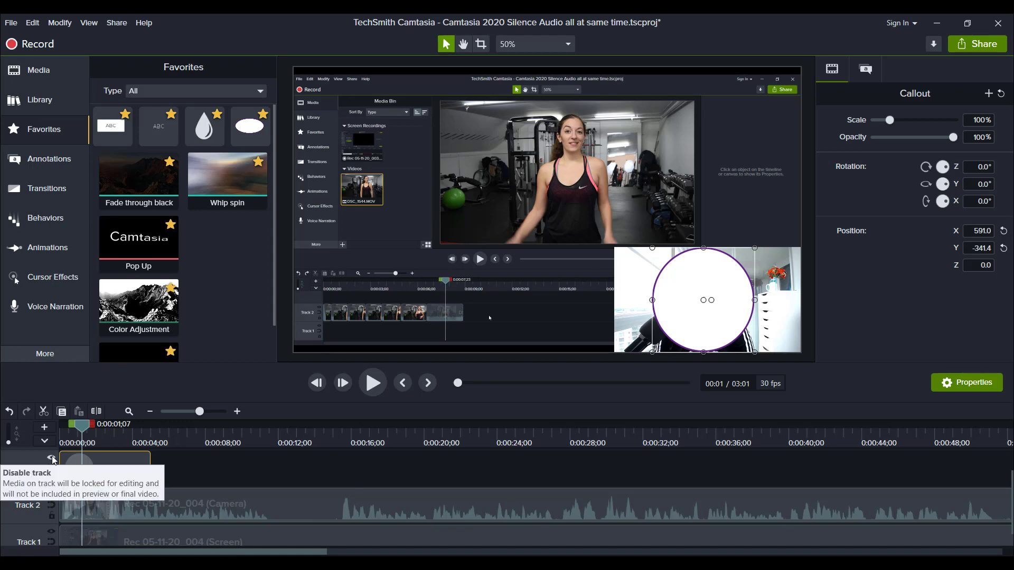
mouse_move(101, 510)
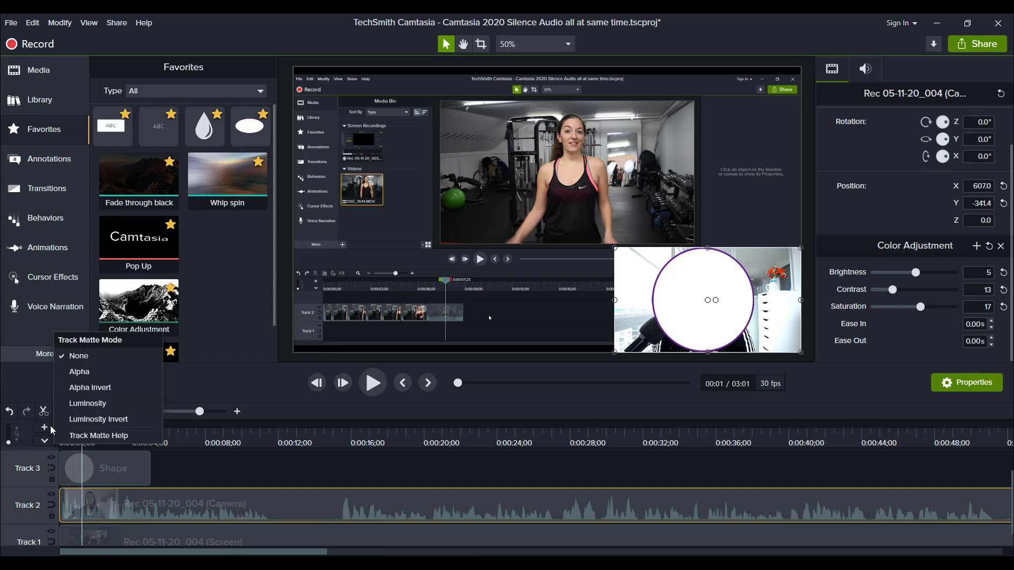
click(77, 356)
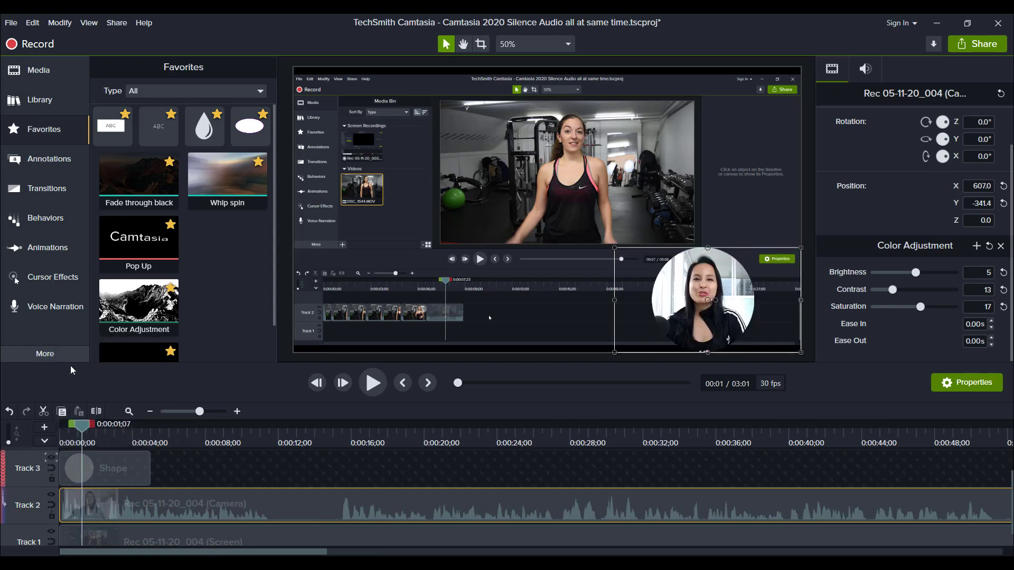
mouse_move(167, 472)
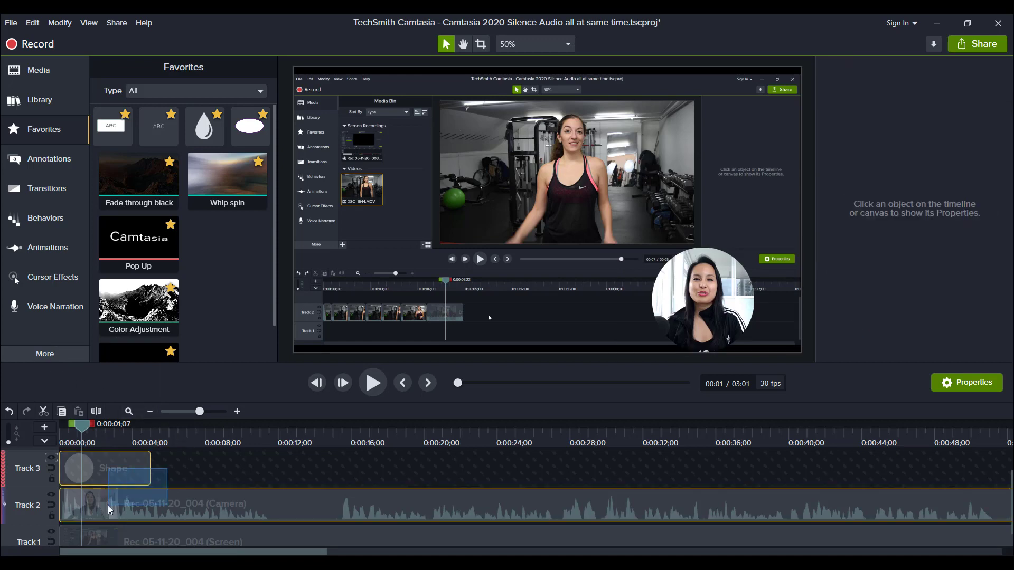
- Scale up the circular webcam bubble and move it to the canvas's lower-right corner
click(87, 505)
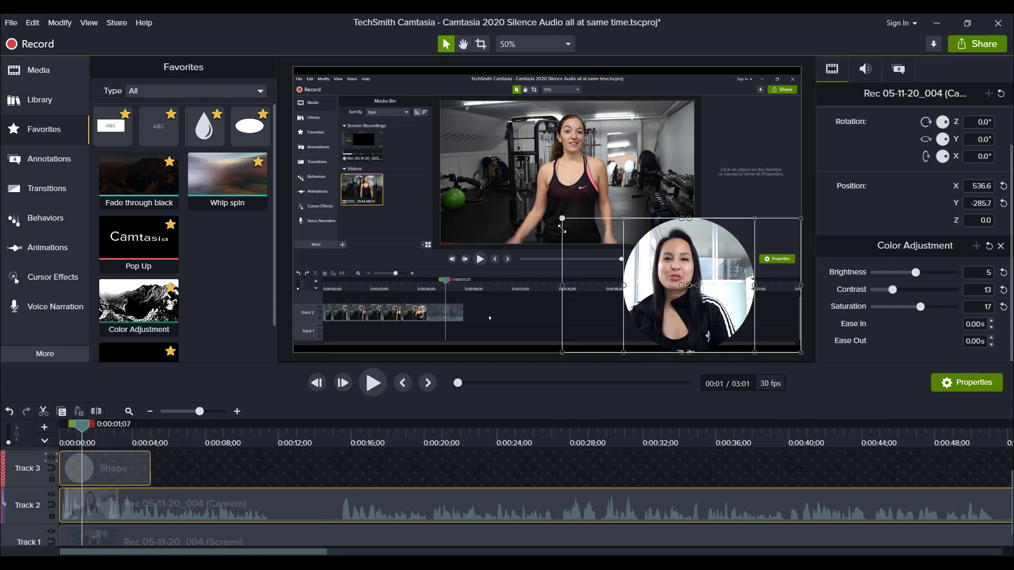
mouse_move(408, 466)
text(716)
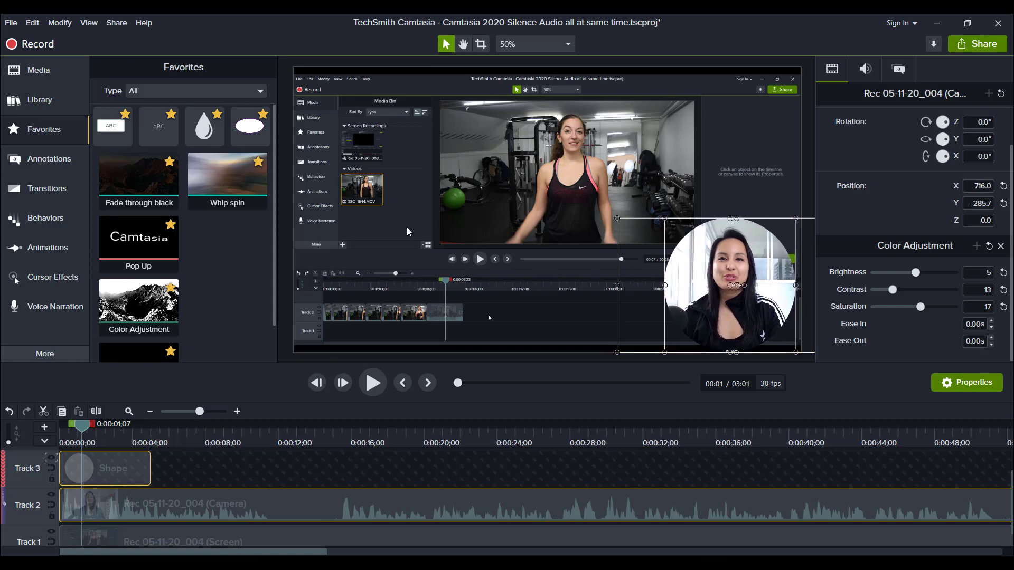
click(810, 168)
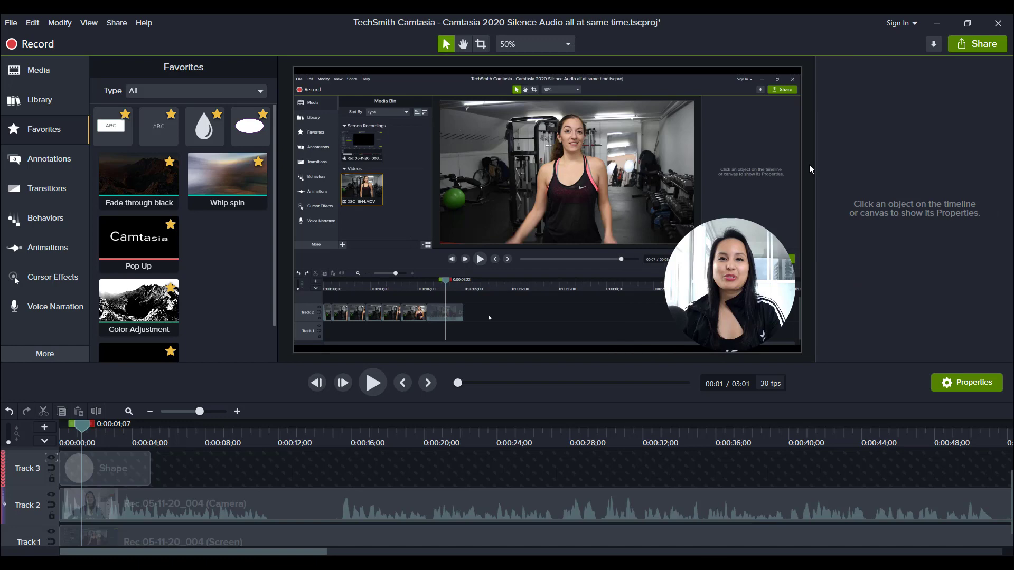
mouse_move(239, 402)
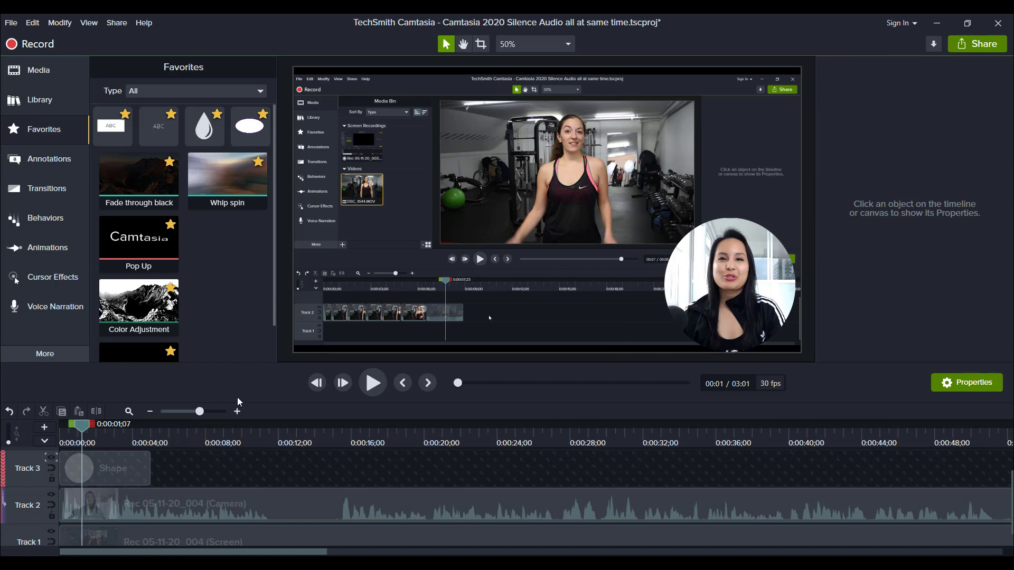
click(149, 411)
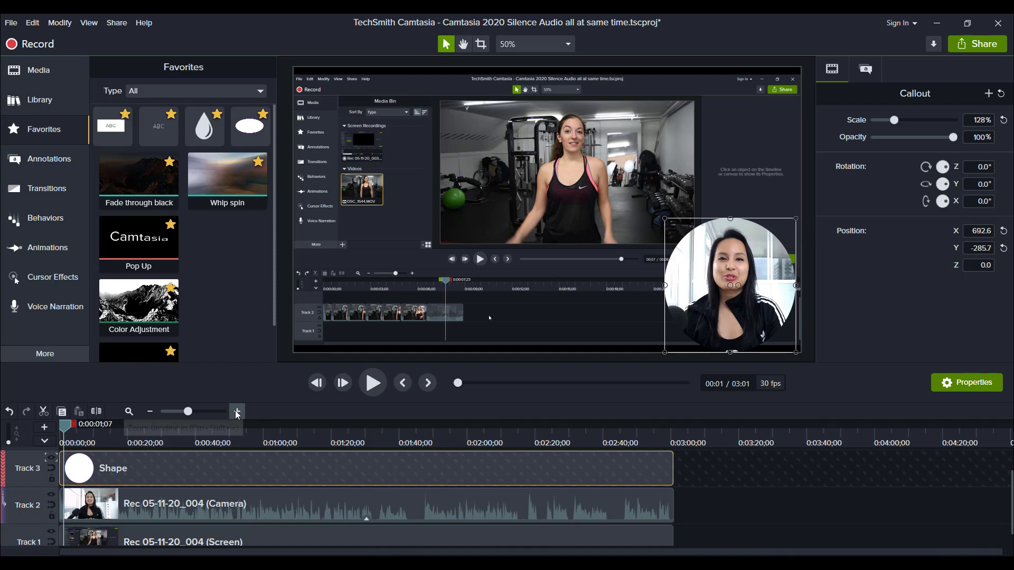
mouse_move(263, 488)
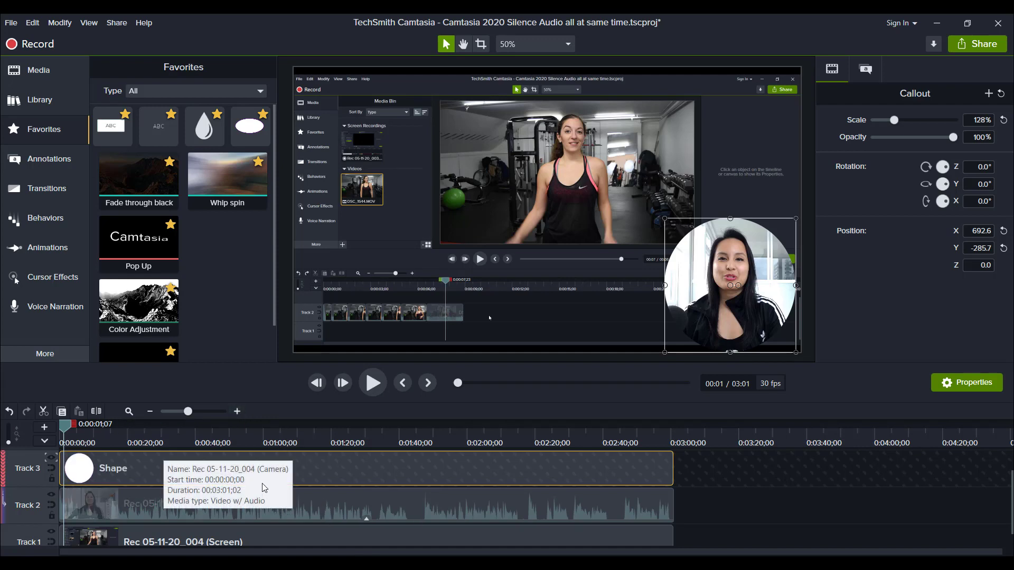
click(236, 410)
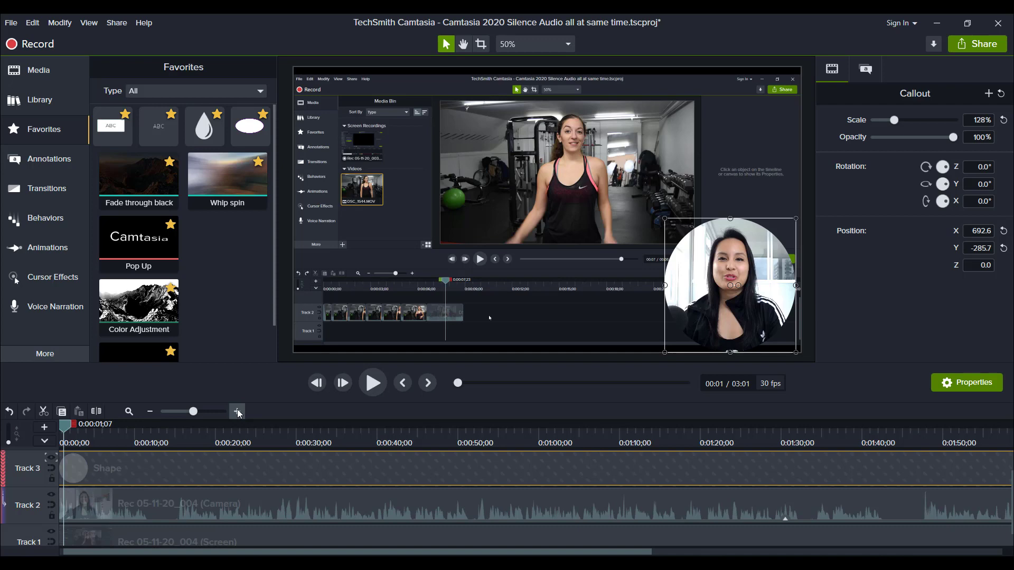
click(238, 411)
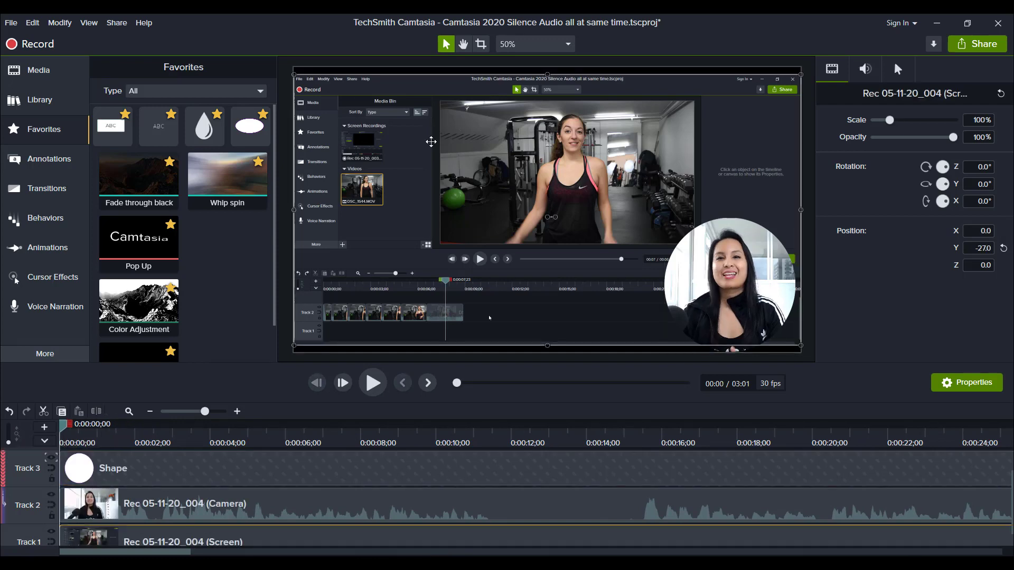
- Add the Noise Removal audio effect from Favorites to the camera clip on Track 2
click(731, 285)
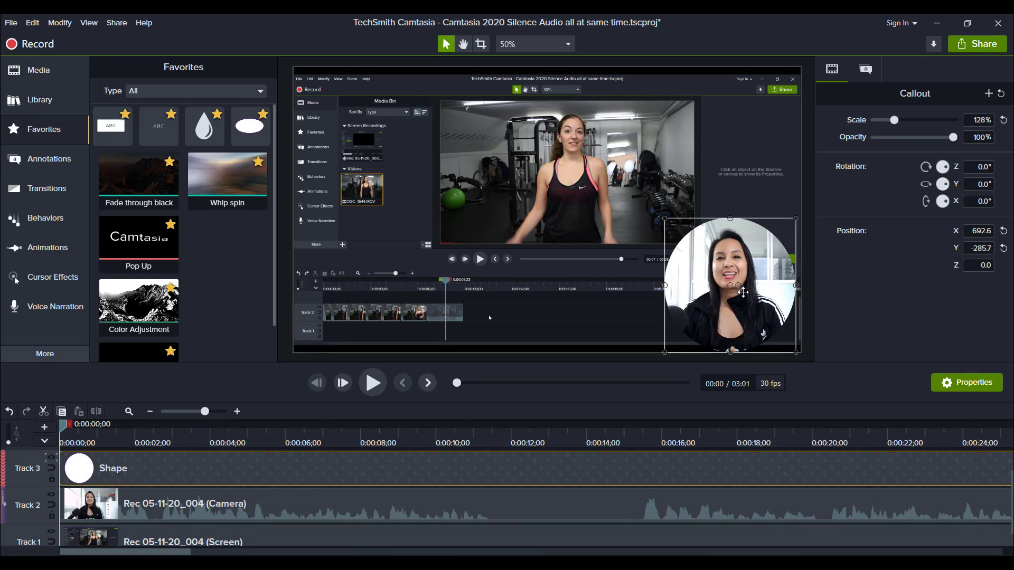
scroll(down, 3)
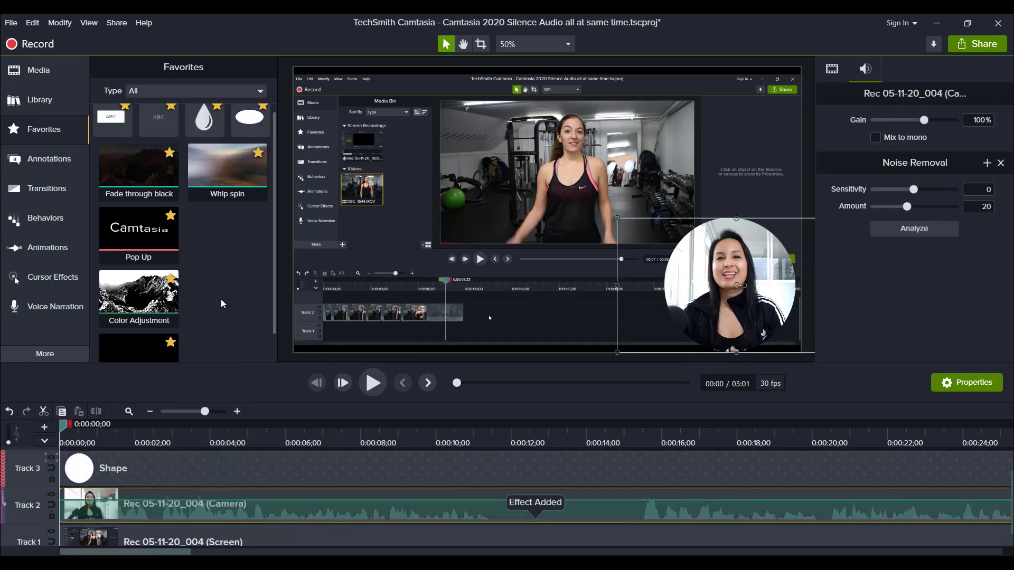
click(111, 125)
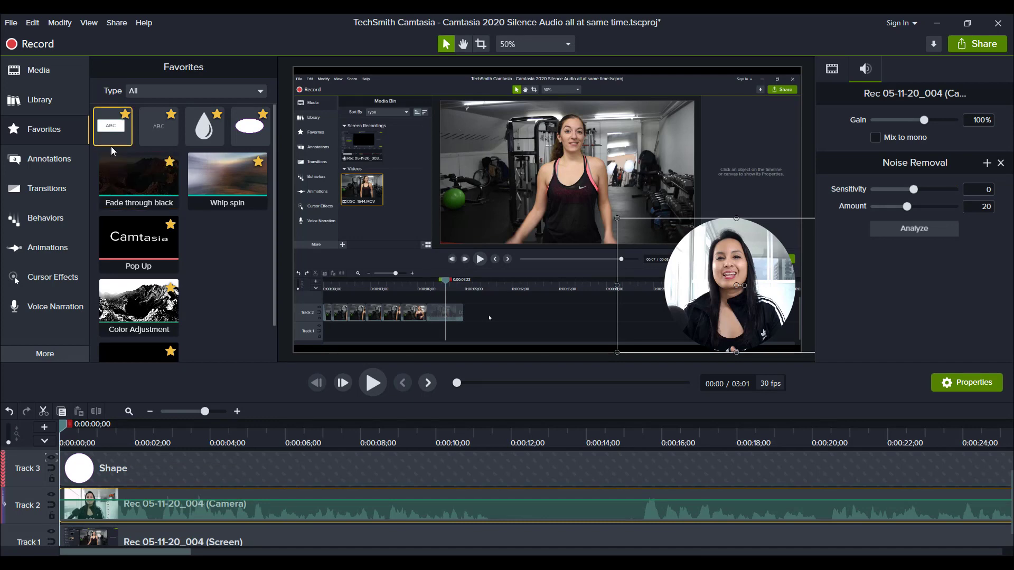
mouse_move(45, 129)
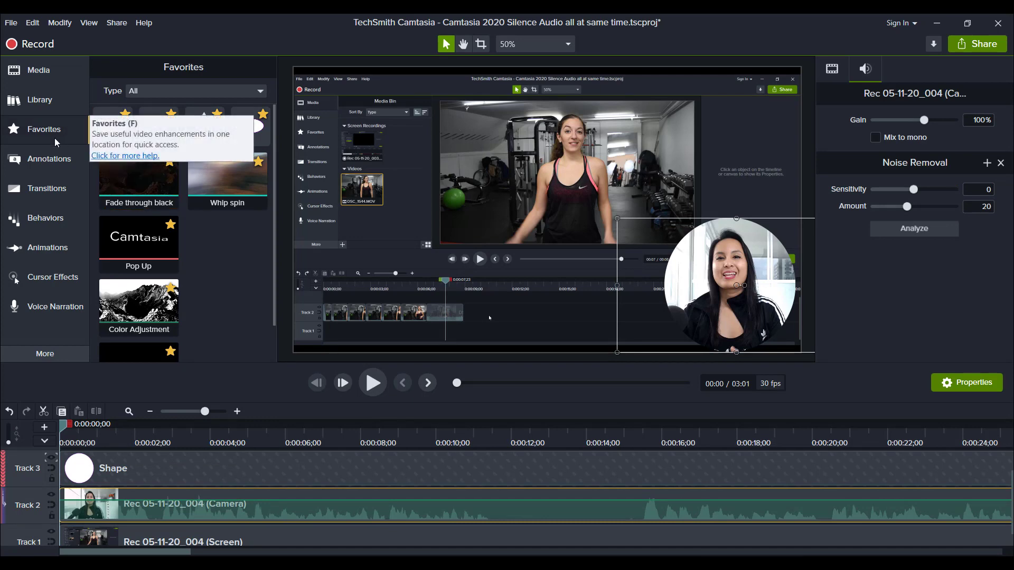
mouse_move(49, 158)
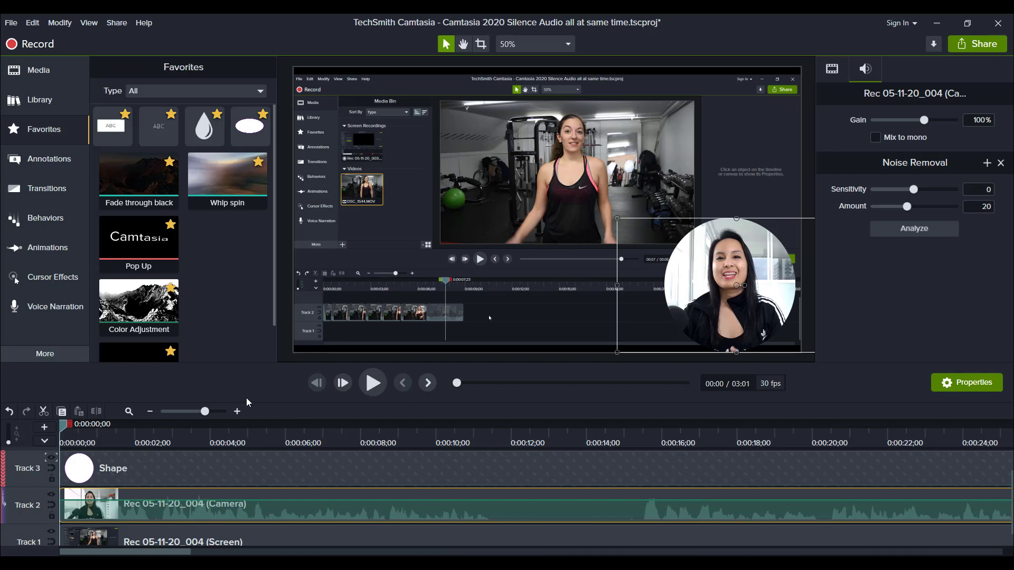
mouse_move(224, 420)
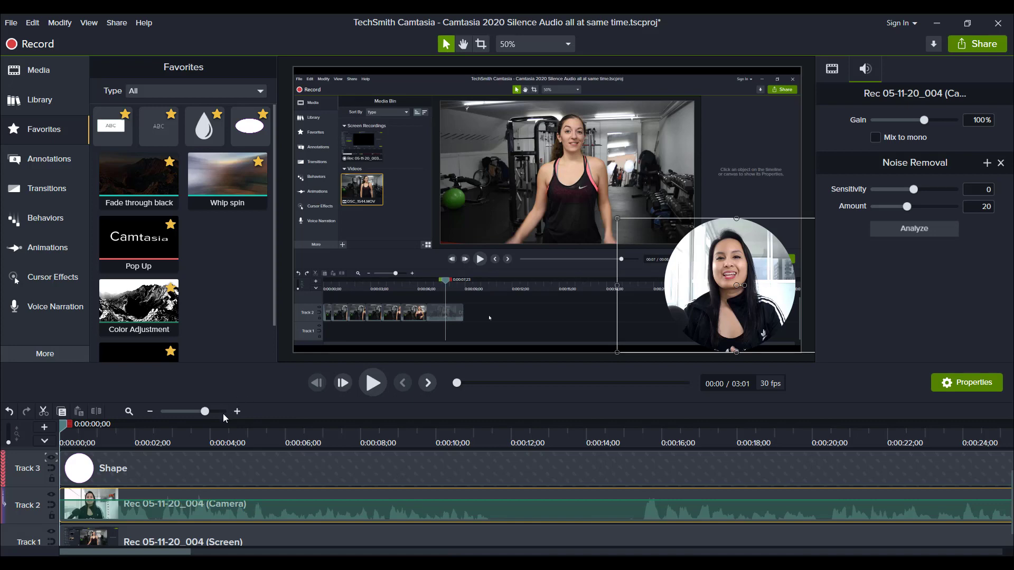
mouse_move(292, 421)
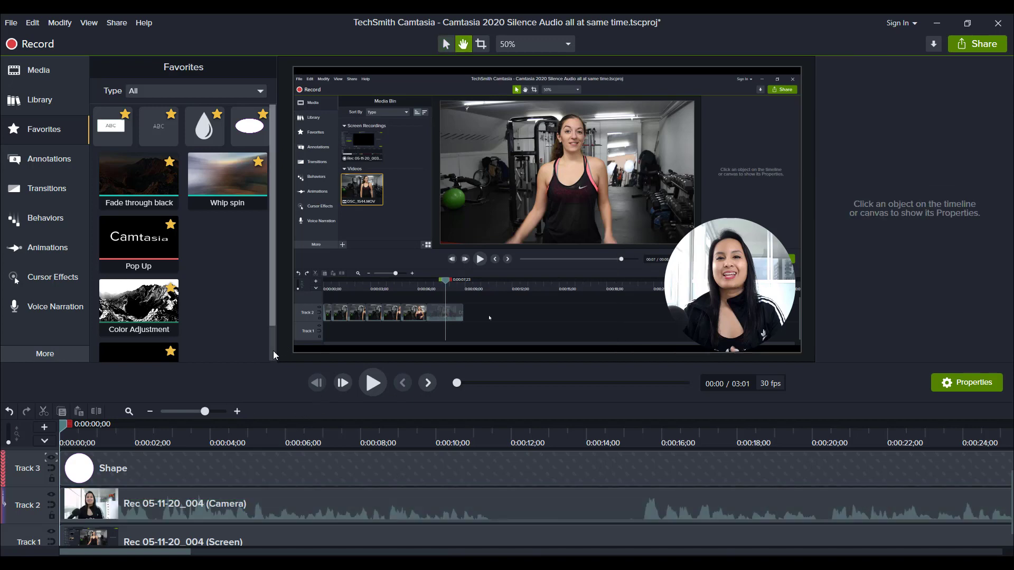
click(371, 382)
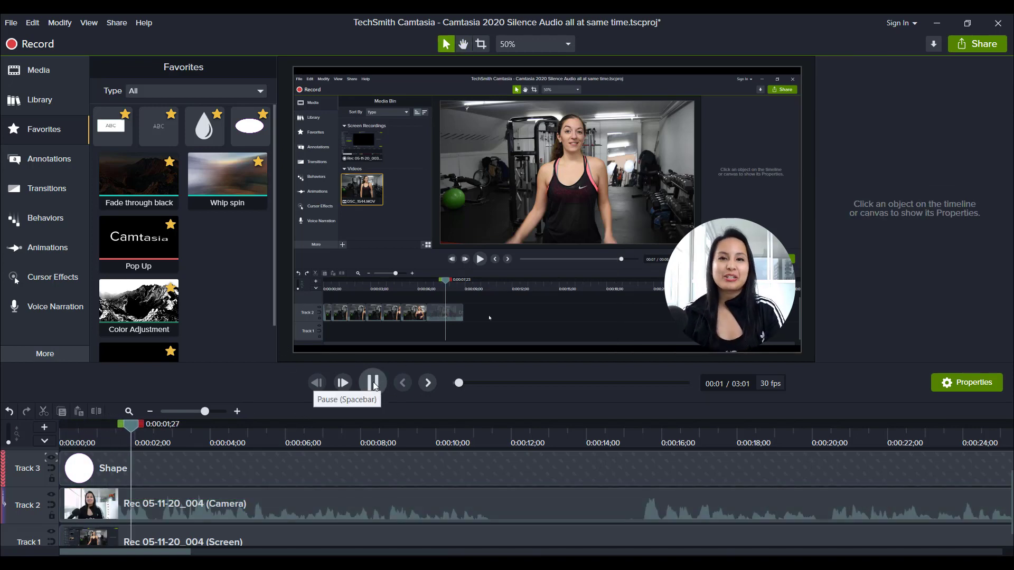
click(371, 382)
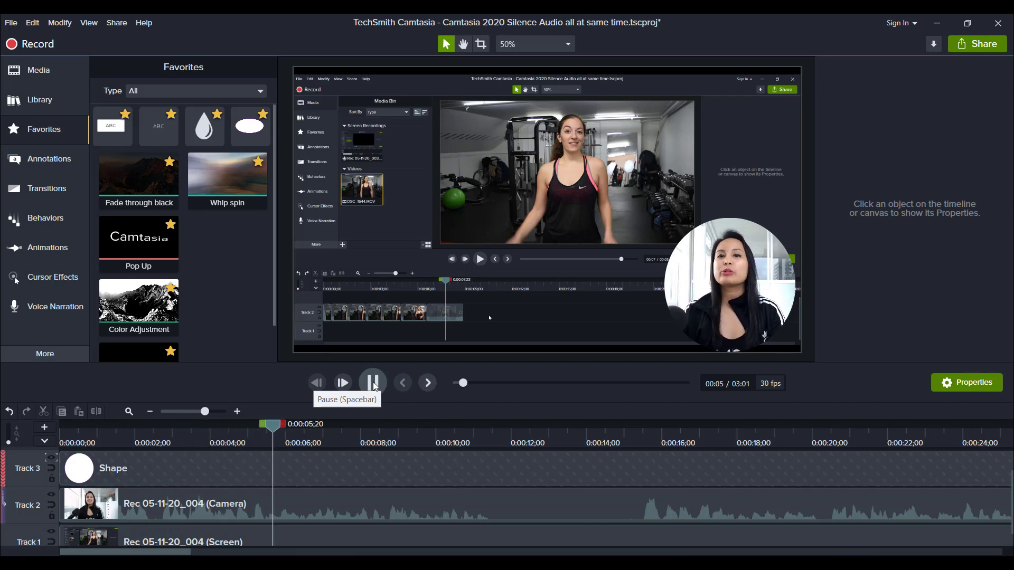
click(372, 383)
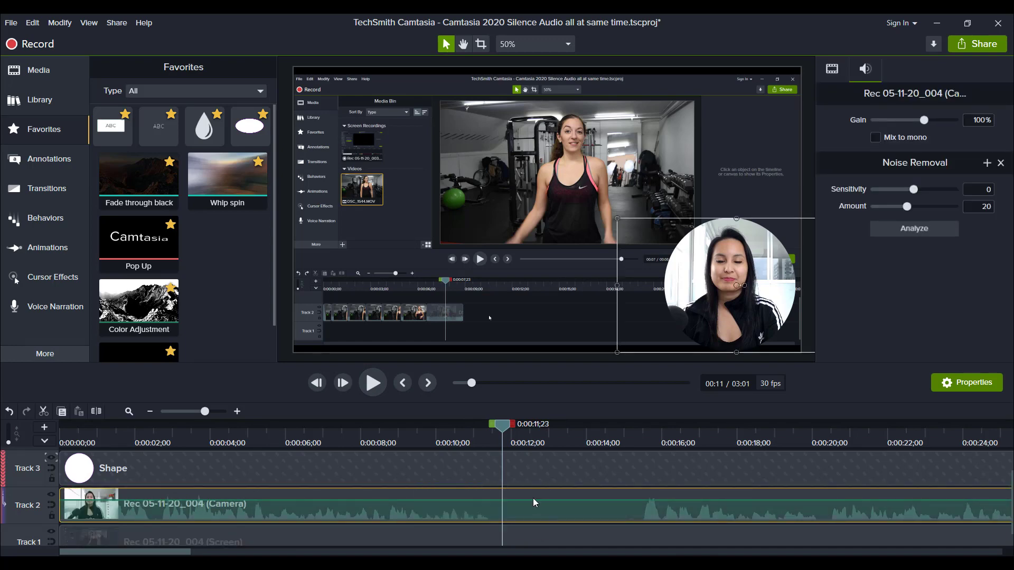
mouse_move(562, 541)
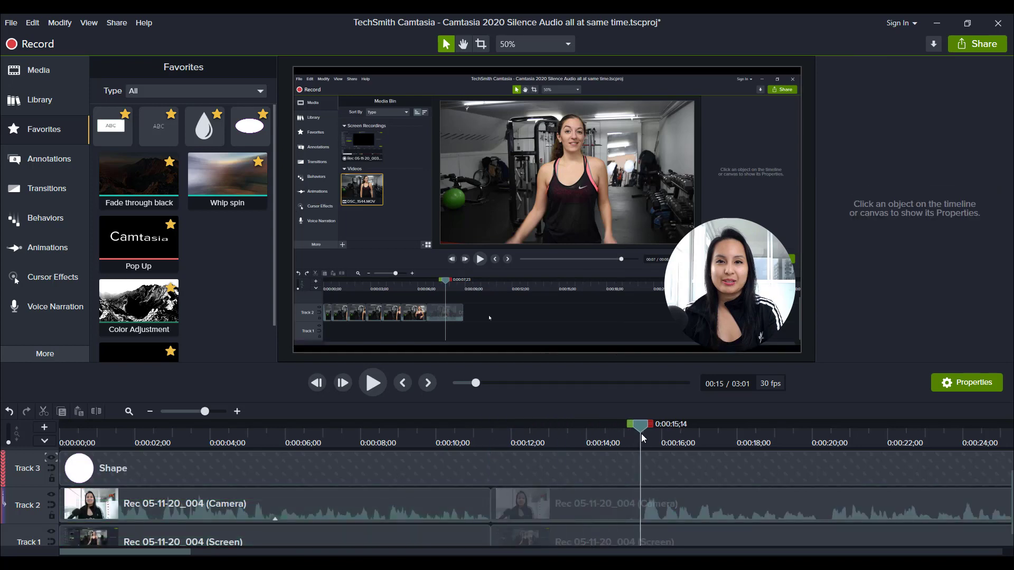
mouse_move(587, 508)
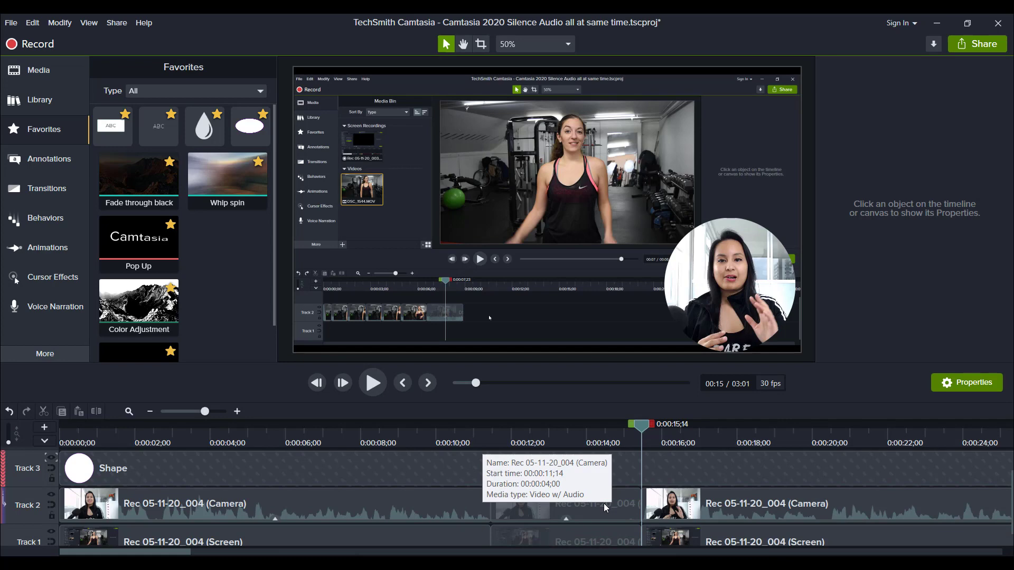
- Select the 4-second silent section from 11:14 to 15:14 on both tracks for ripple delete
click(564, 505)
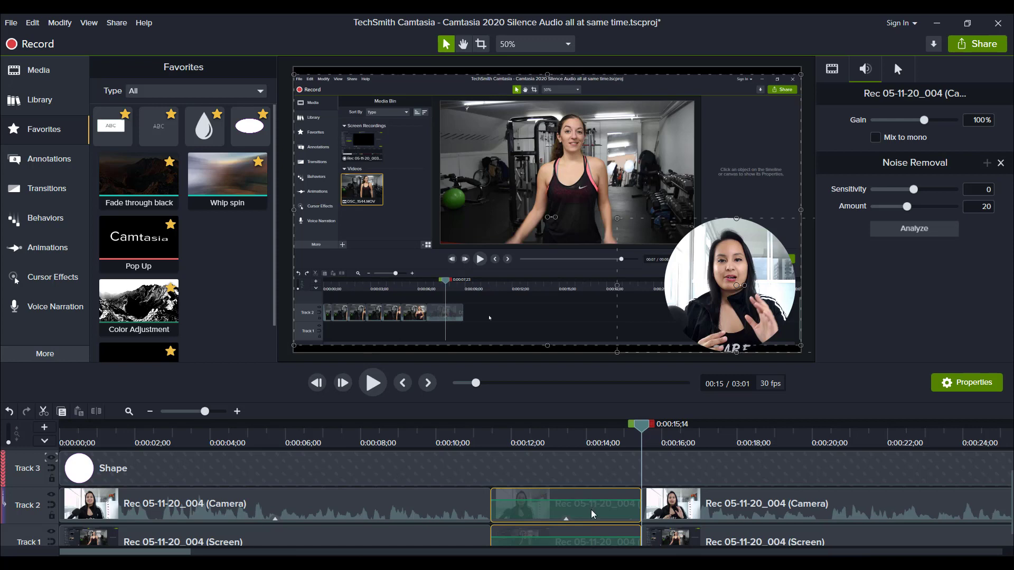
mouse_move(567, 504)
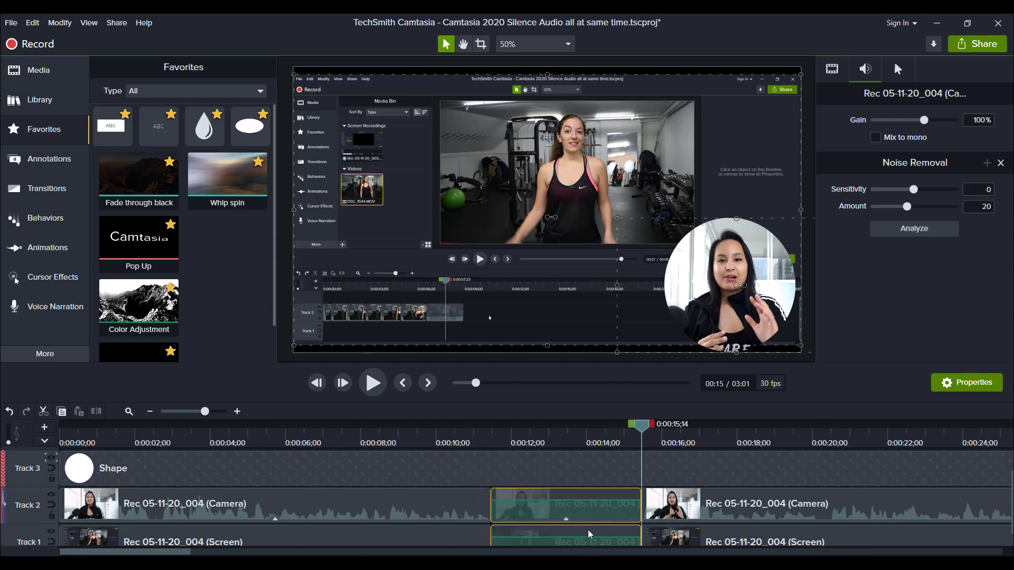
mouse_move(594, 524)
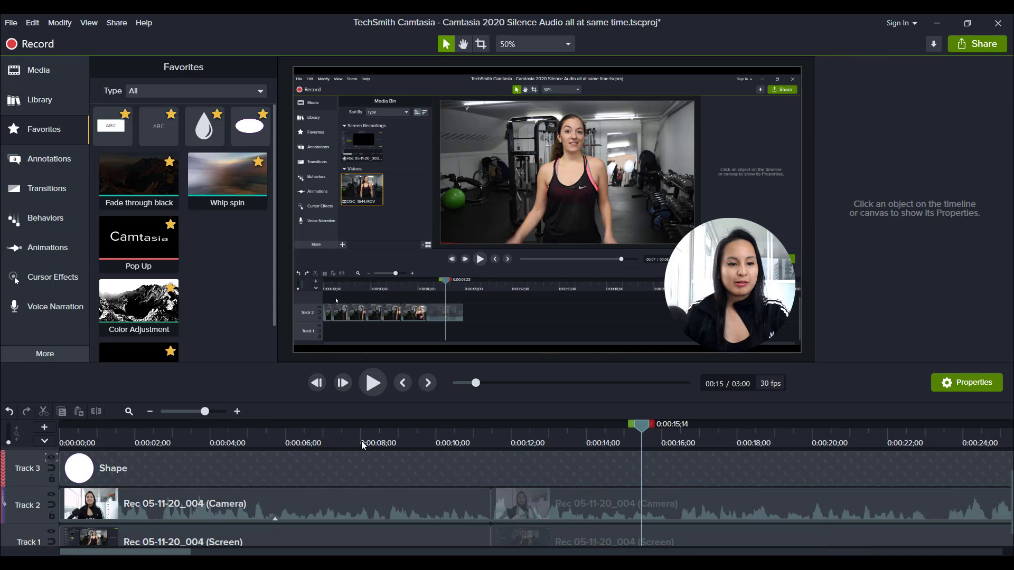
mouse_move(481, 437)
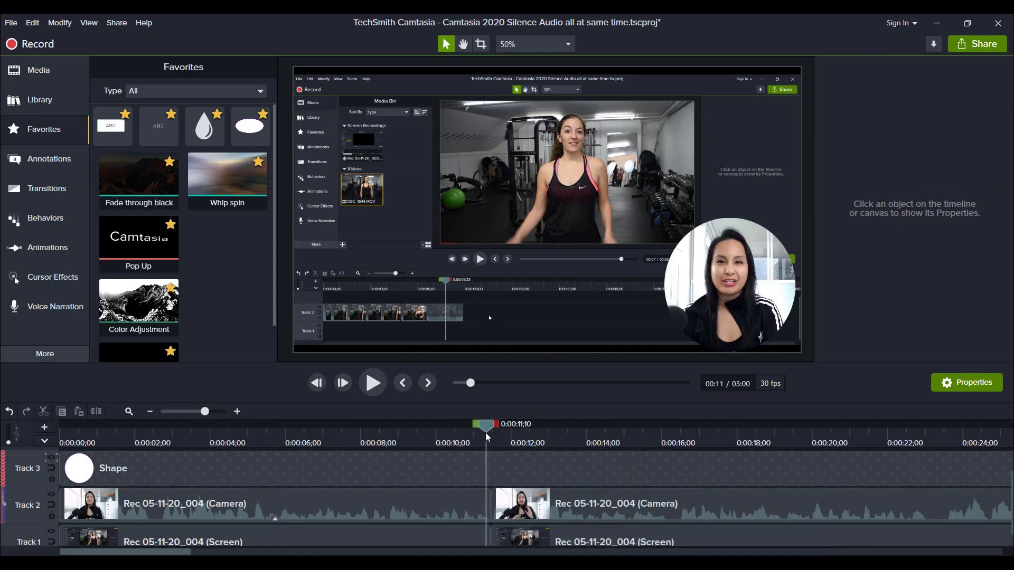
click(372, 382)
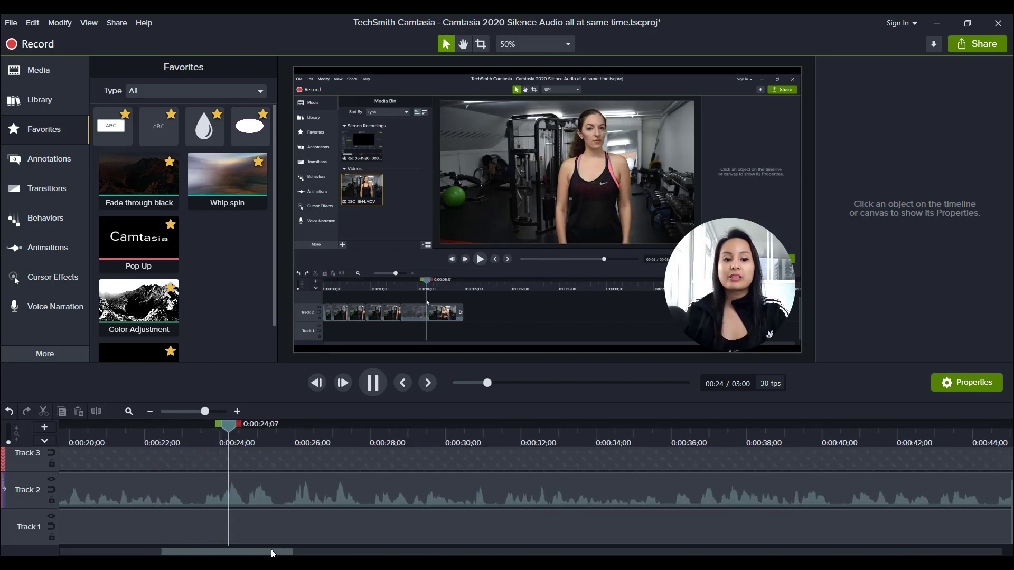
click(371, 382)
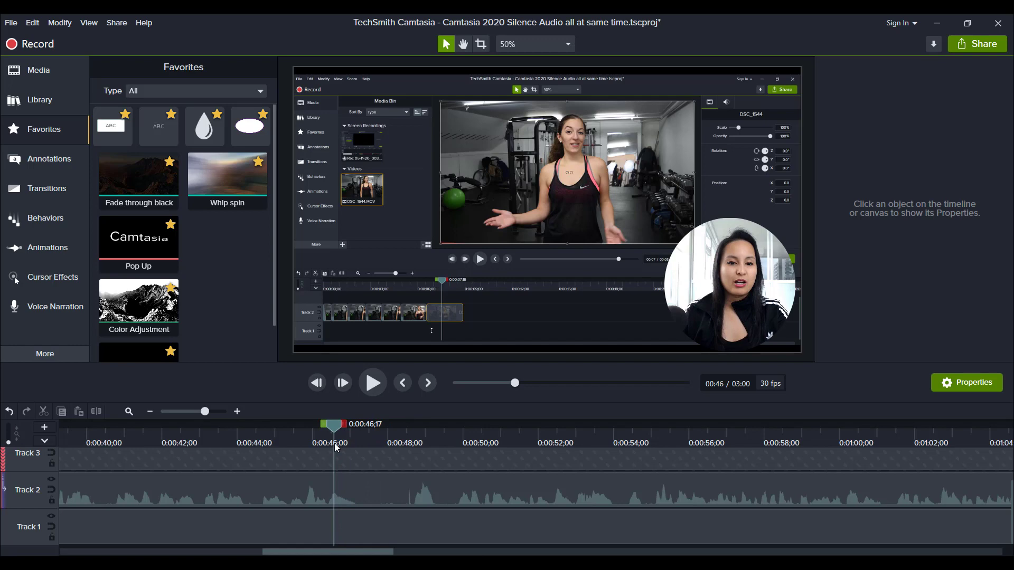
- Split both tracks at the silence near 47 seconds and select the silent pieces on both tracks
click(371, 383)
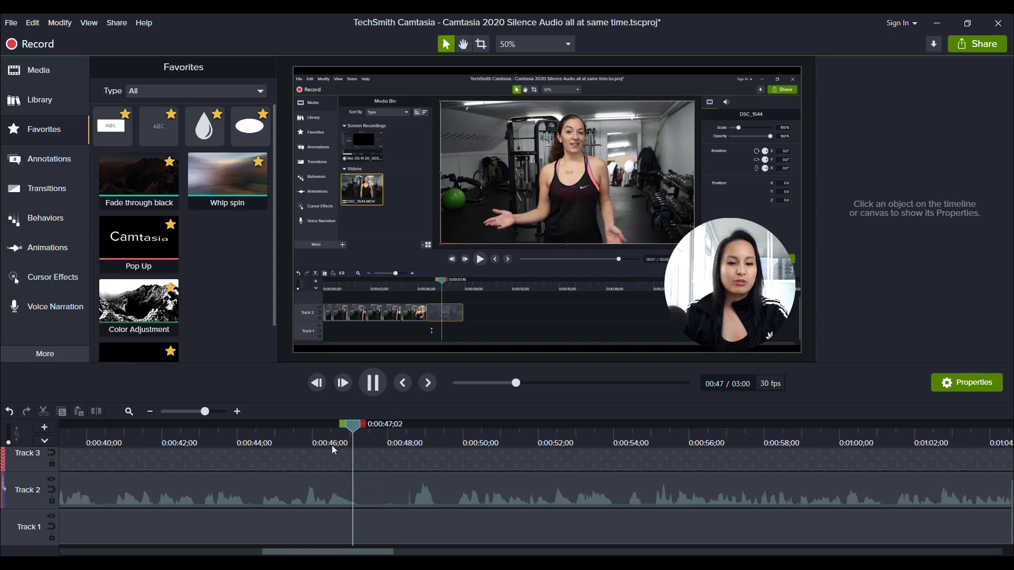
click(373, 382)
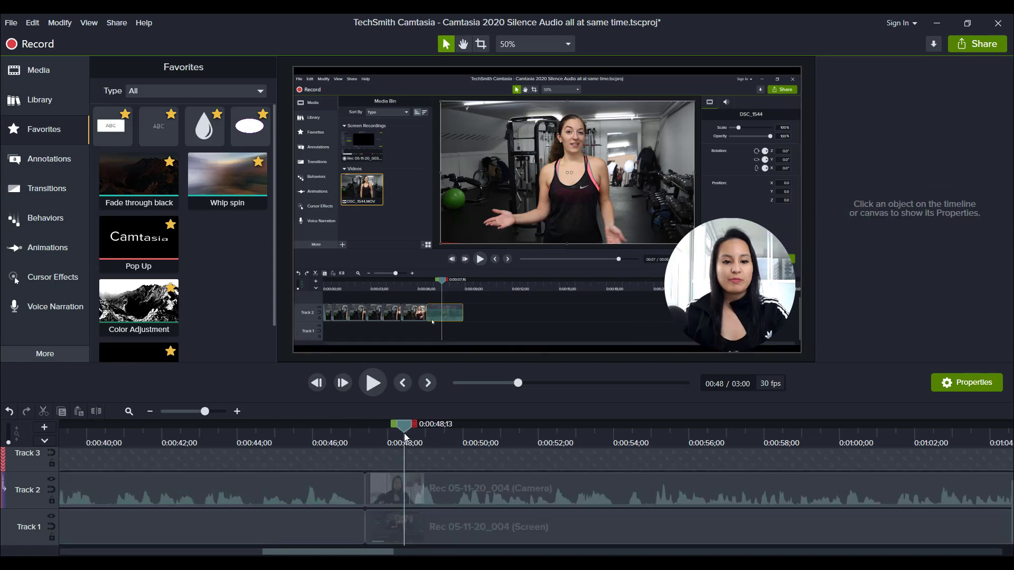
mouse_move(394, 488)
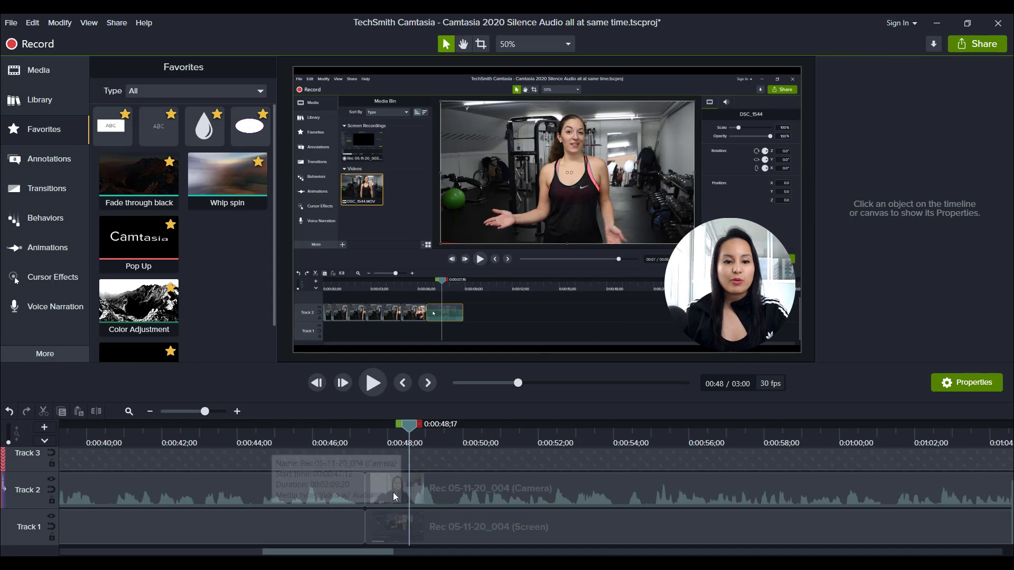
mouse_move(394, 493)
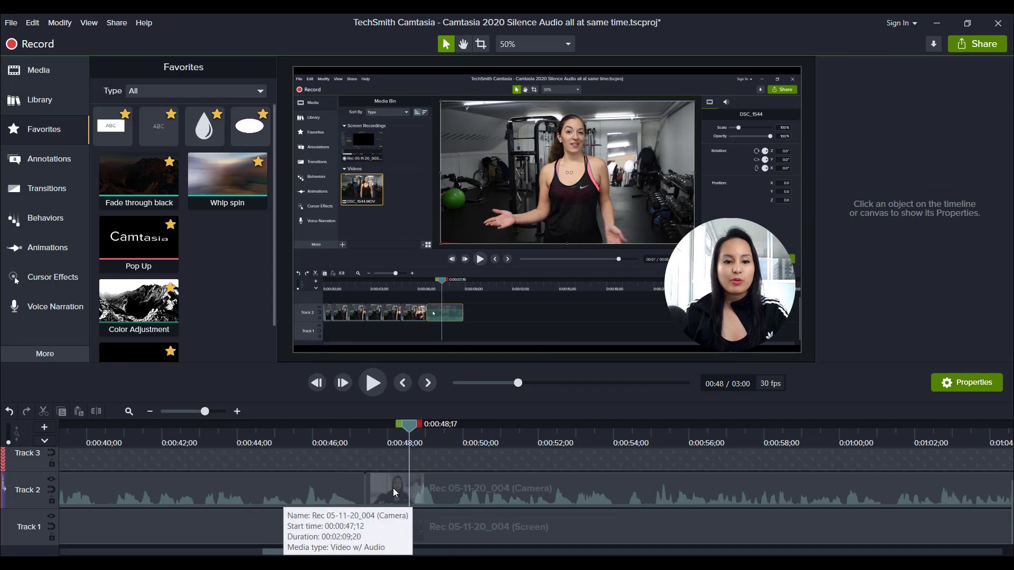
click(381, 488)
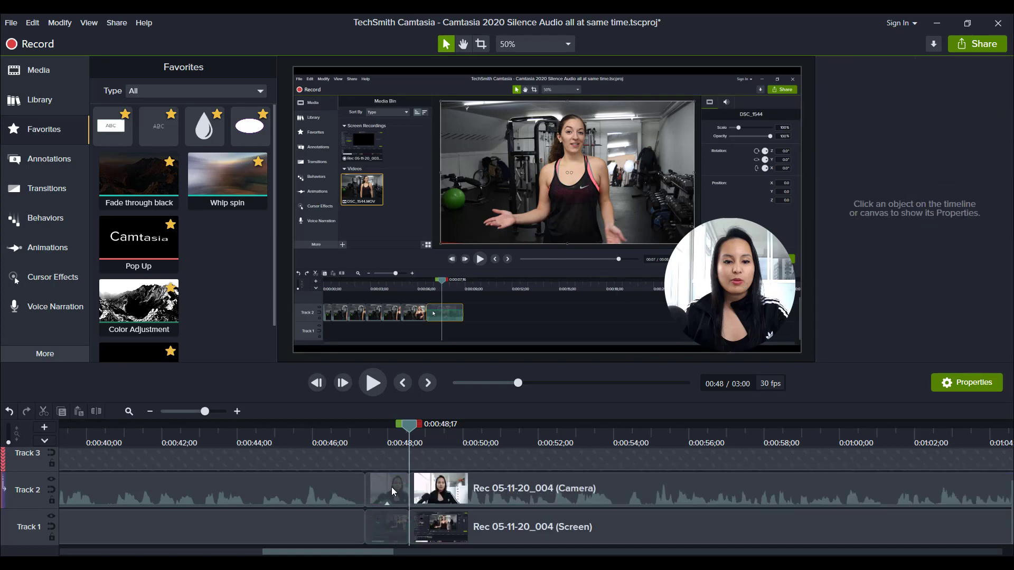
click(386, 489)
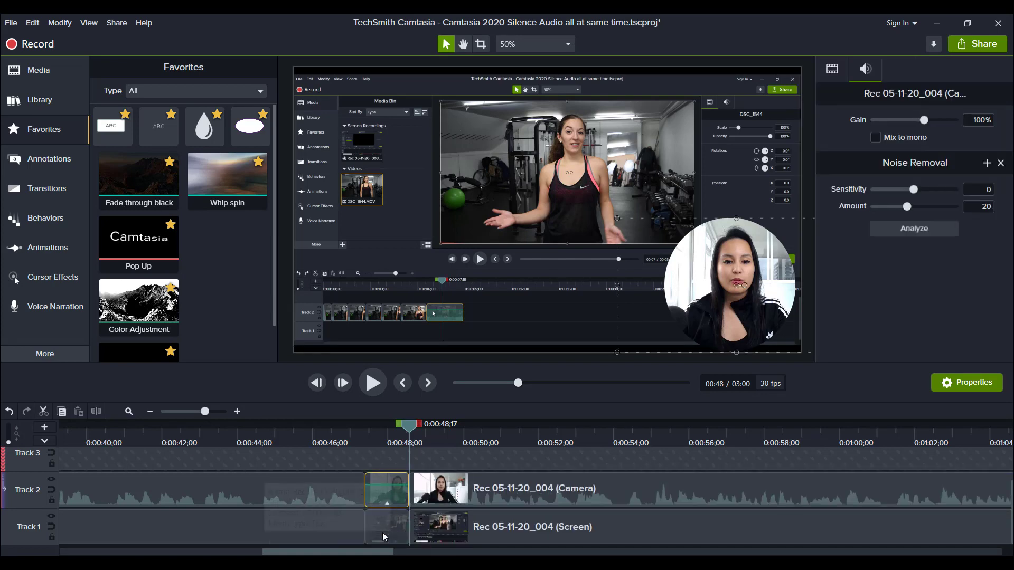
click(386, 526)
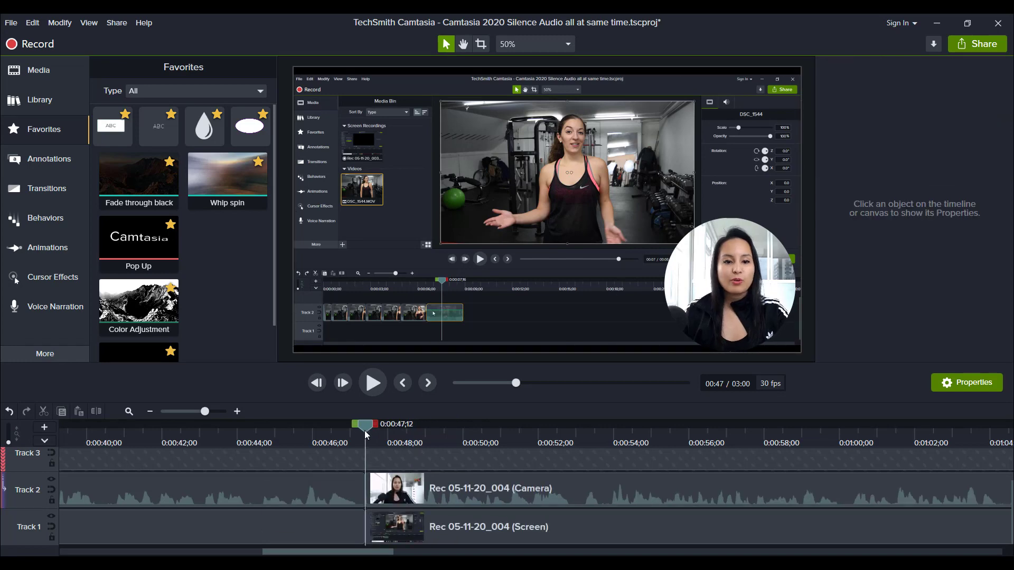
mouse_move(381, 473)
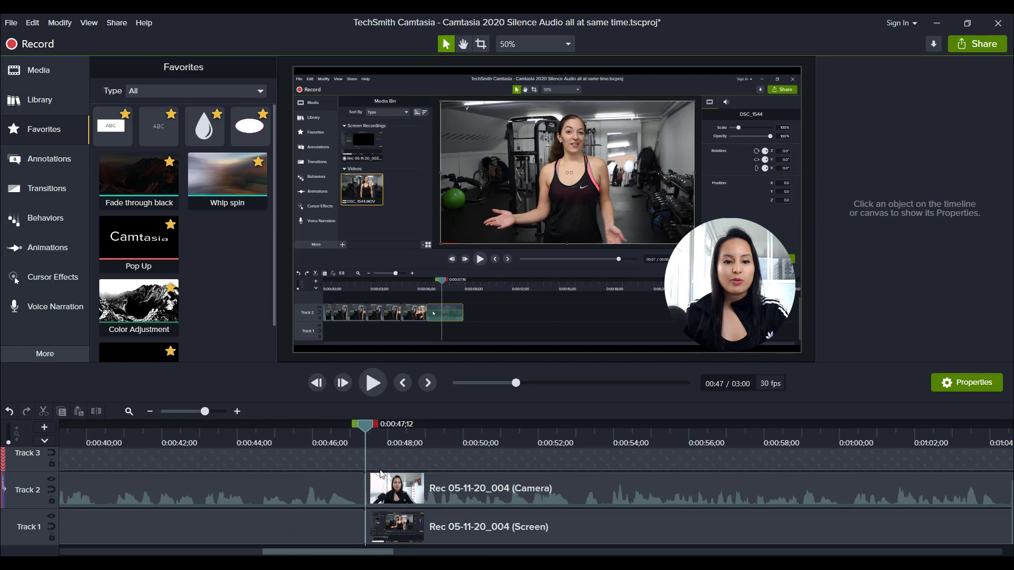
click(371, 382)
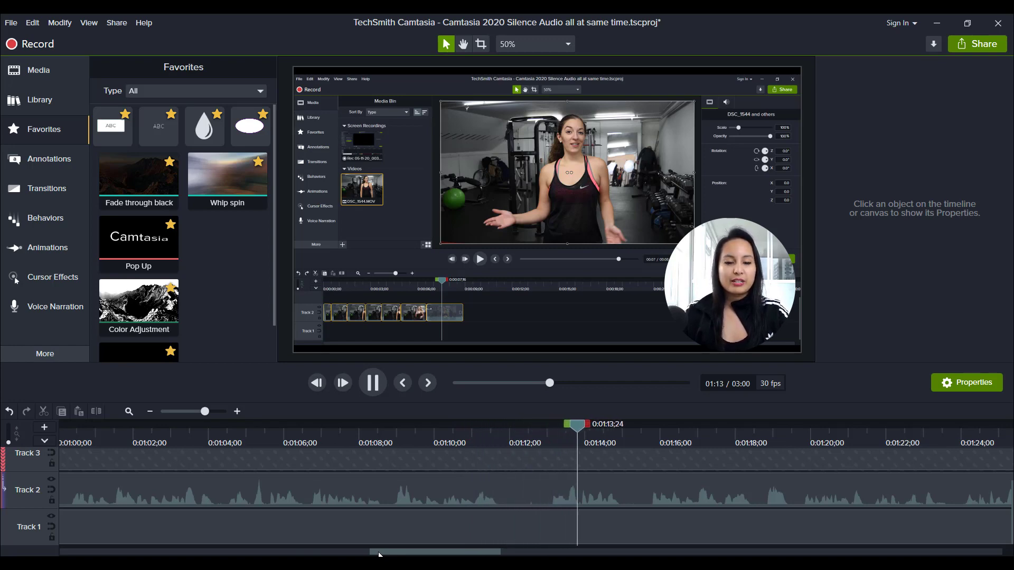
right_click(388, 313)
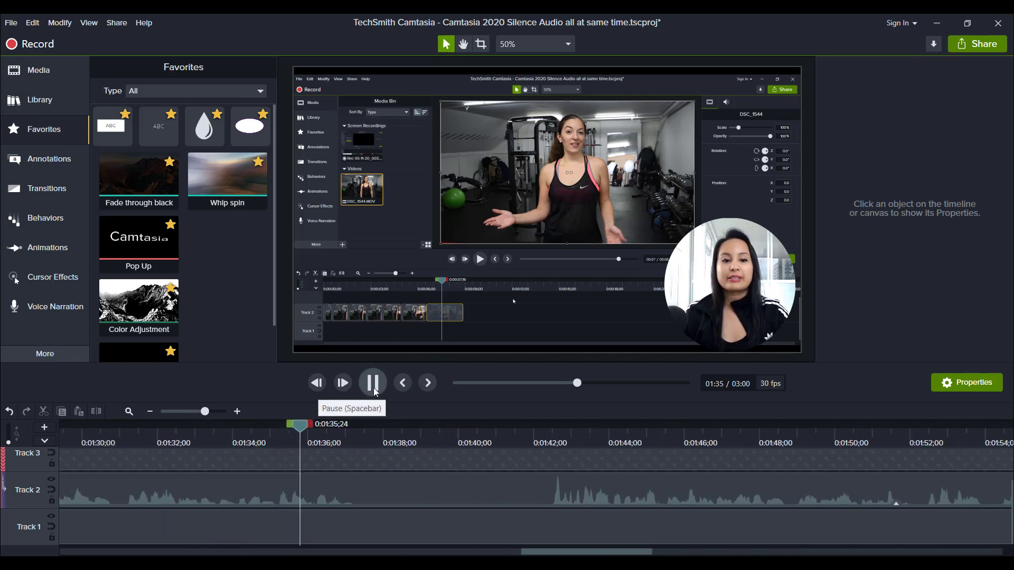
- Split both tracks at 1:42, ripple delete the 1:37–1:42 pieces, and resume playback
click(372, 382)
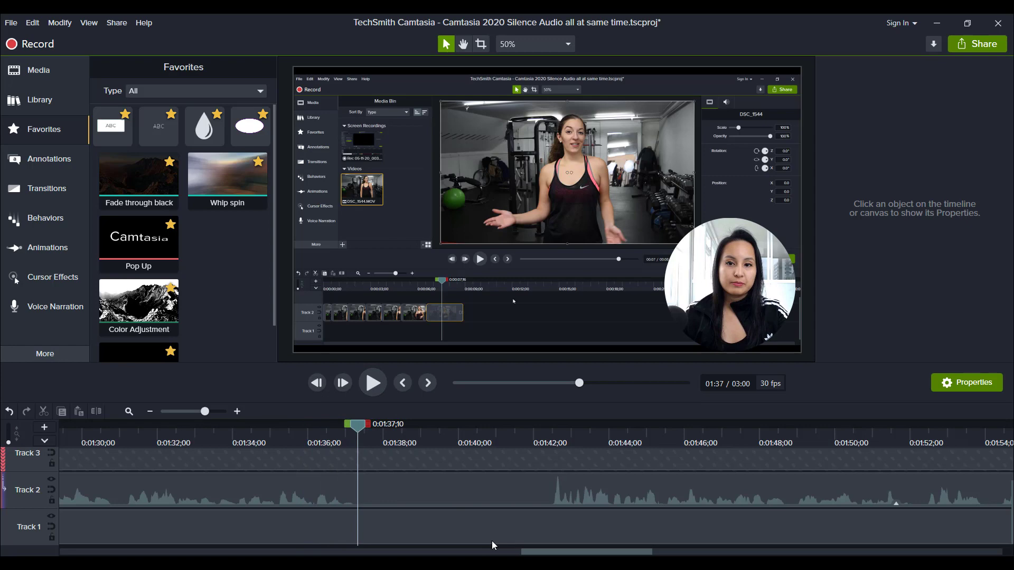
mouse_move(501, 503)
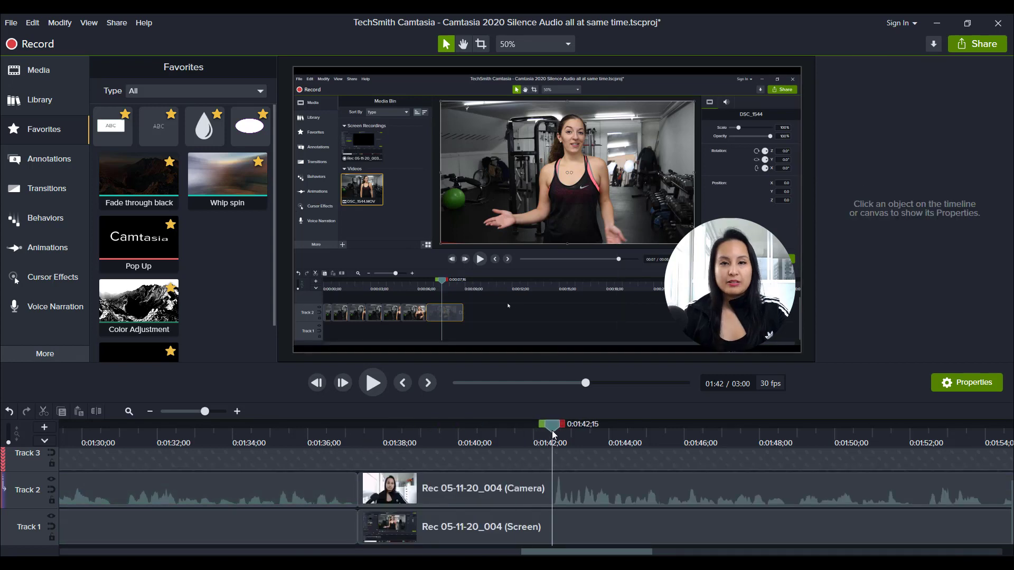
click(483, 488)
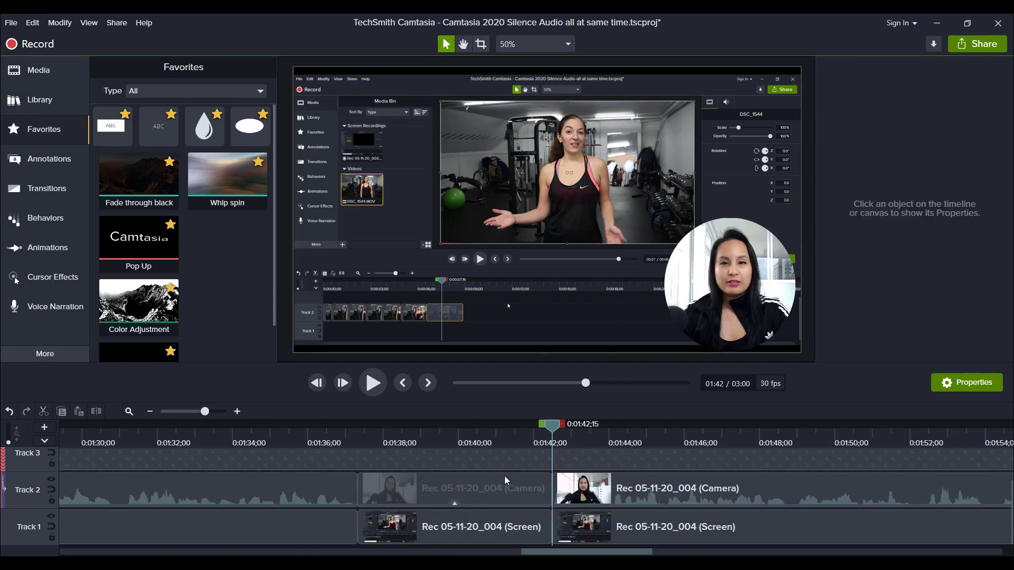
click(453, 488)
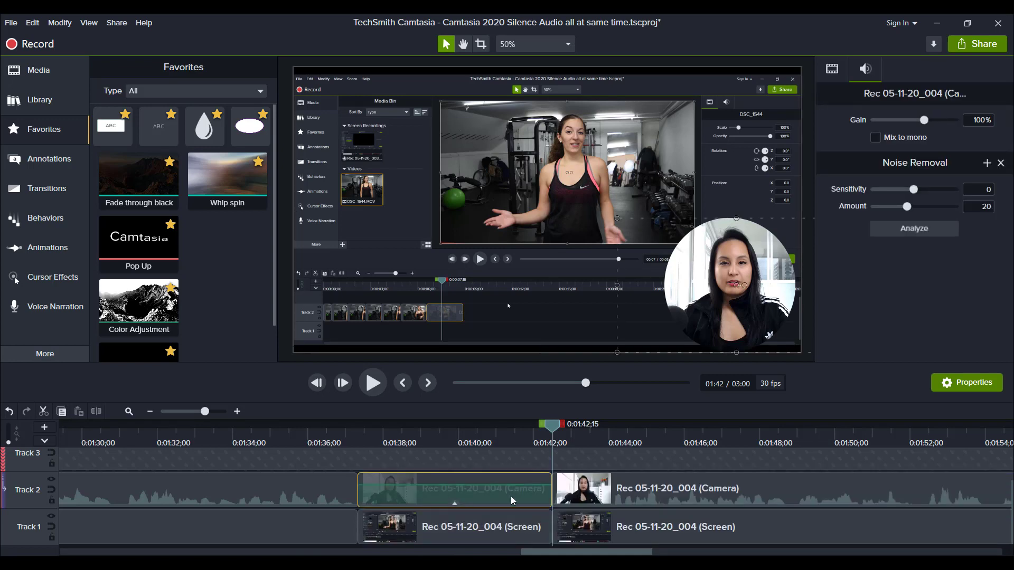
mouse_move(494, 527)
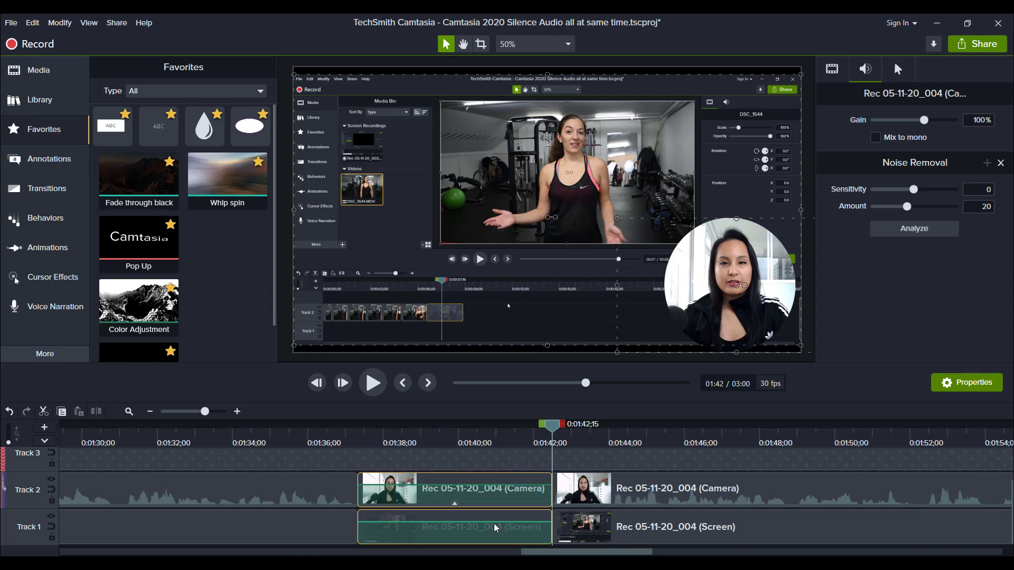
click(307, 455)
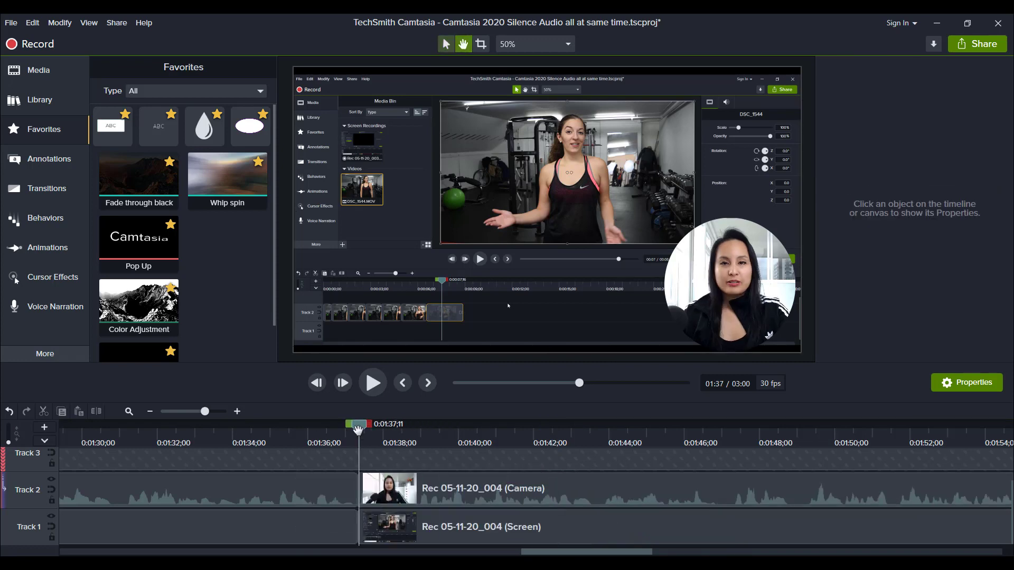
click(372, 382)
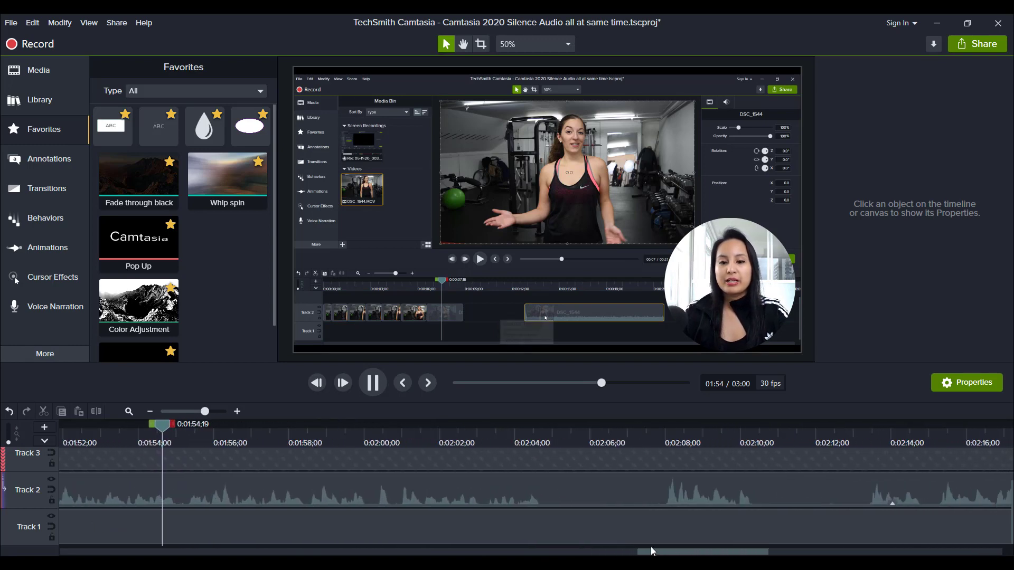
right_click(592, 313)
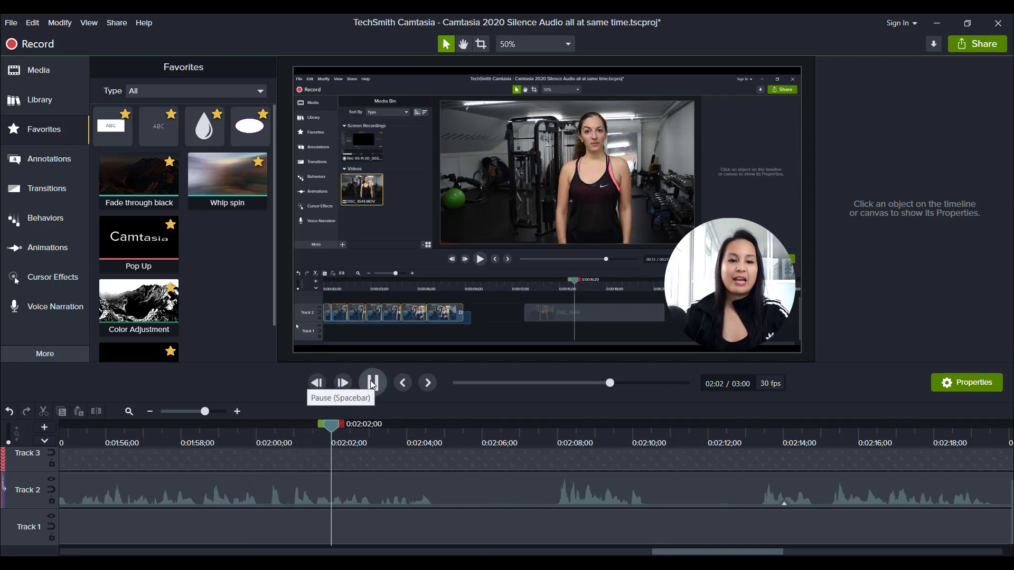
click(371, 383)
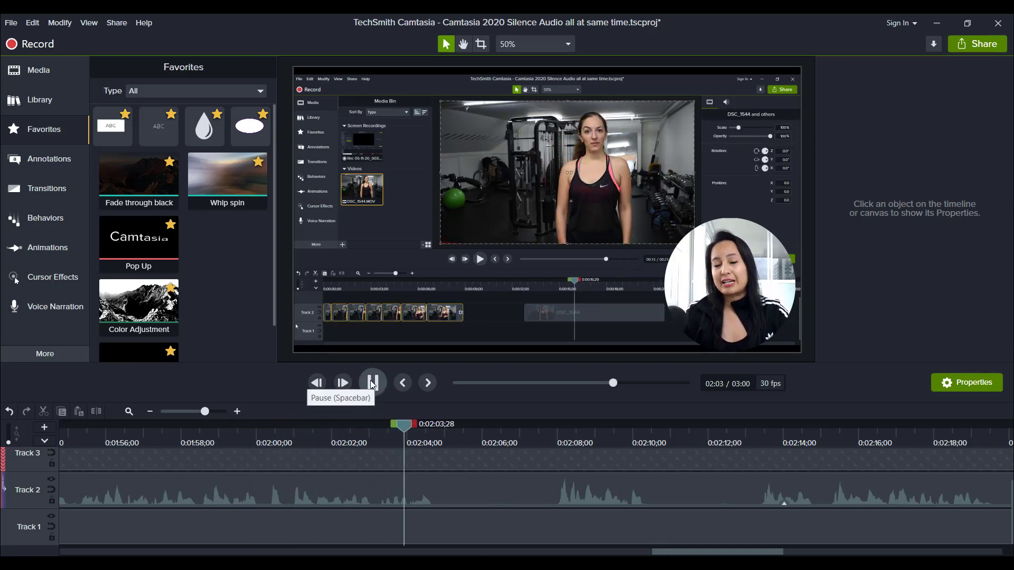
click(372, 382)
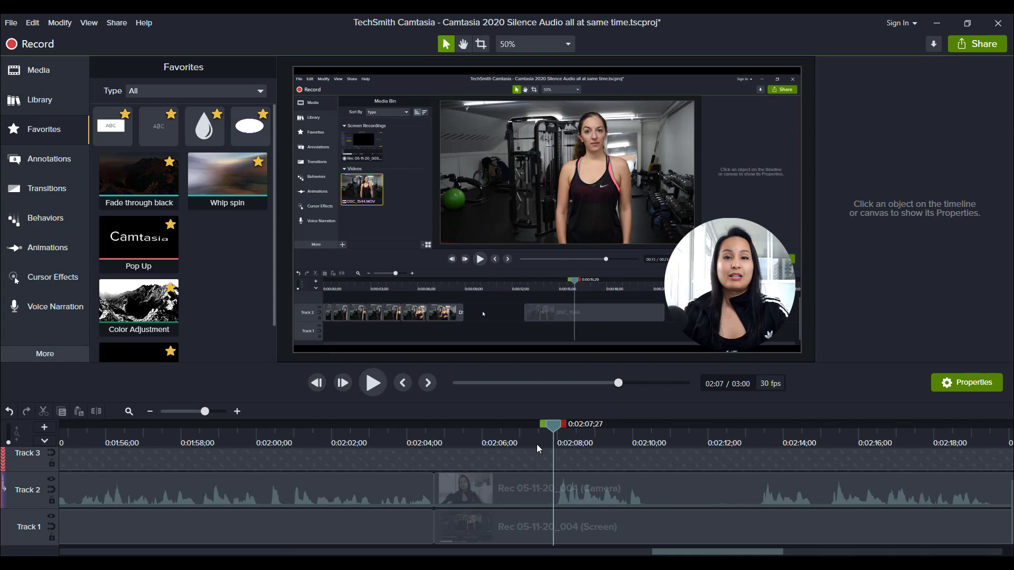
- Locate the pauses after 2:07 and 2:13 by playing and stopping, then clear the selection
click(372, 382)
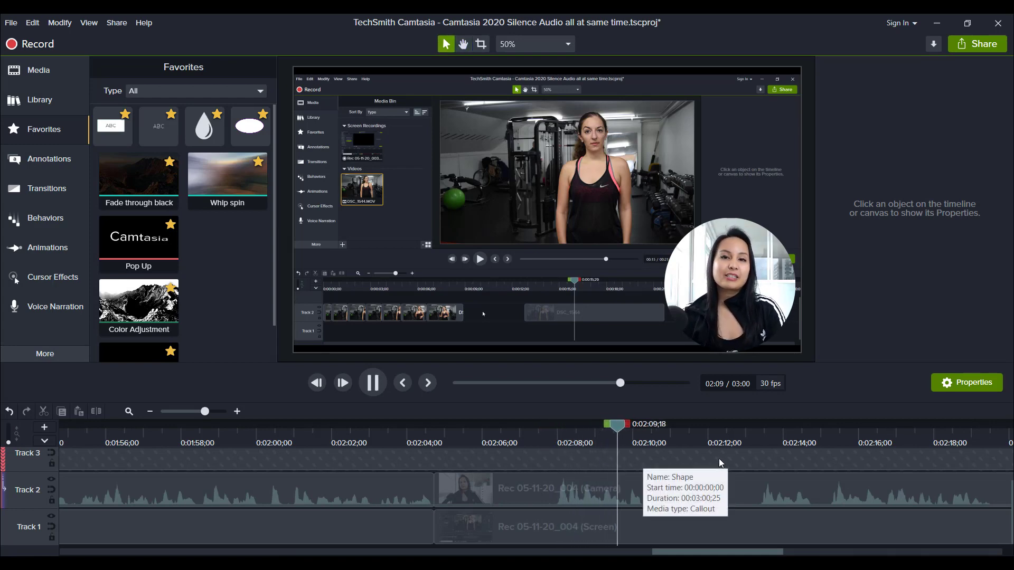
click(372, 383)
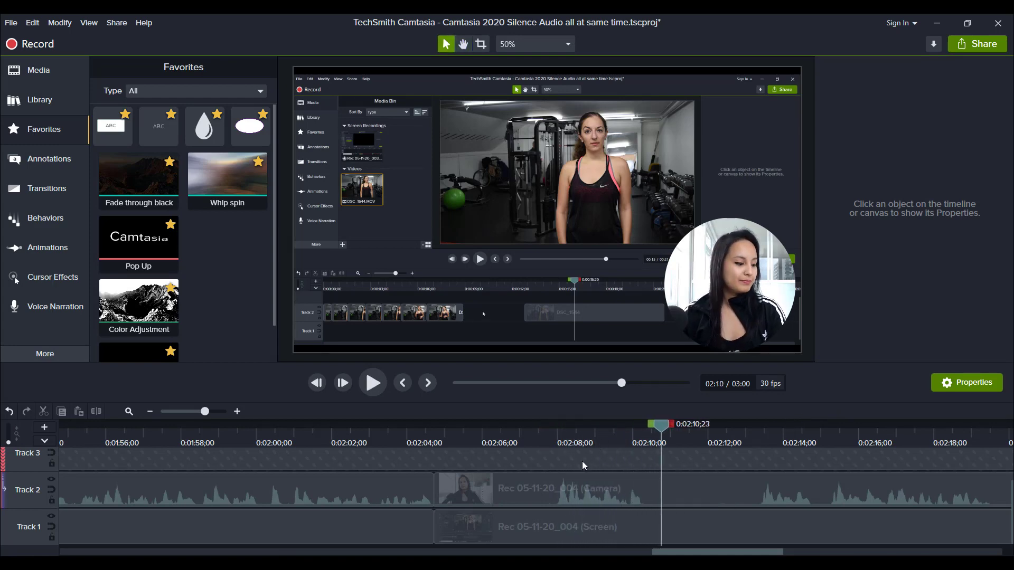
mouse_move(552, 434)
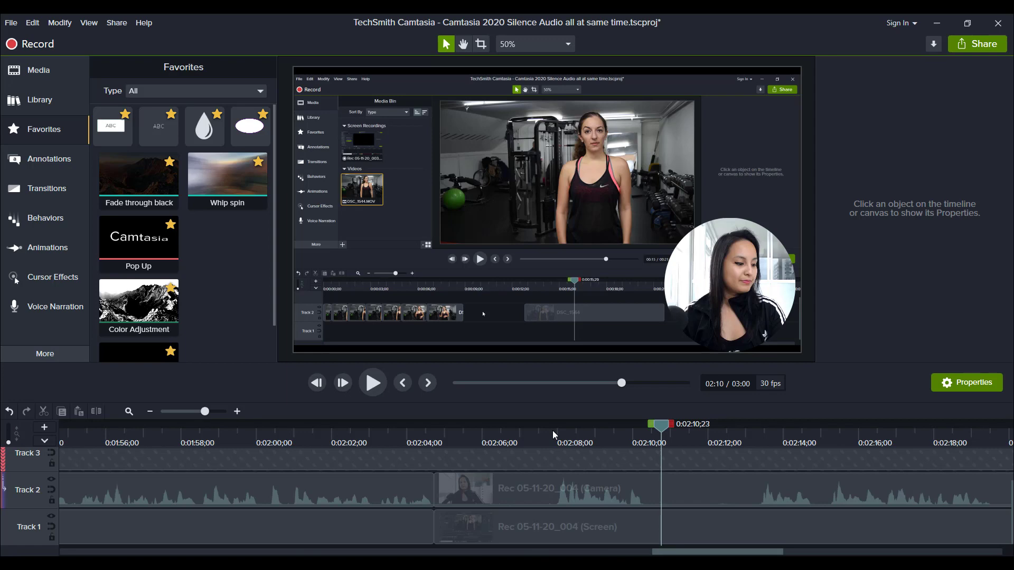
mouse_move(557, 489)
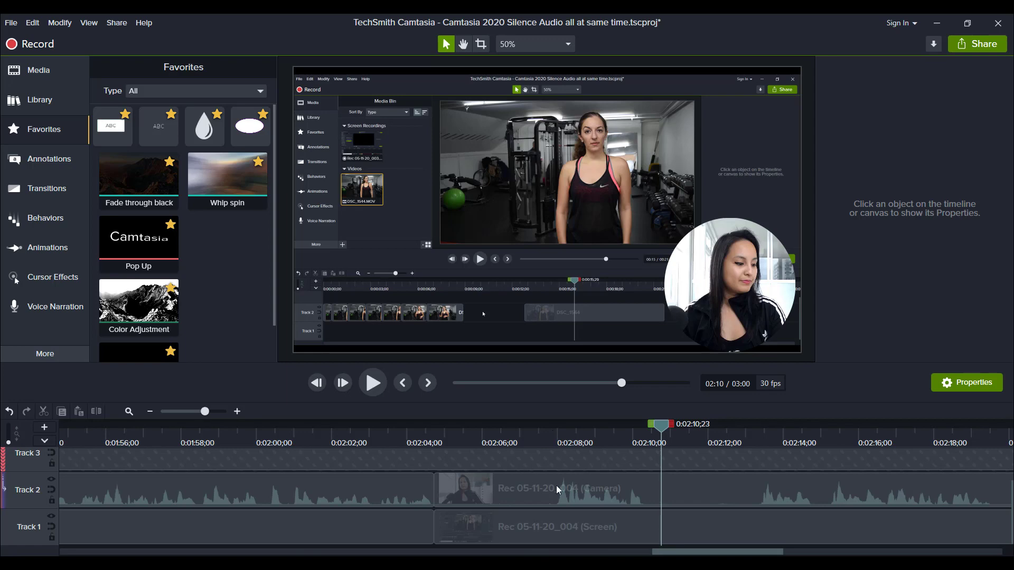
mouse_move(871, 483)
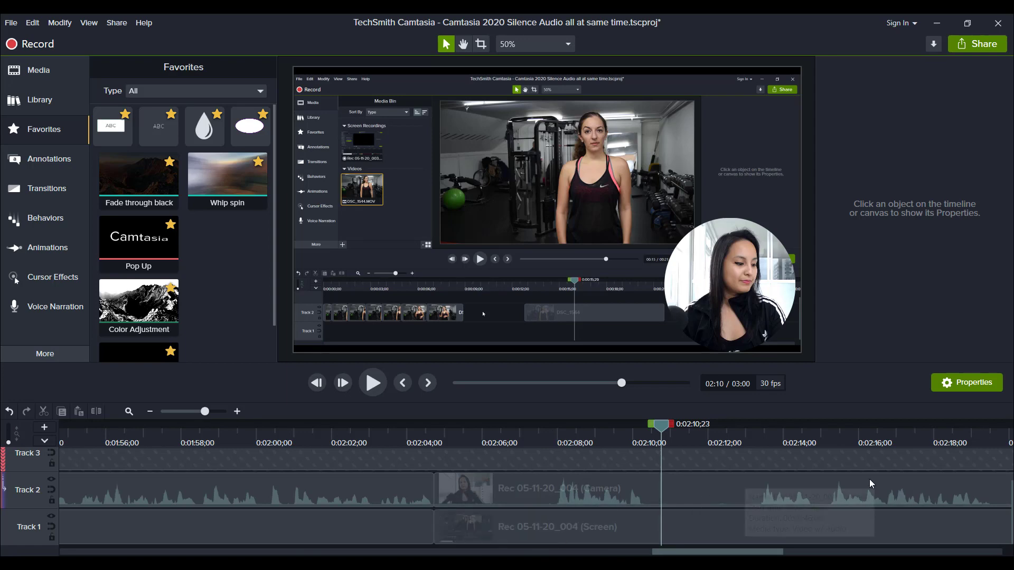
mouse_move(734, 423)
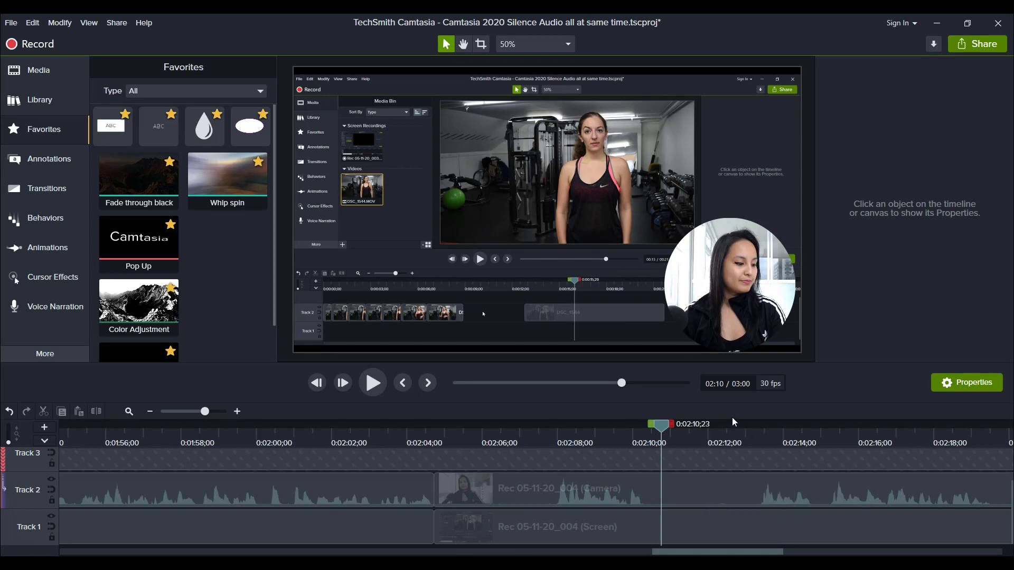
mouse_move(764, 430)
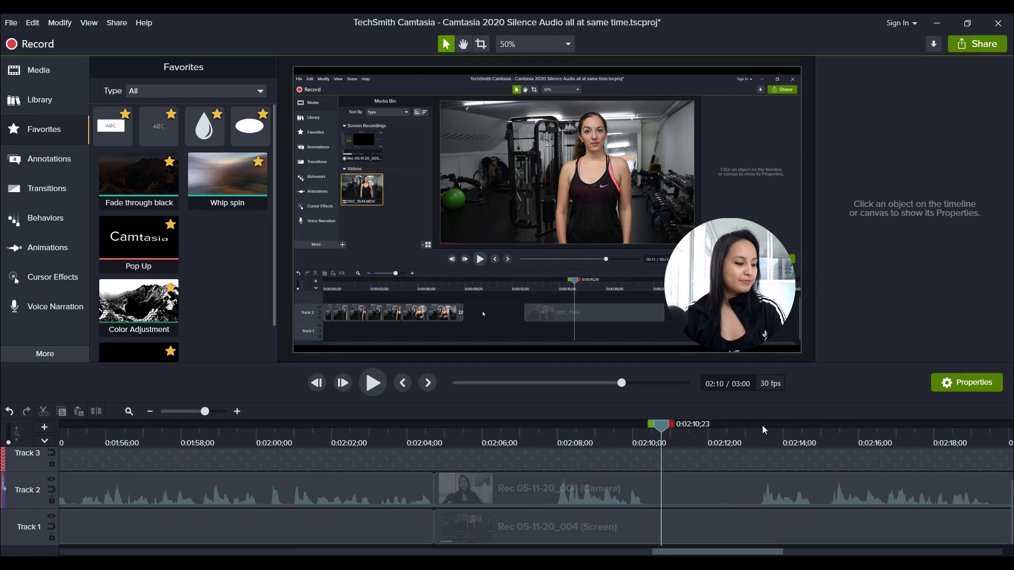
mouse_move(551, 451)
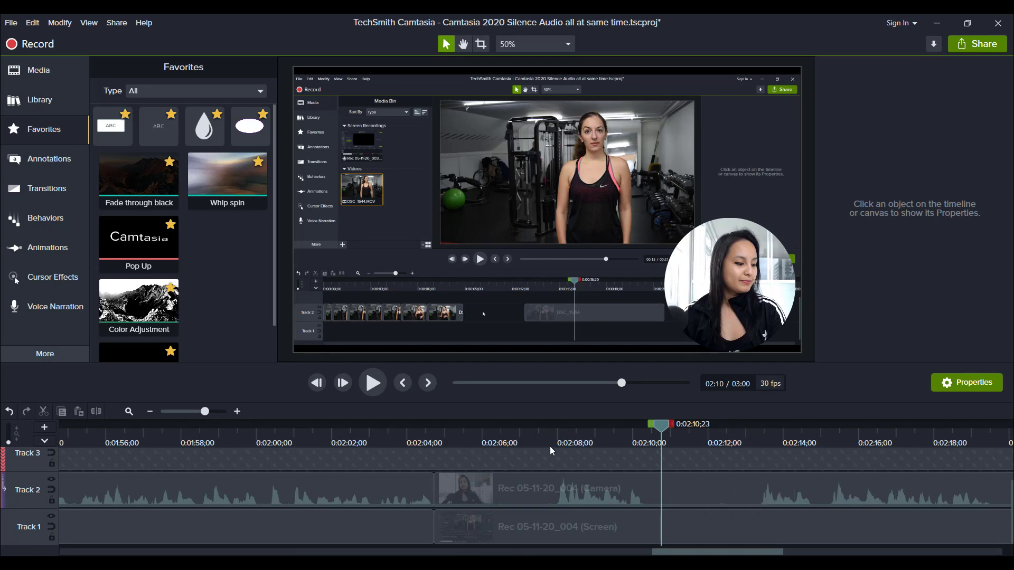
mouse_move(555, 438)
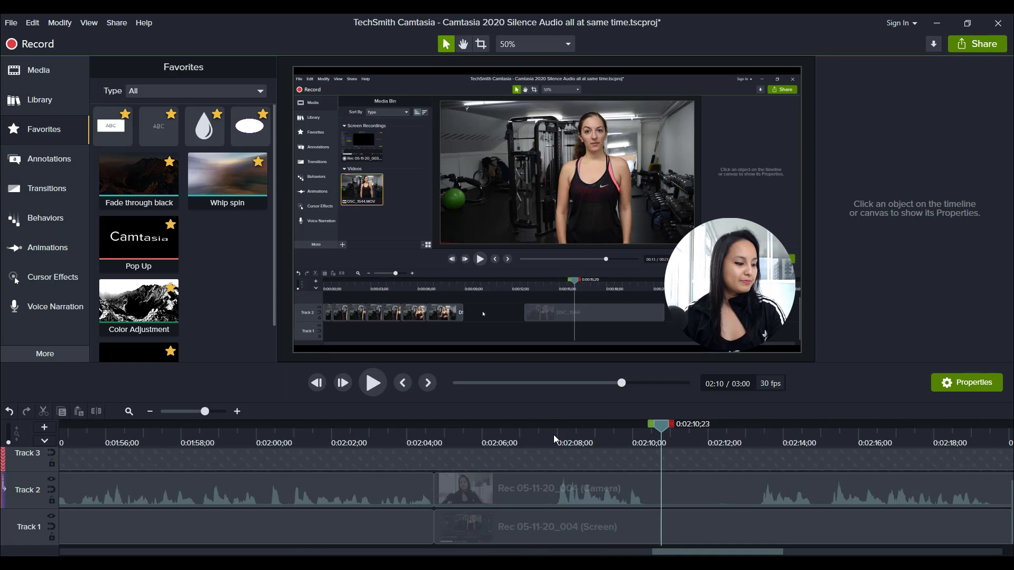
mouse_move(625, 509)
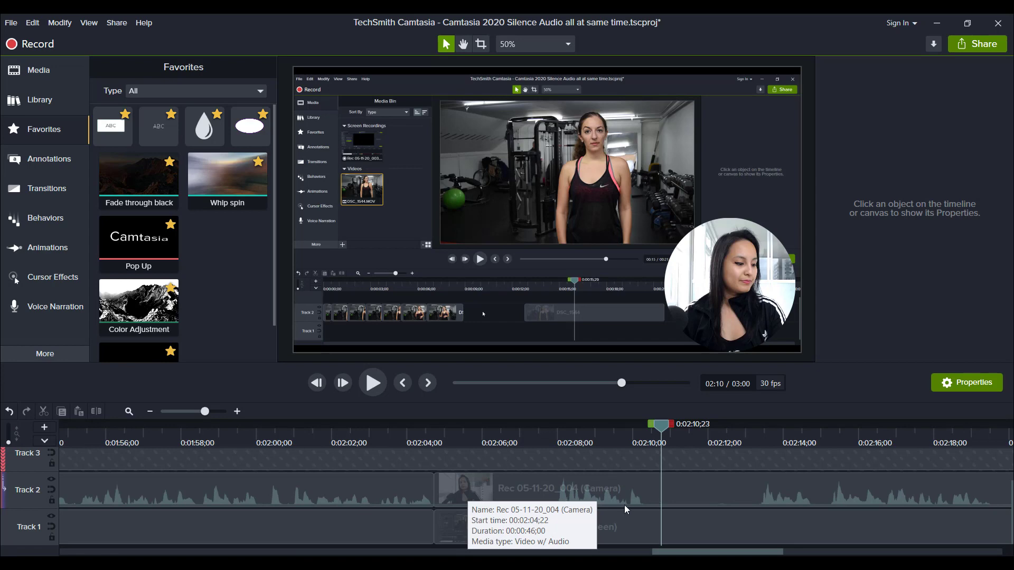
mouse_move(820, 440)
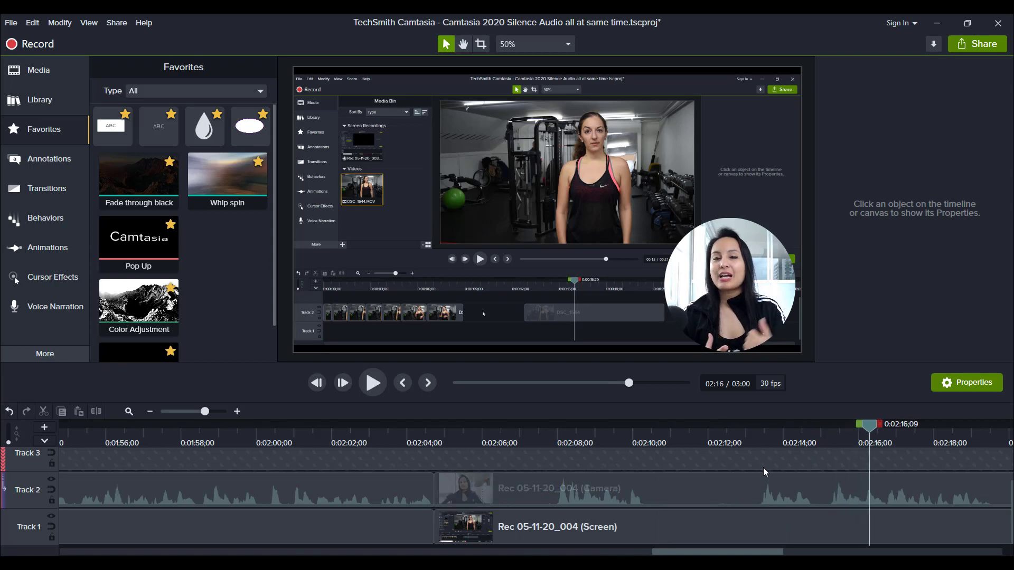
click(371, 382)
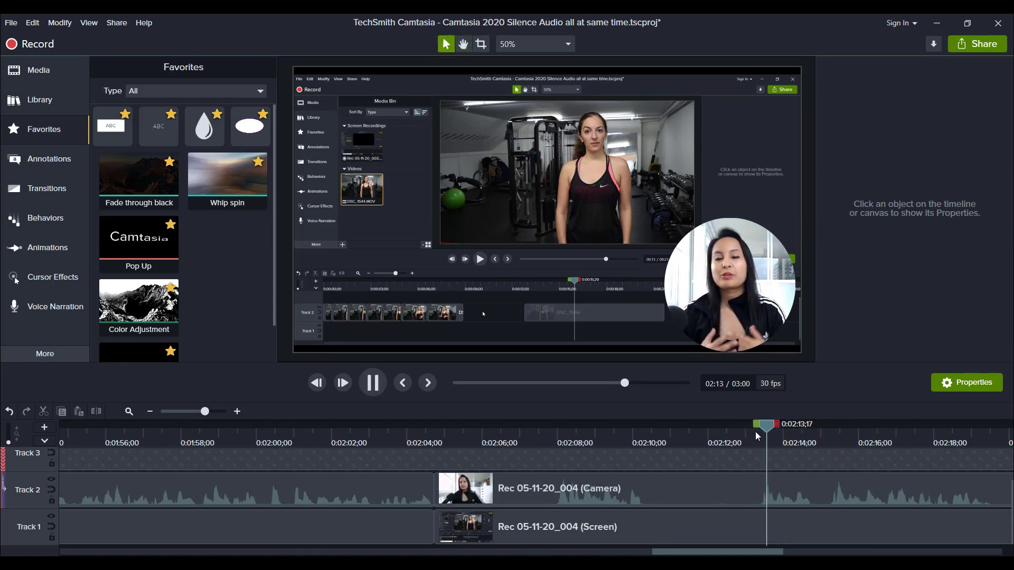
click(372, 383)
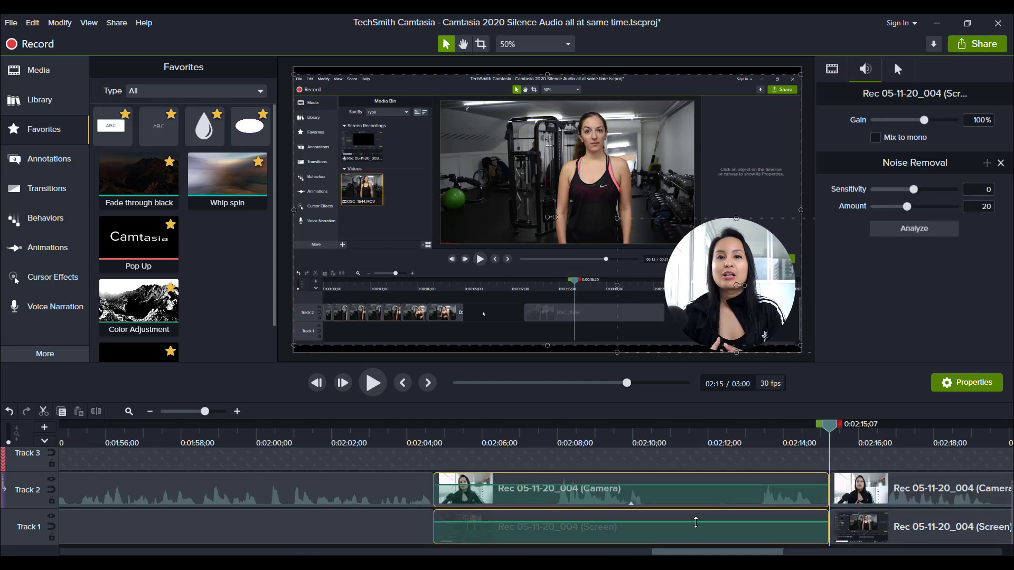
click(493, 460)
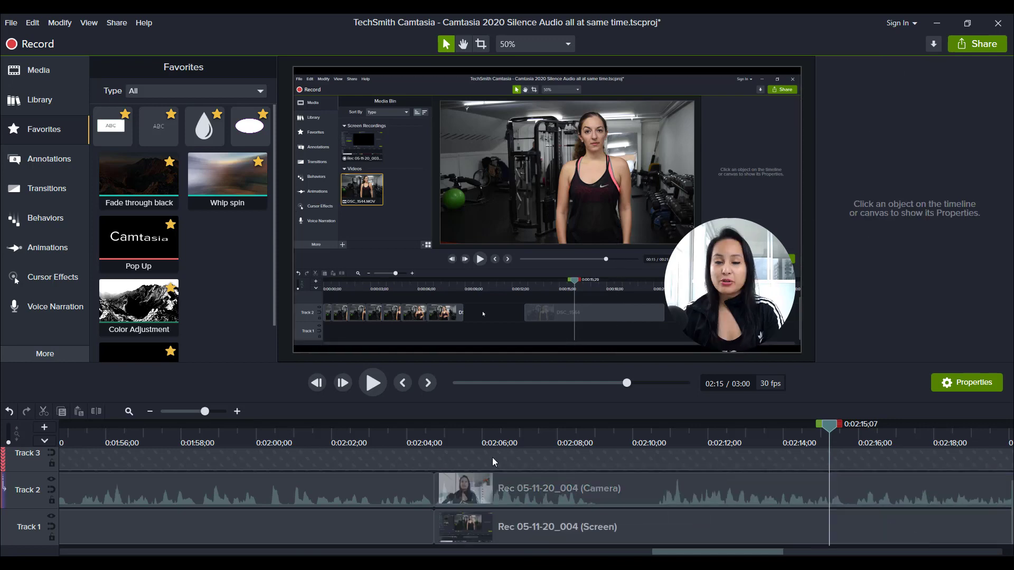
- Play back the closed-up section through 2:24 to the project end at 2:28 to verify the gaps are gone
click(372, 382)
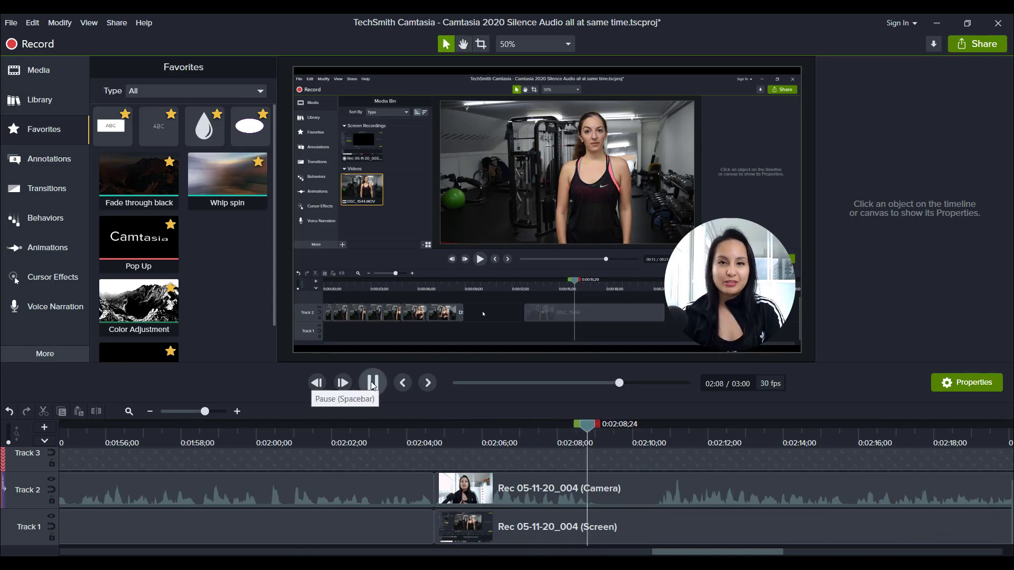
click(556, 488)
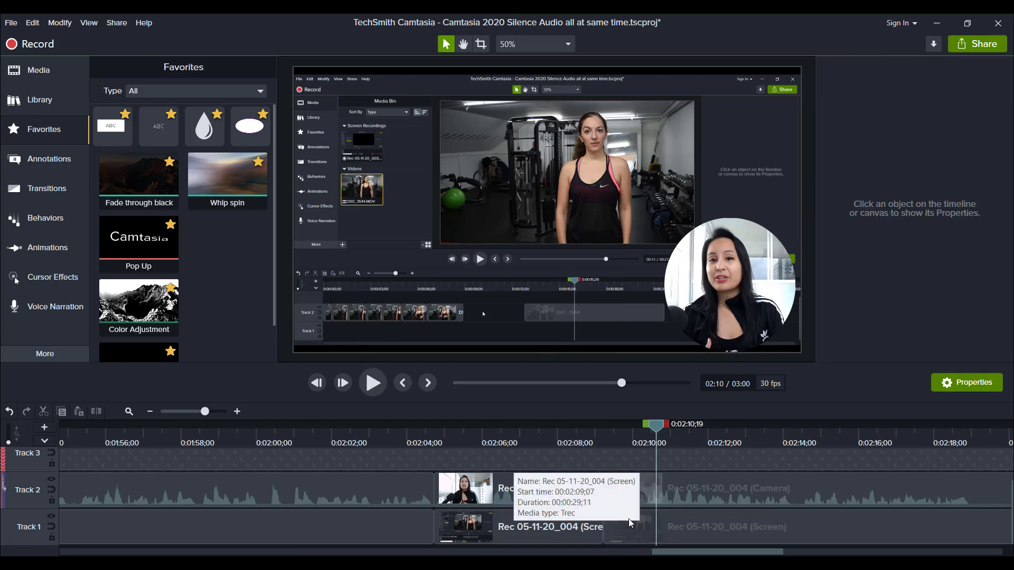
click(372, 382)
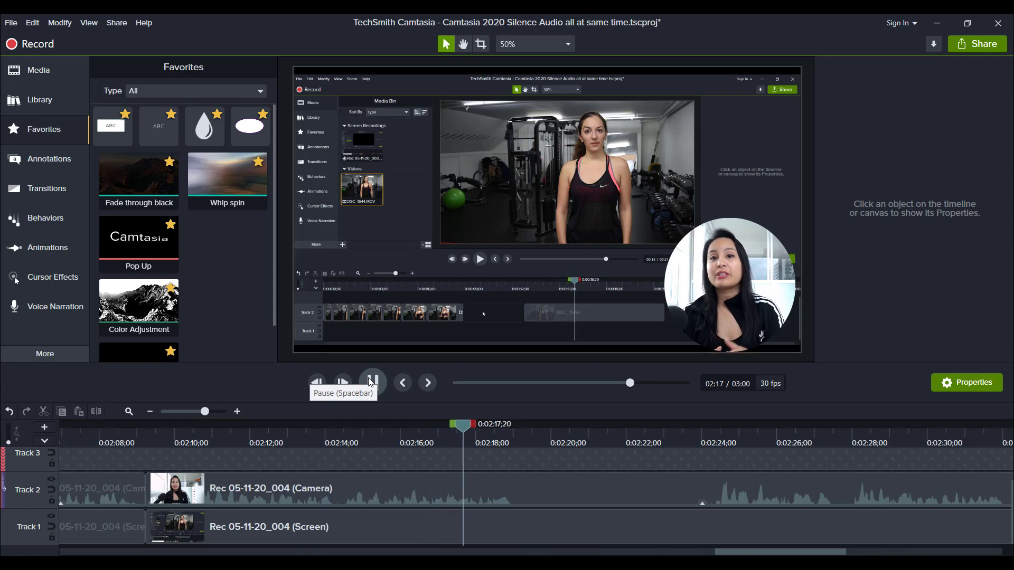
click(372, 382)
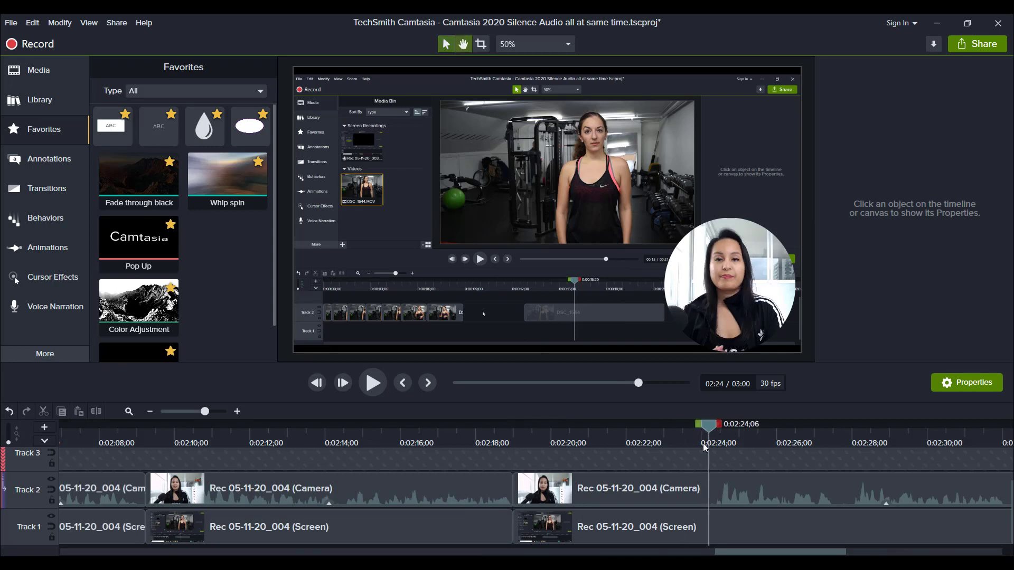
click(373, 382)
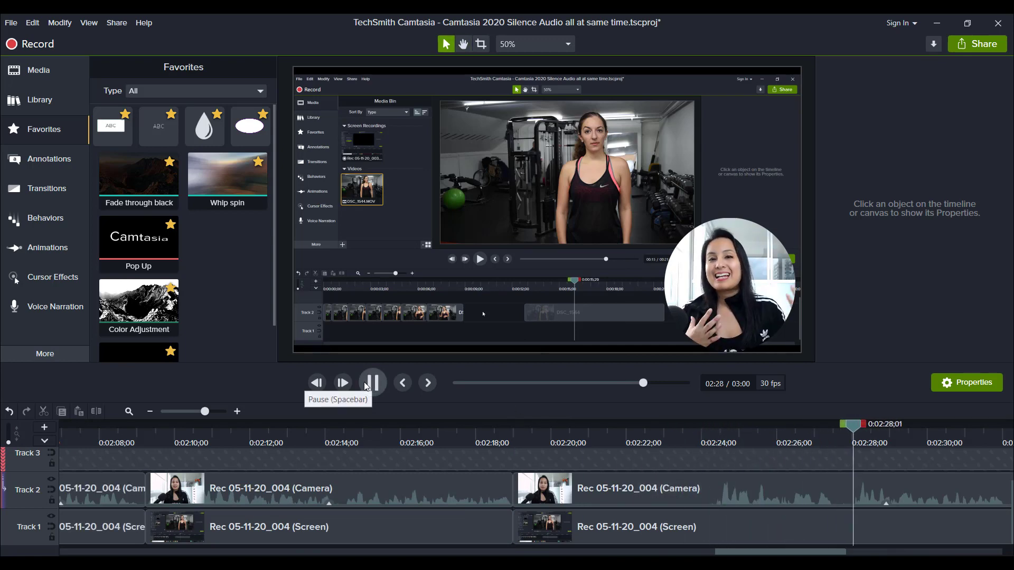
click(372, 383)
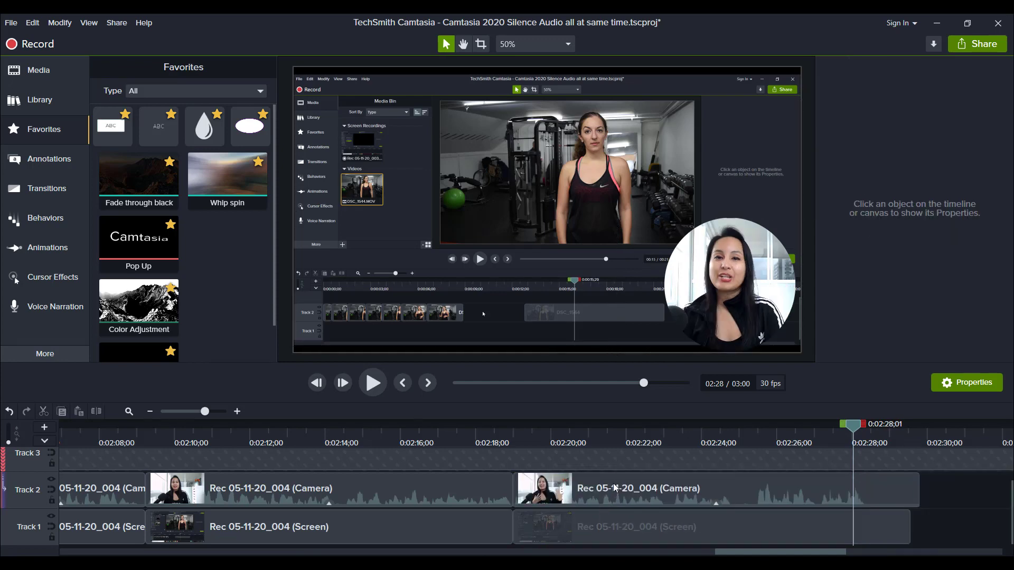
click(372, 382)
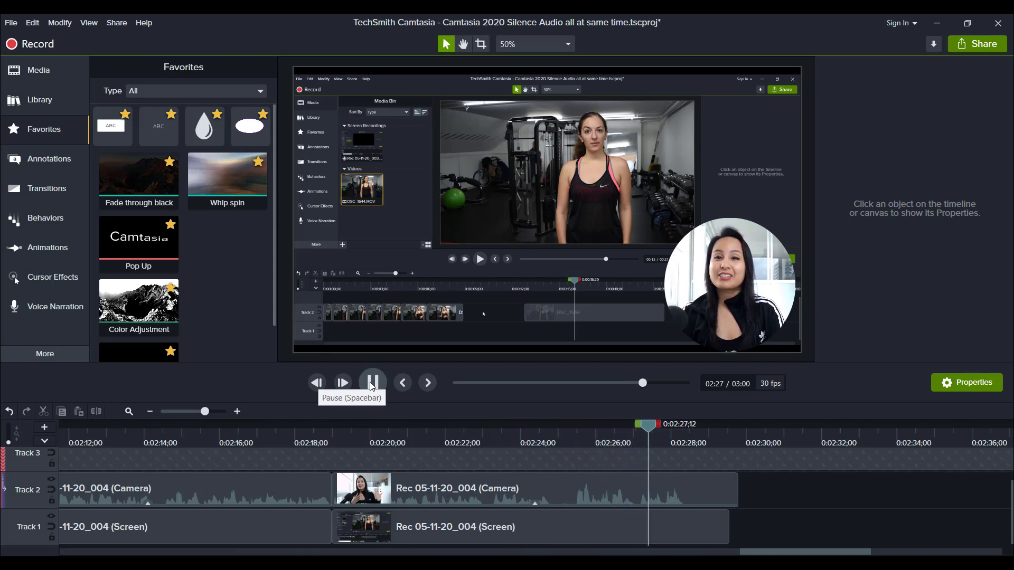
click(372, 382)
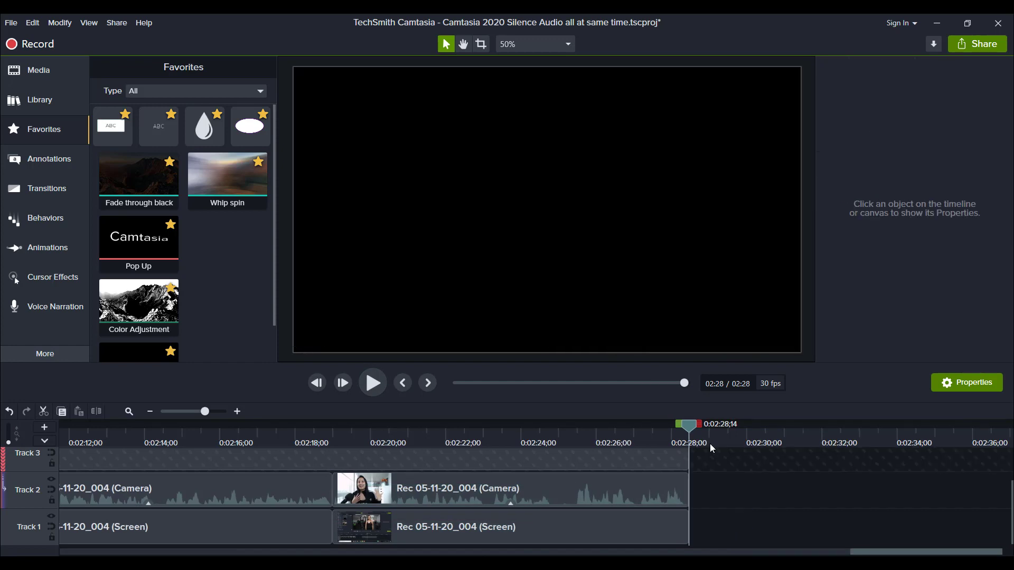
mouse_move(929, 555)
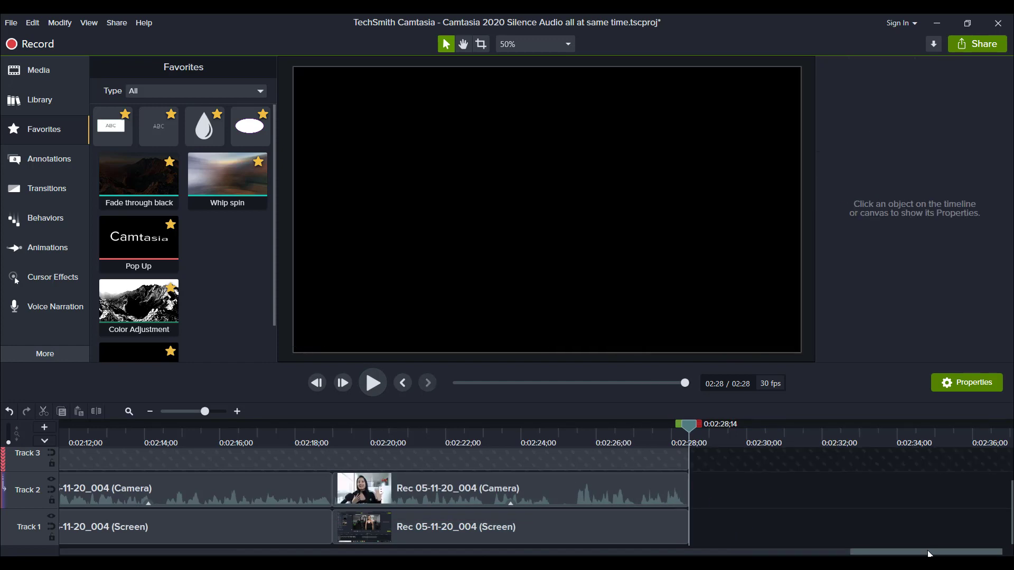
scroll(left, 3)
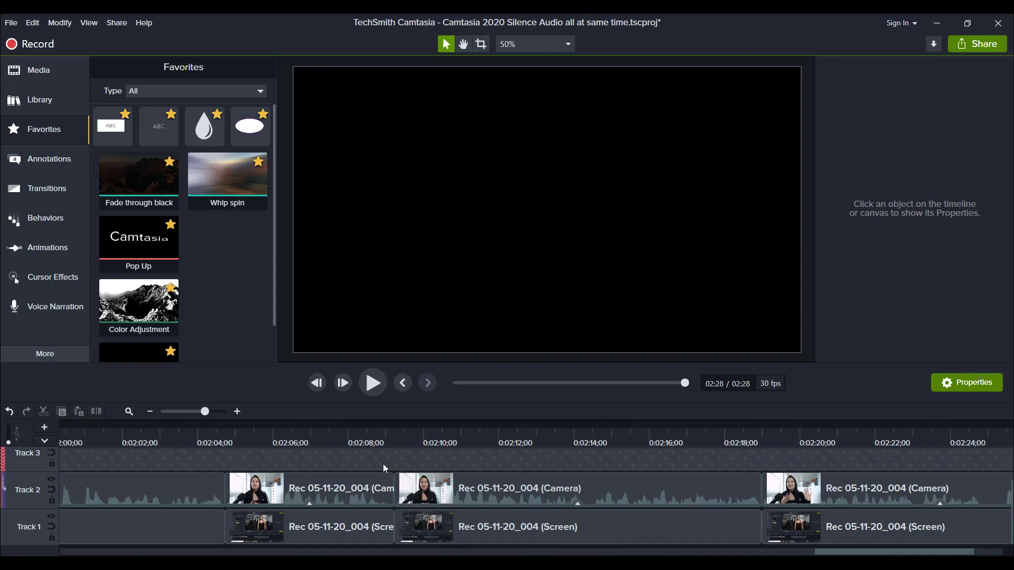
click(402, 443)
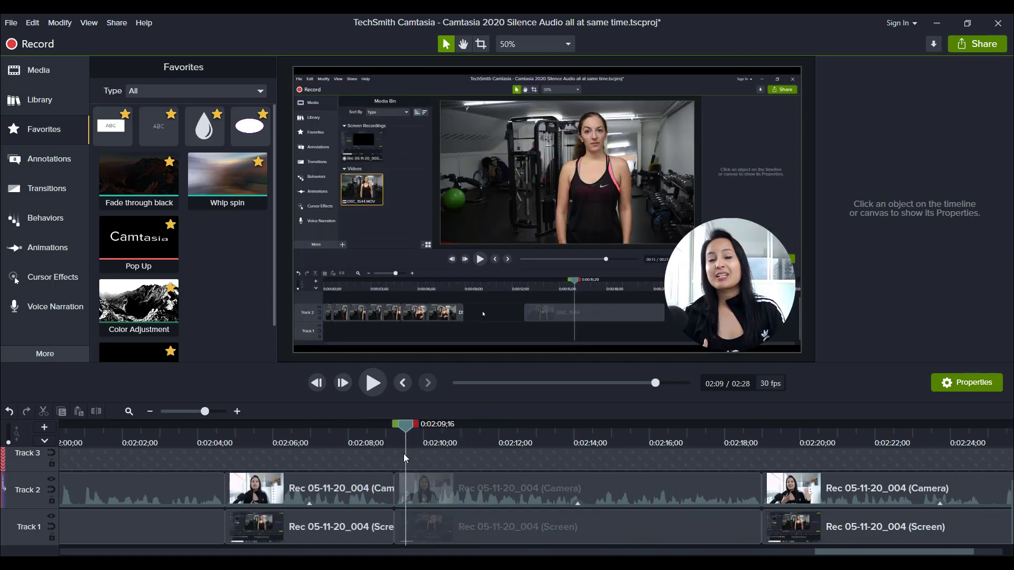
click(372, 382)
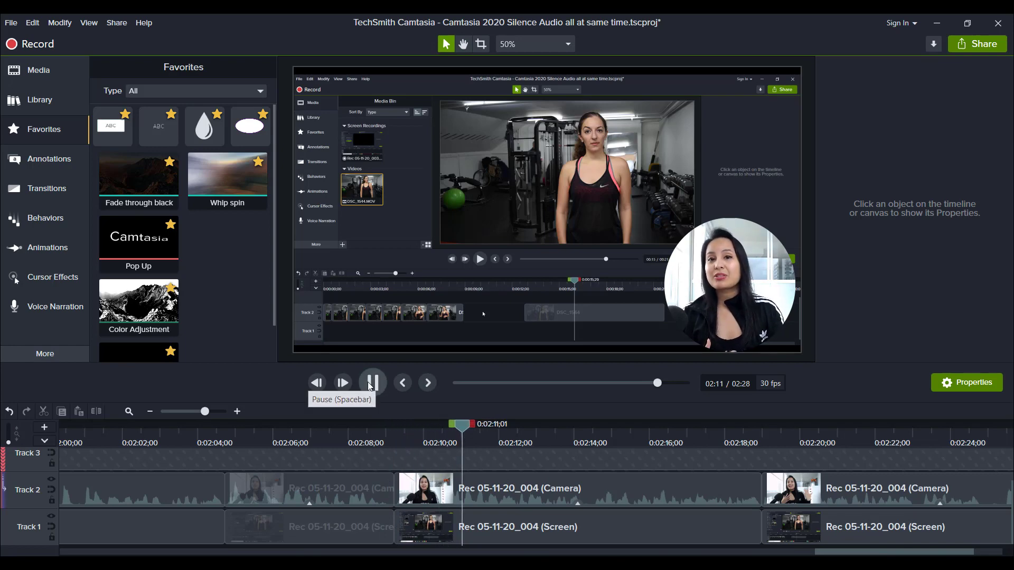
click(371, 383)
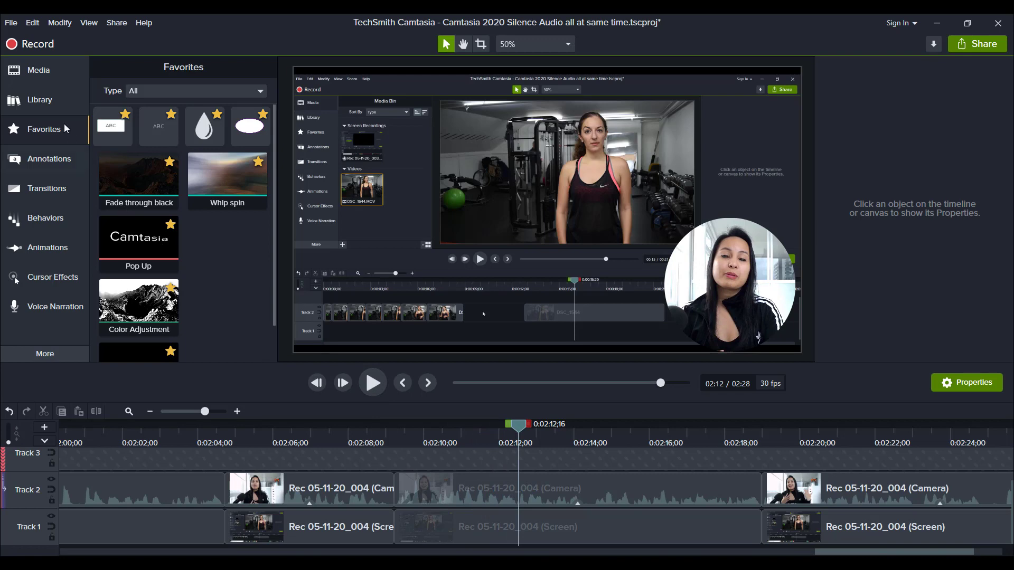
- Add the Skillshare Camtasia Course Image from the Library to Track 4 at 2:12 and preview it
click(39, 99)
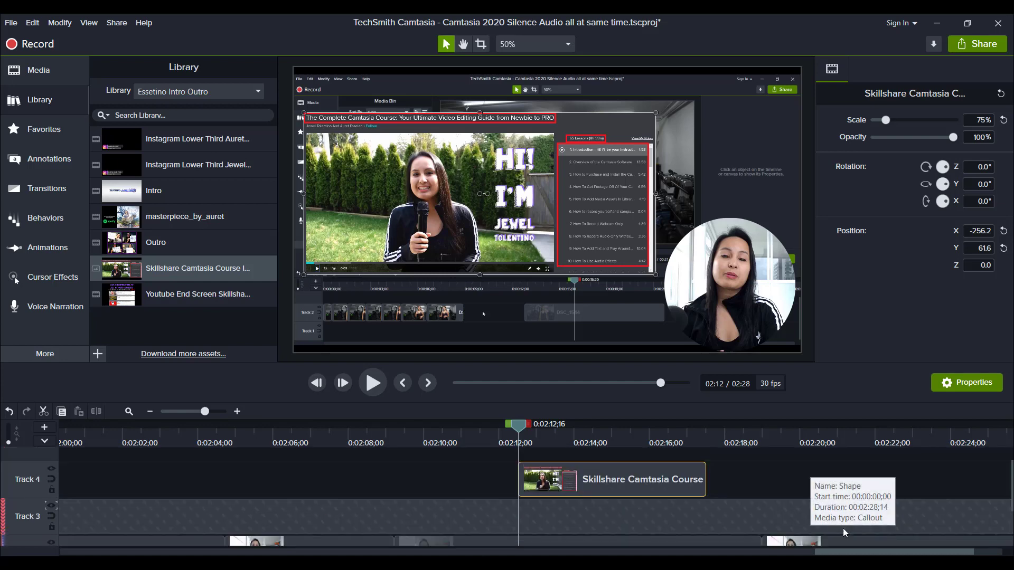
click(372, 383)
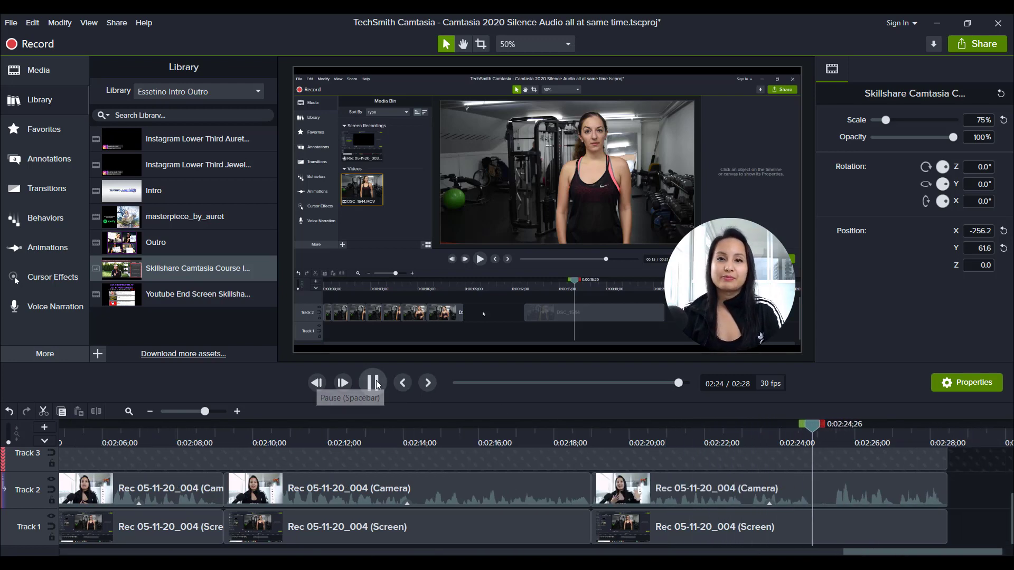
click(372, 383)
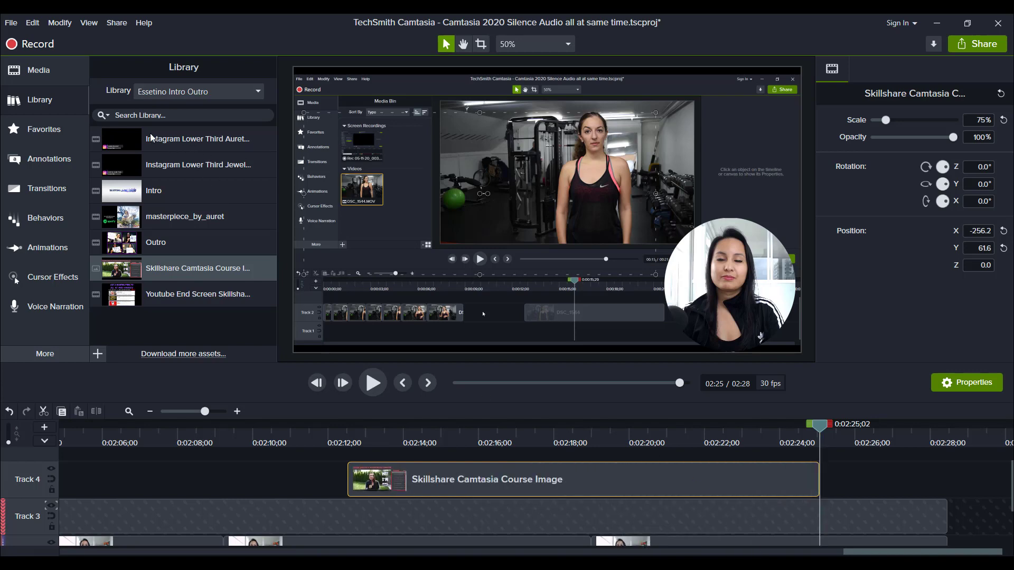
click(43, 129)
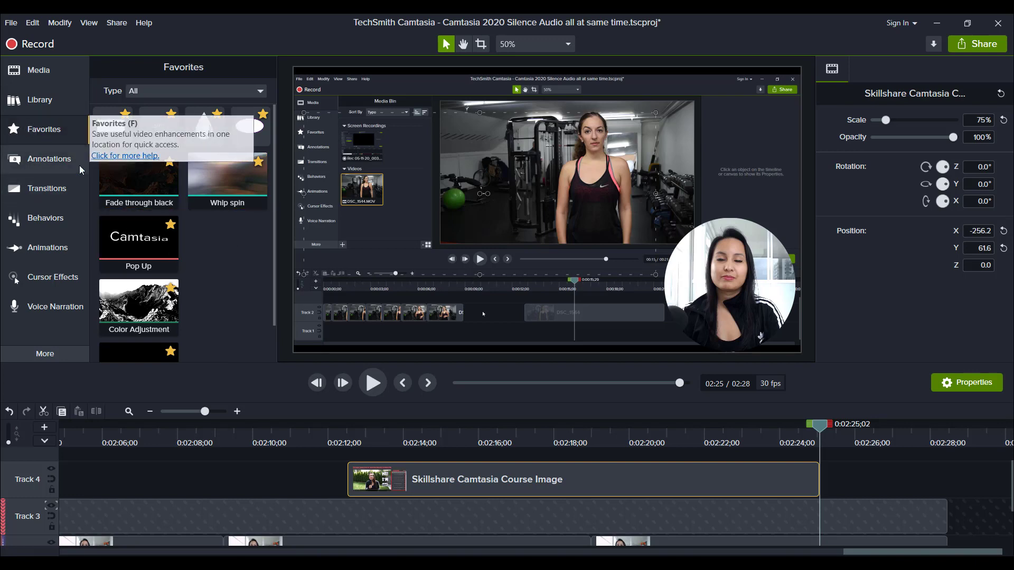
- Apply the Pop Up favorite to the course image with During direction Bottom and rotation 1.60°
click(409, 477)
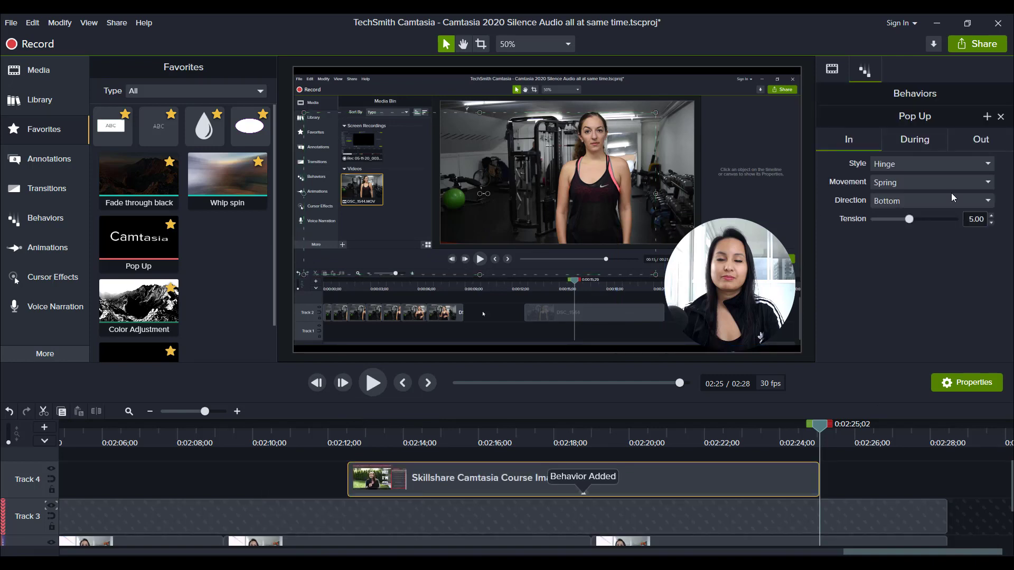
click(913, 140)
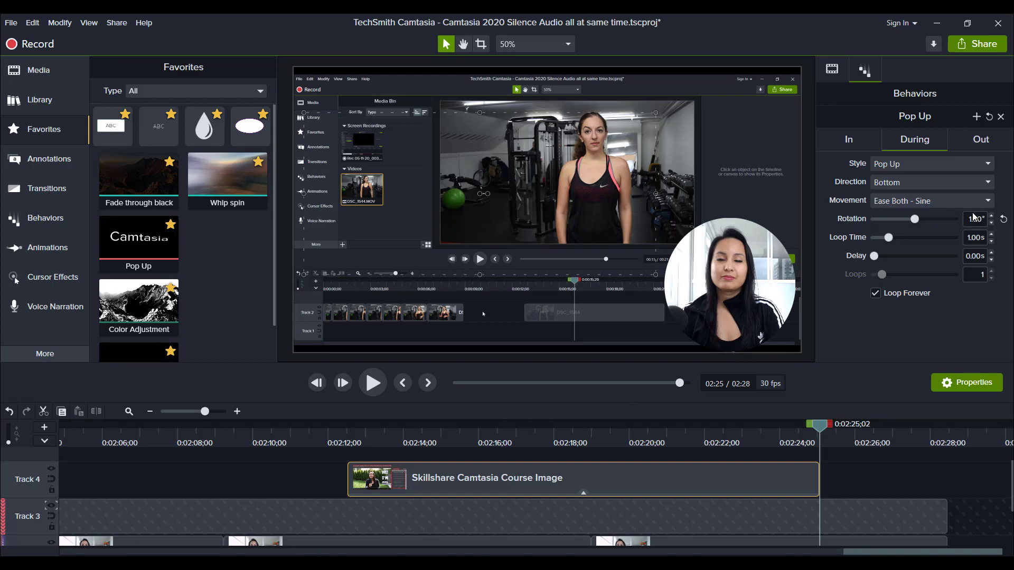
click(989, 220)
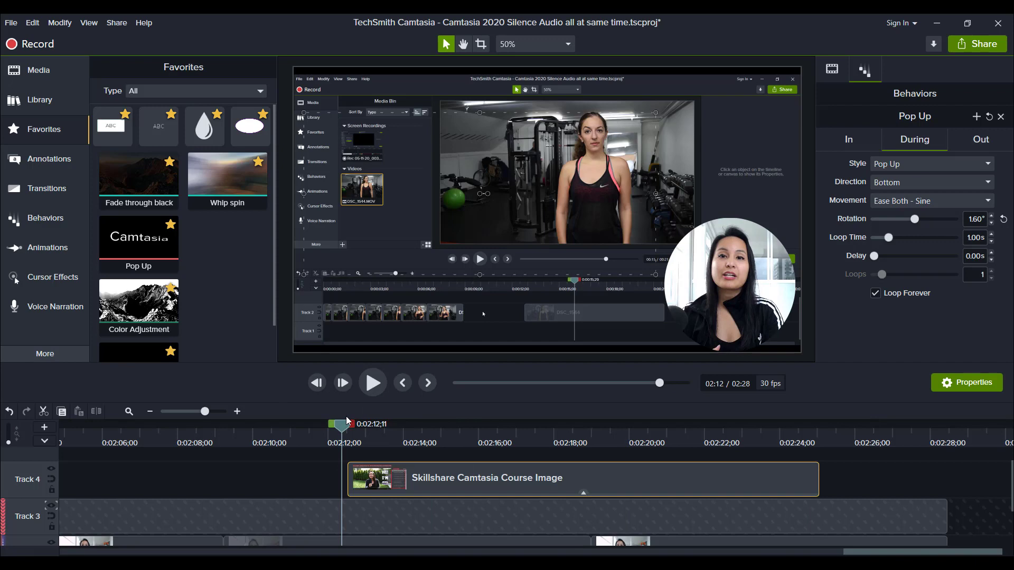
- Preview the looping pop-up motion on the course image from its start
click(372, 382)
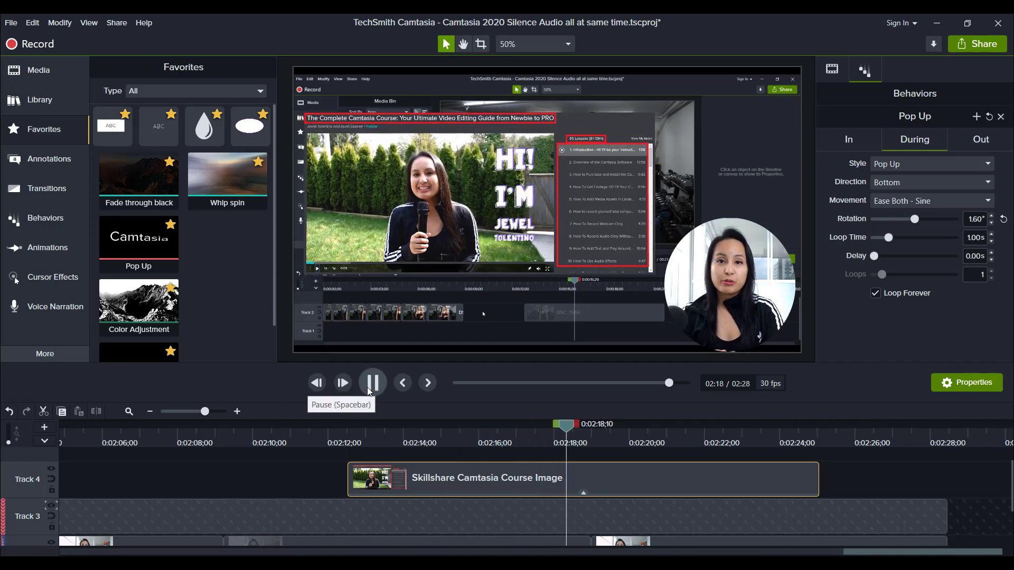
click(371, 383)
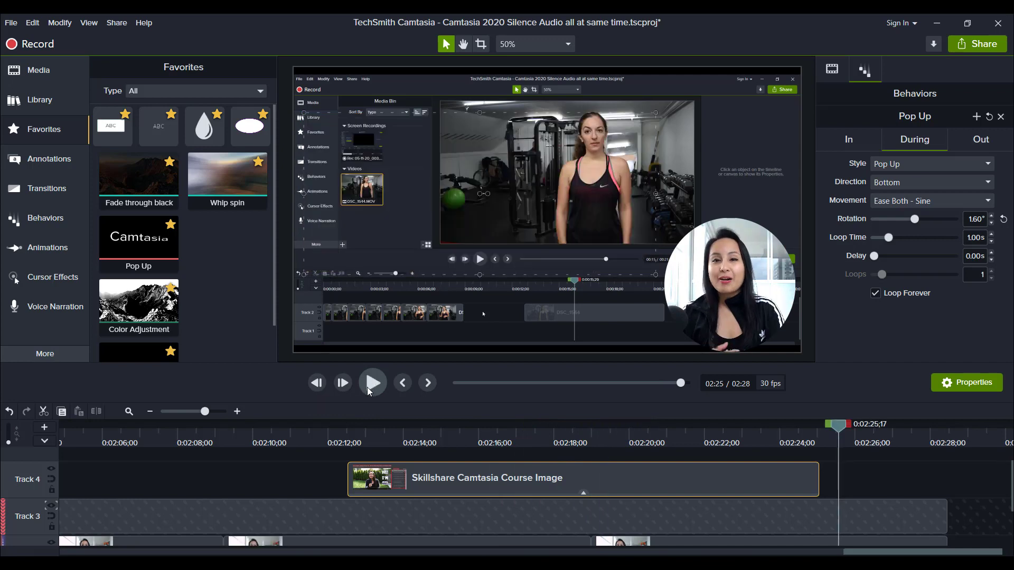
mouse_move(379, 442)
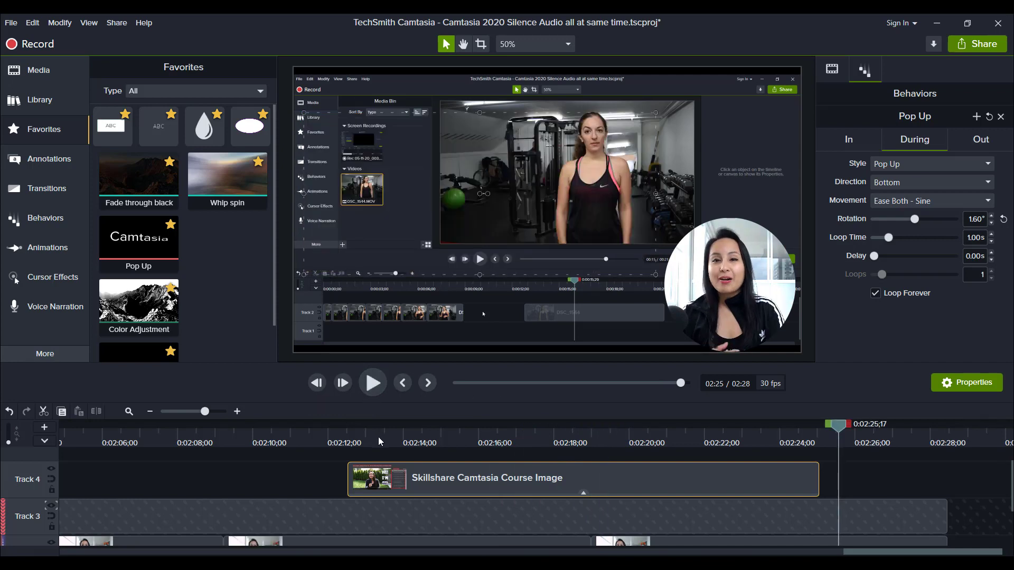
scroll(down, 3)
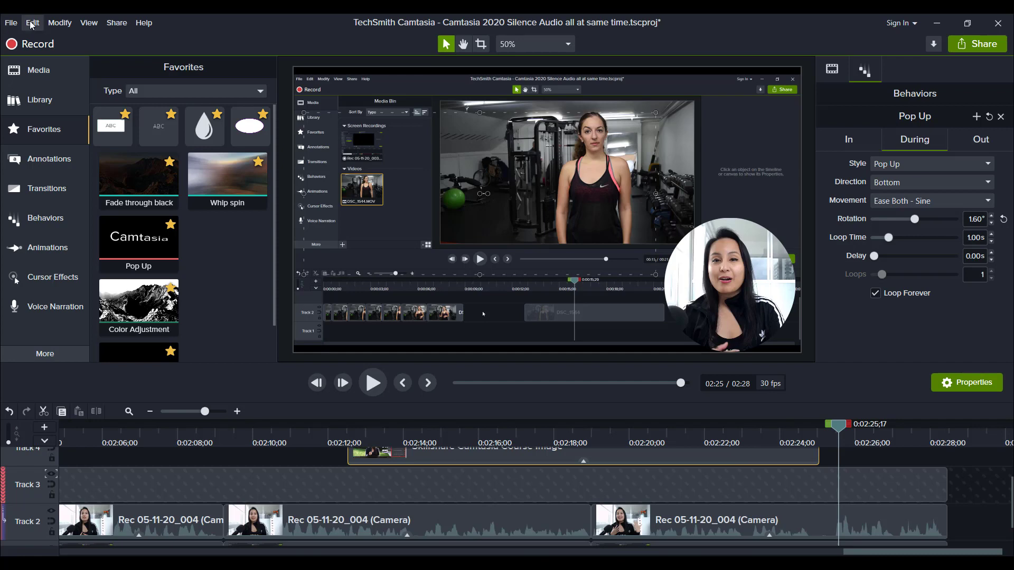
- Start a Local File export using the MP4 only (up to 1080p) preset
click(116, 22)
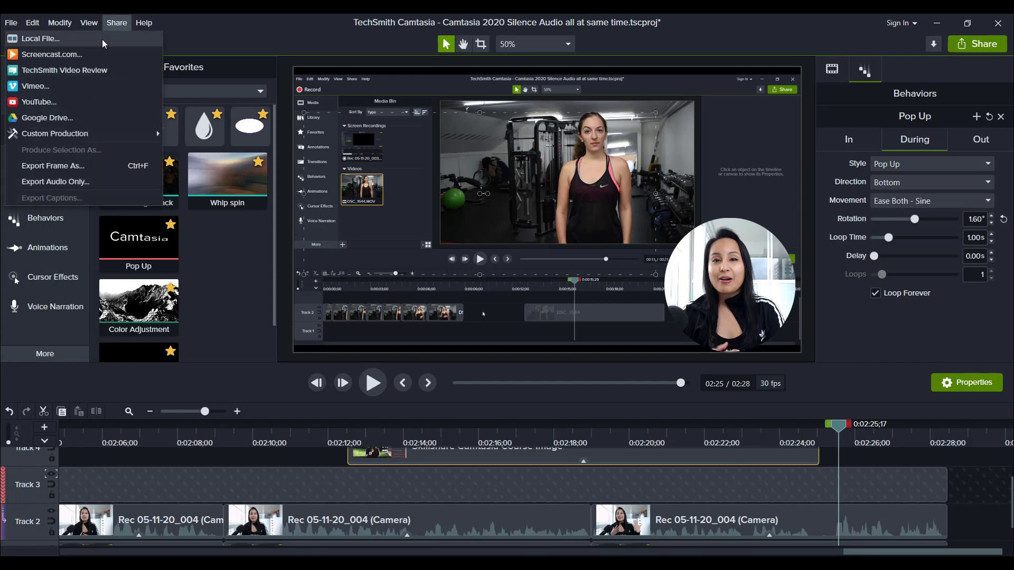
click(54, 133)
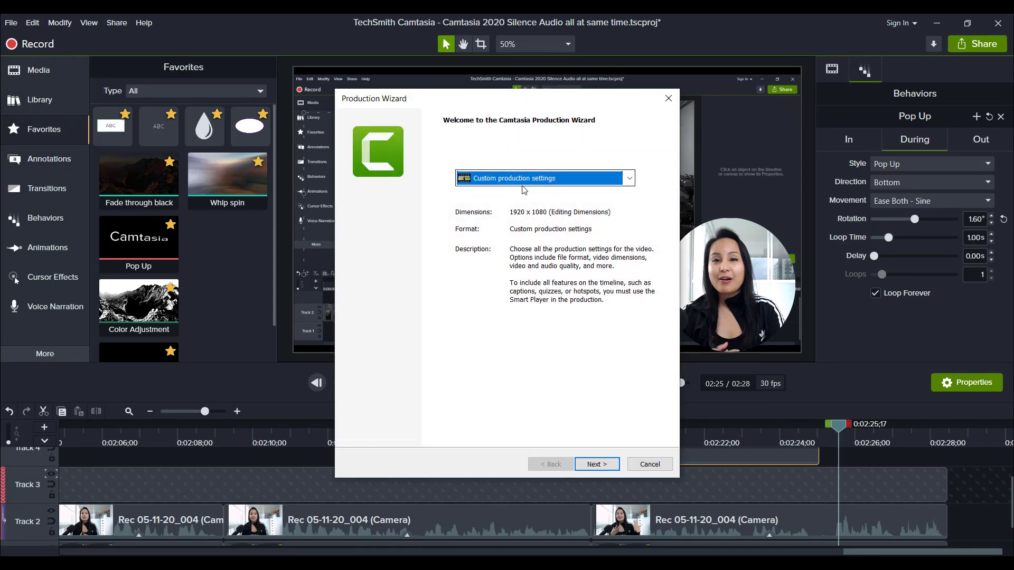
click(627, 177)
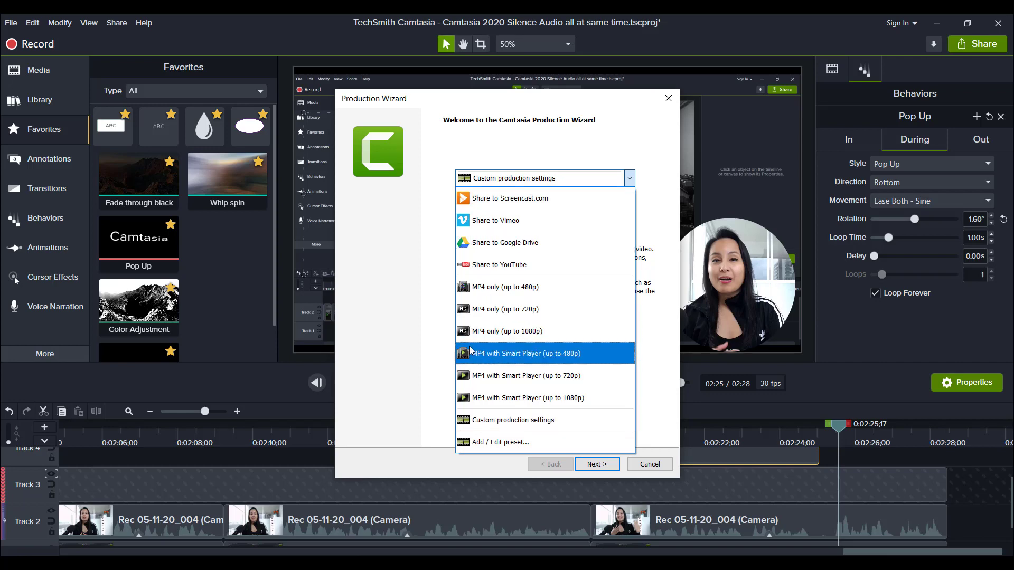
click(506, 331)
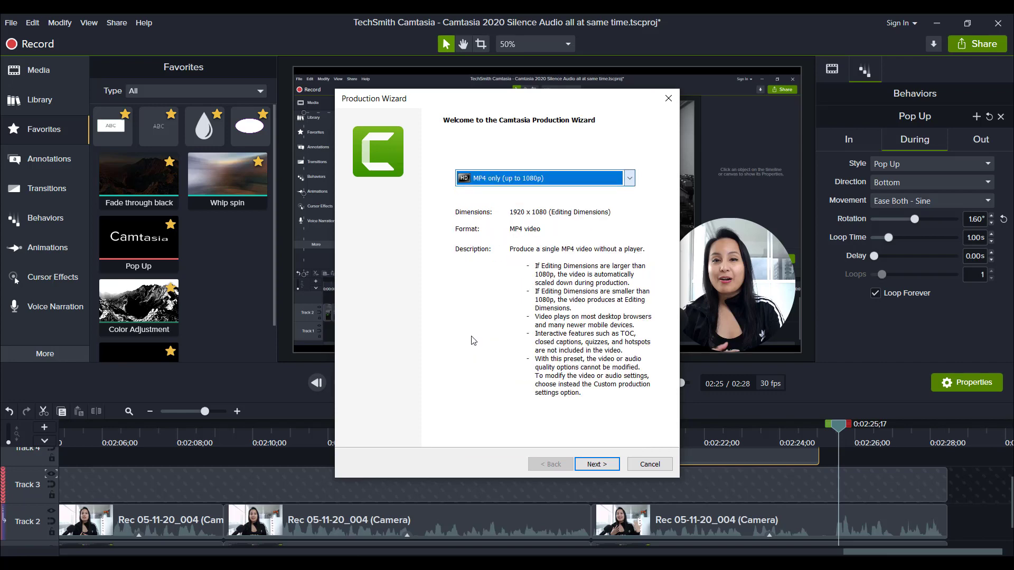
mouse_move(601, 486)
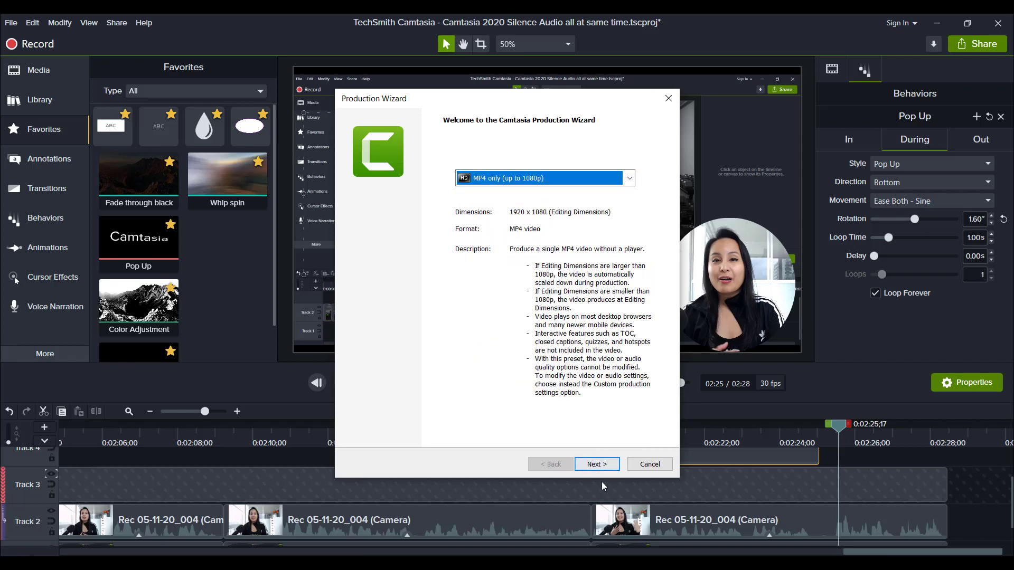
click(596, 465)
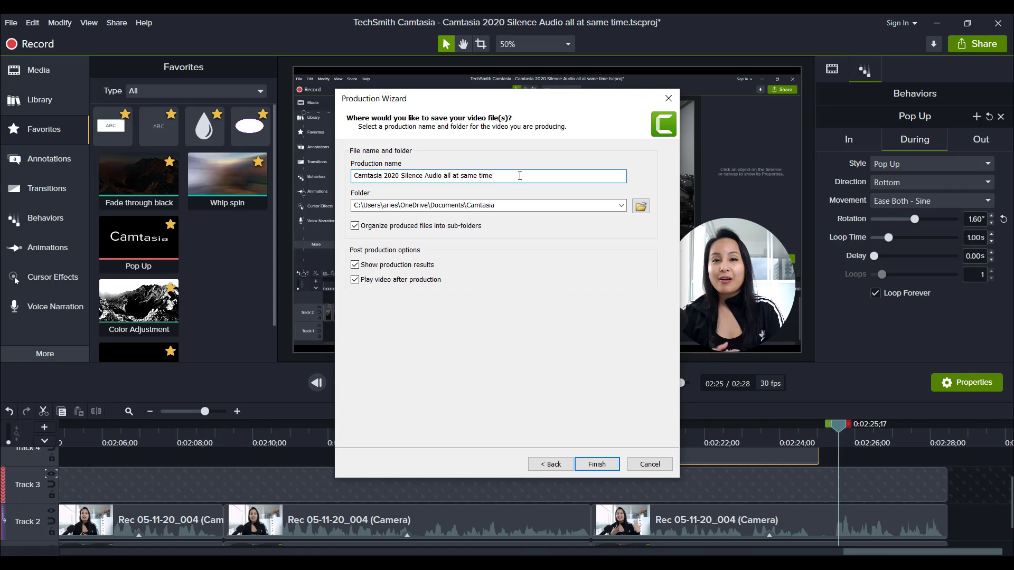
- Name the production 'Camtasia 2020 Silence Audio all at same time FINAL' and begin rendering
text(FINAL)
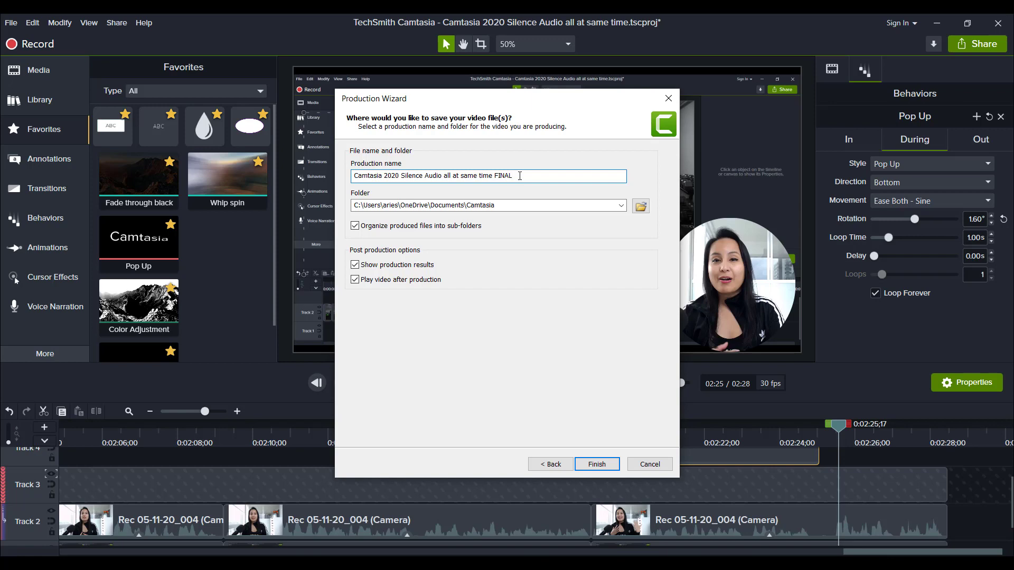
mouse_move(604, 448)
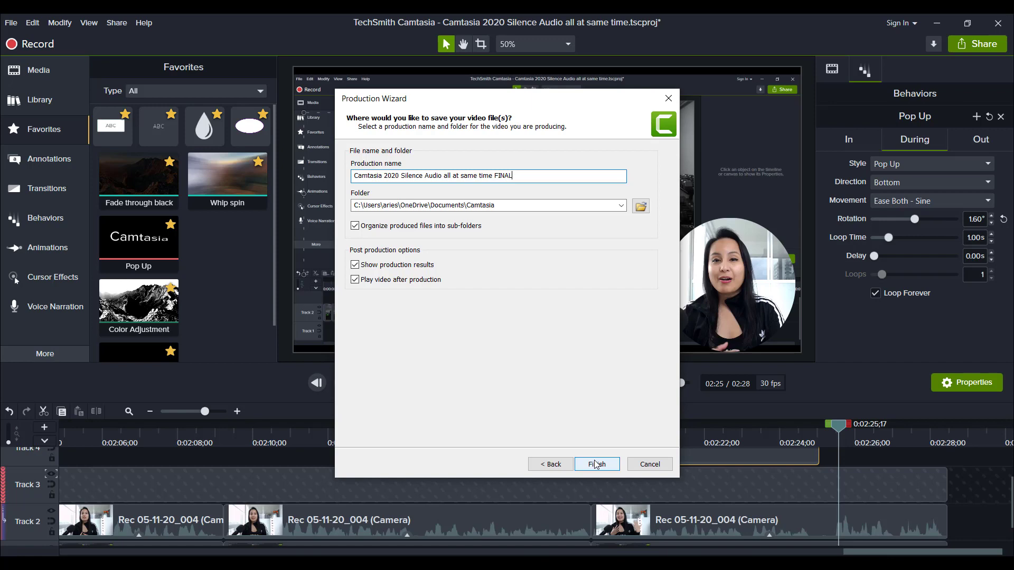
click(596, 464)
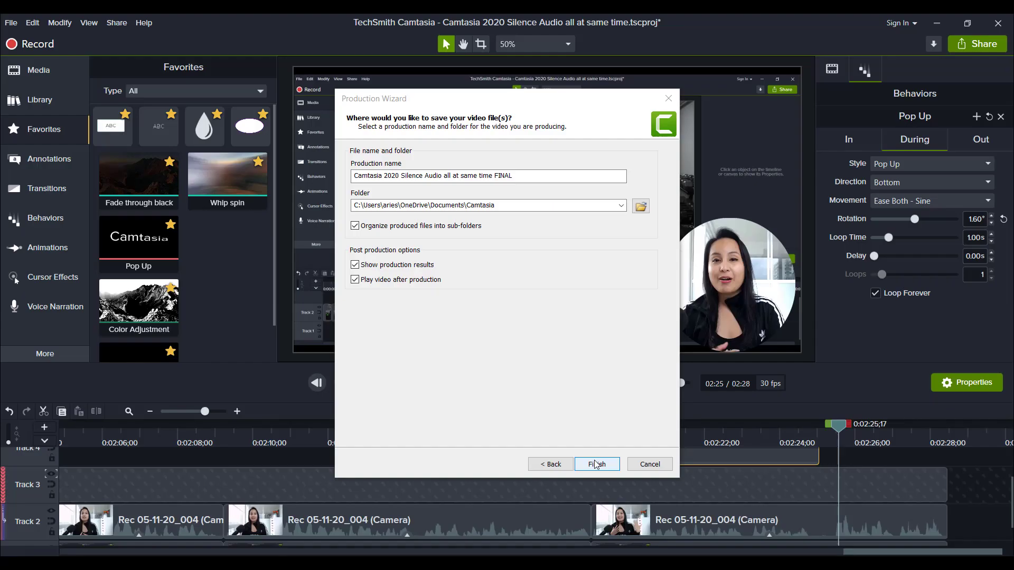
- Open the folder holding the rendered FINAL MP4 and dismiss the Production Results
click(596, 464)
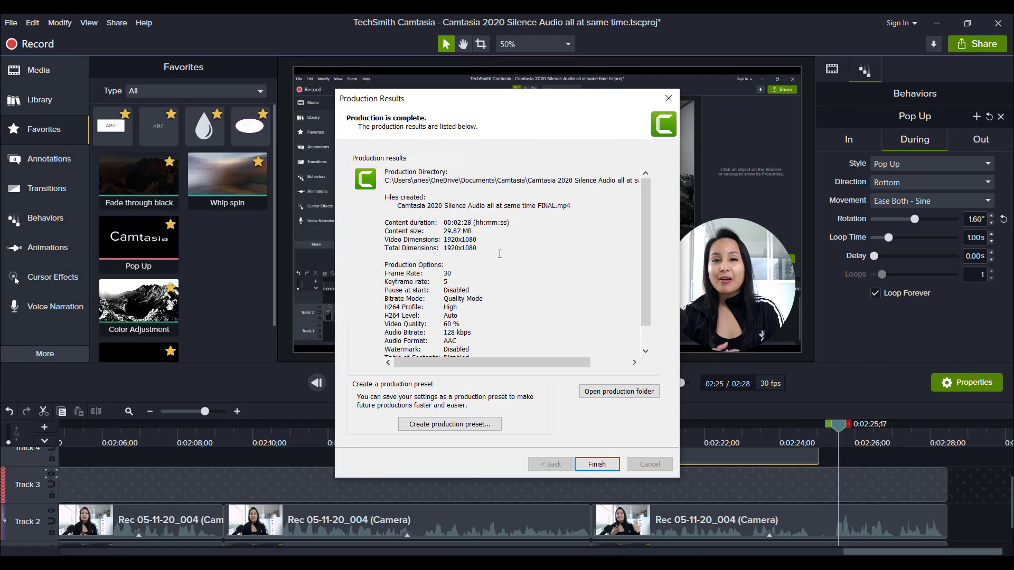
mouse_move(516, 131)
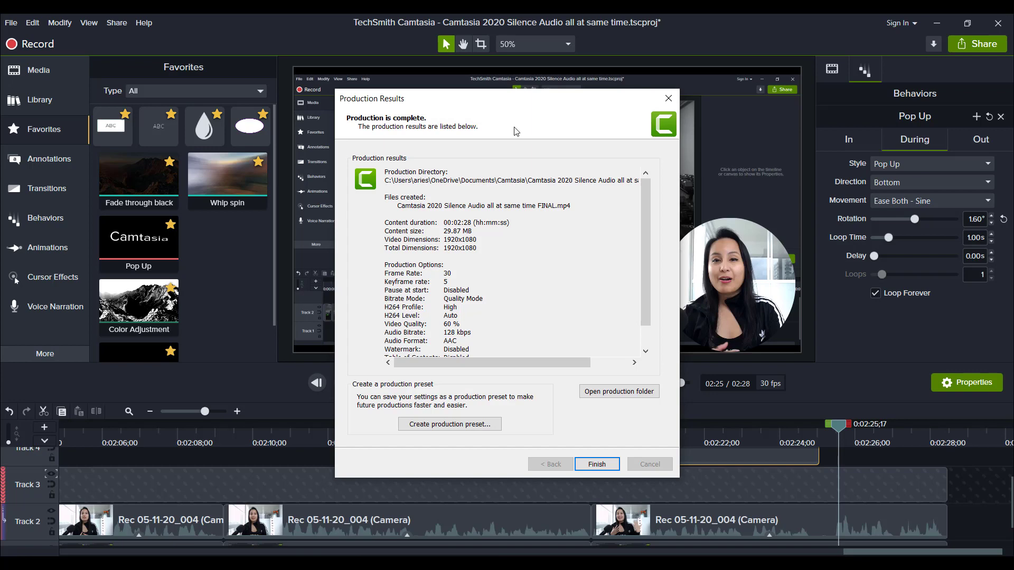
mouse_move(619, 172)
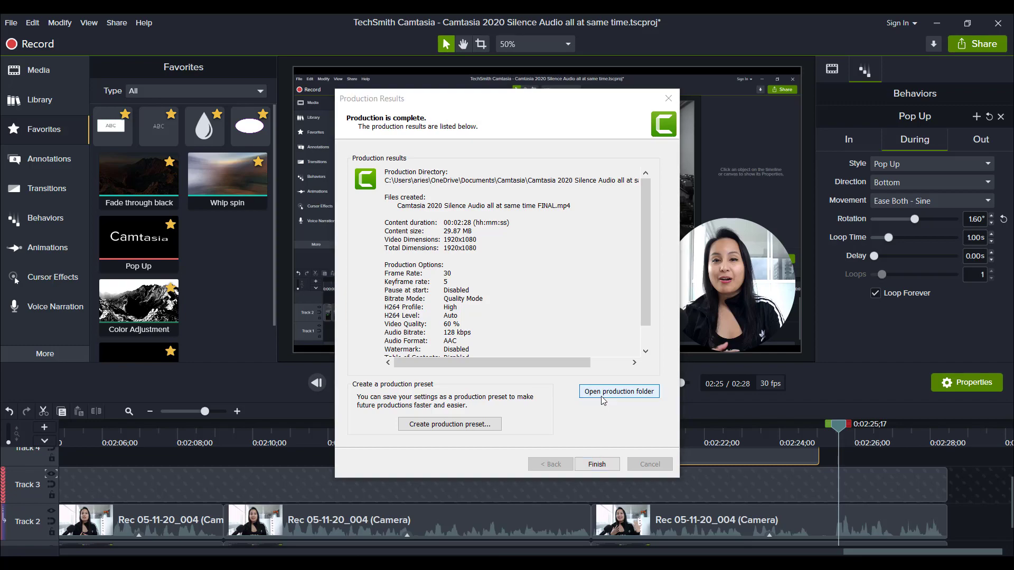
click(617, 391)
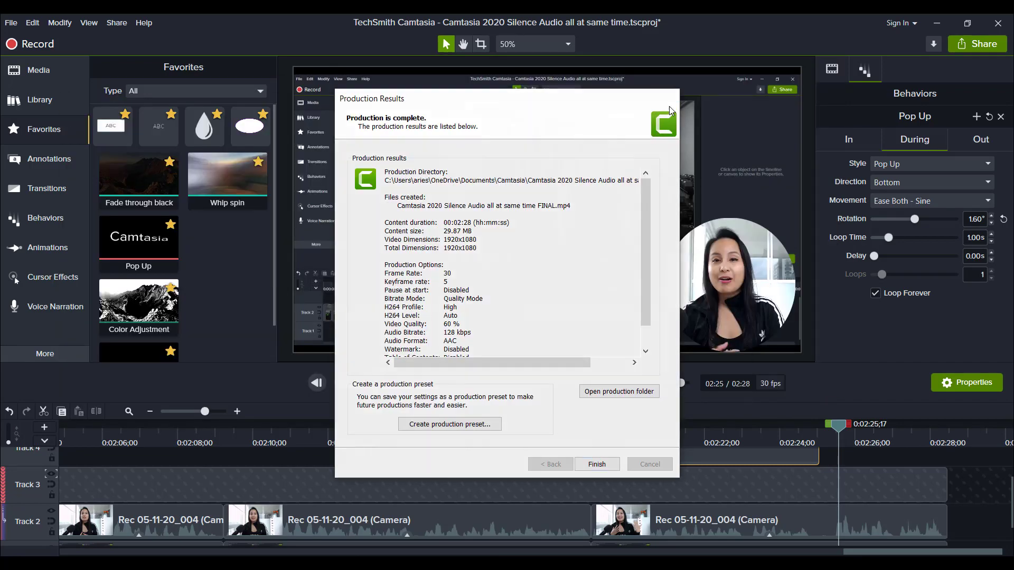
click(618, 391)
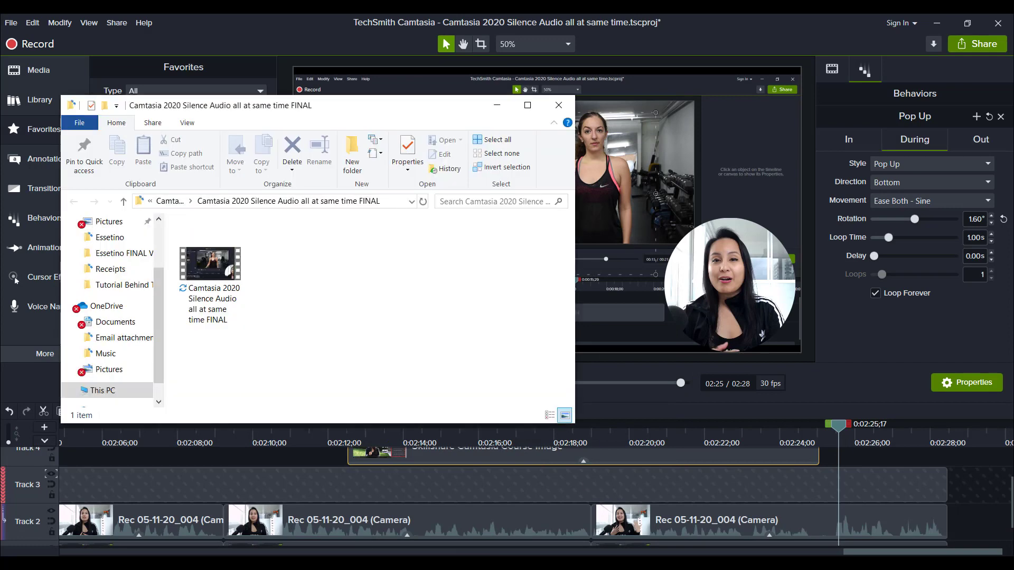